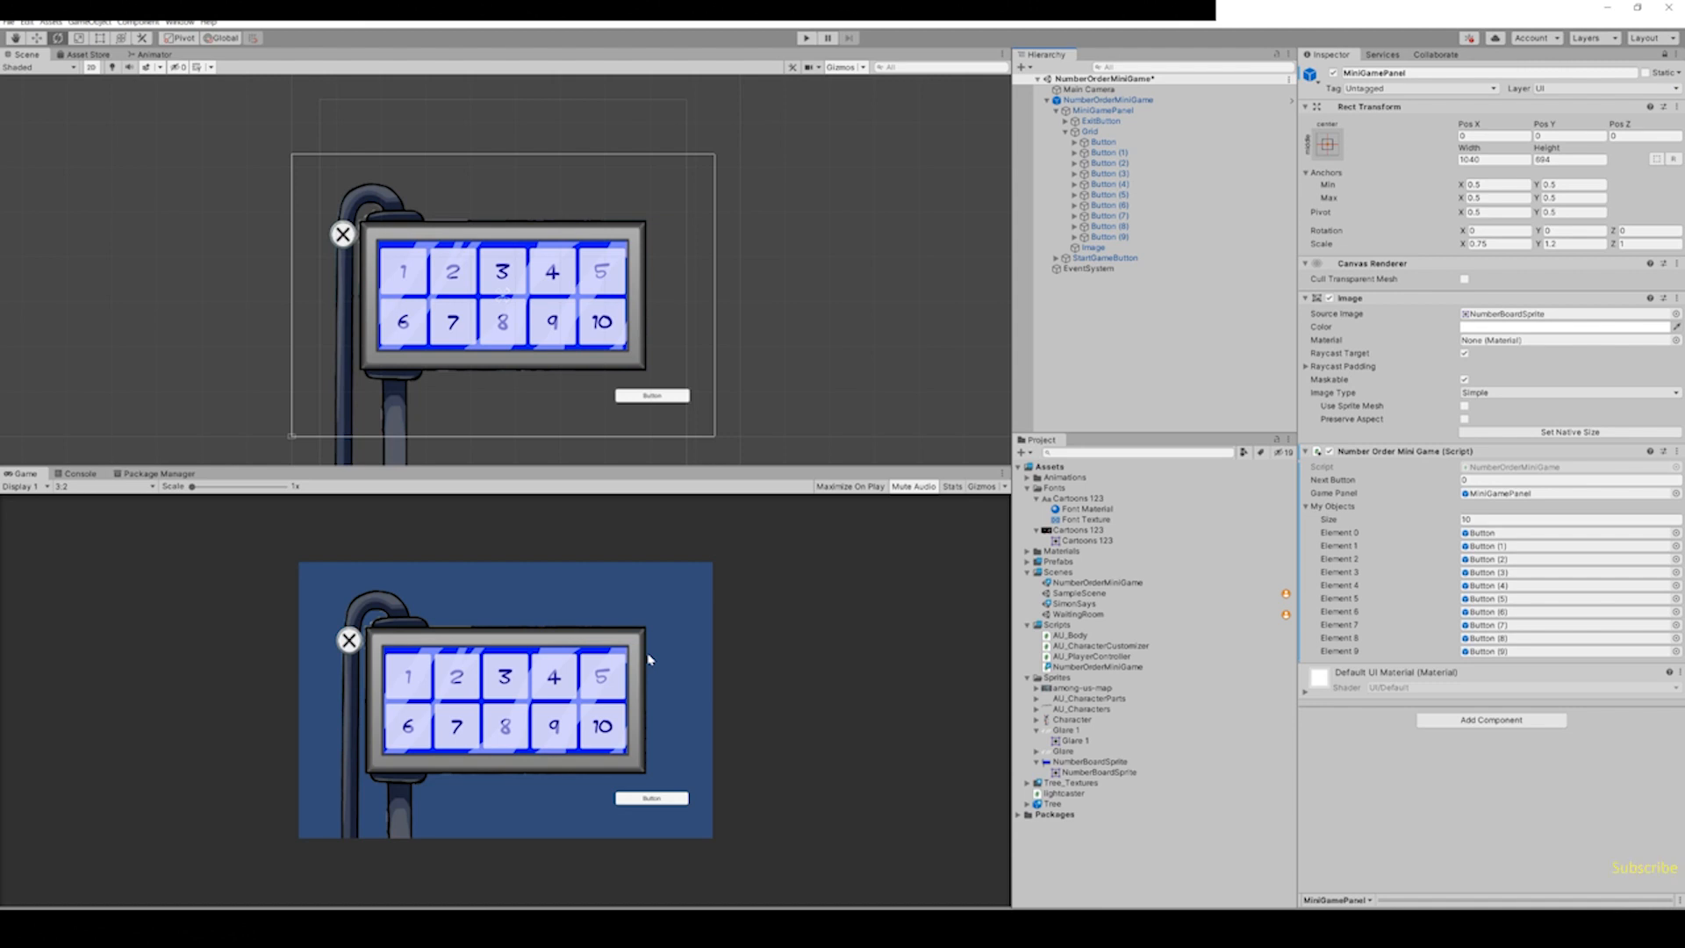
Play-test the shuffled grid by pressing tiles 1, 2 and another until the panel closes.
click(805, 38)
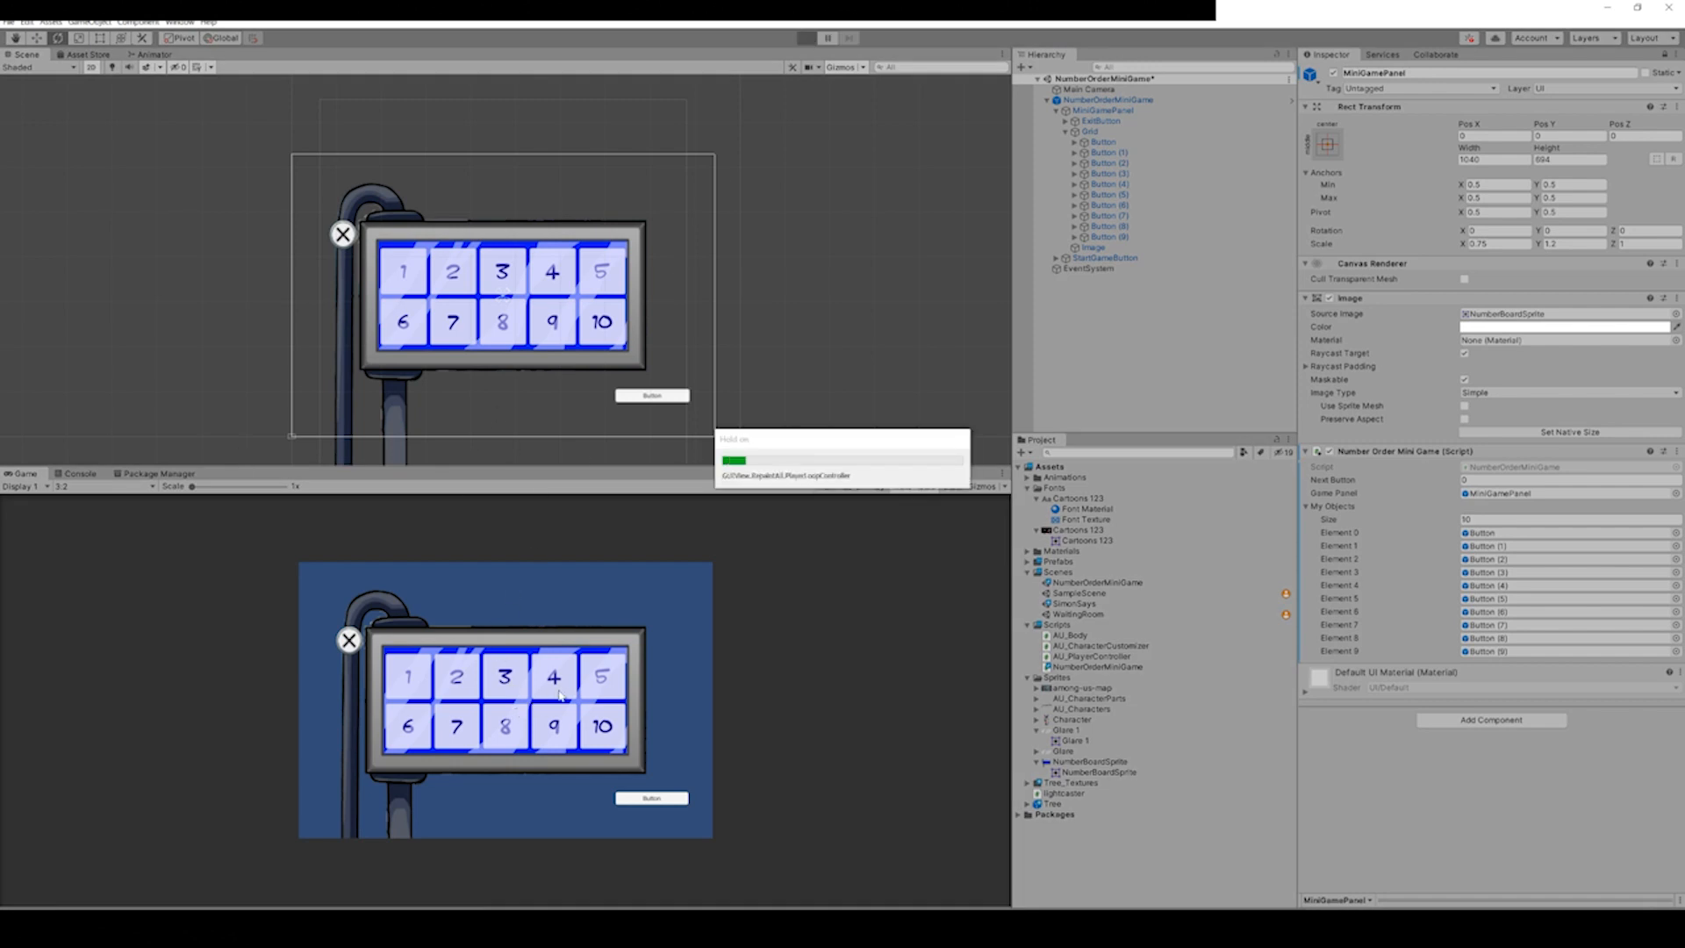
click(806, 38)
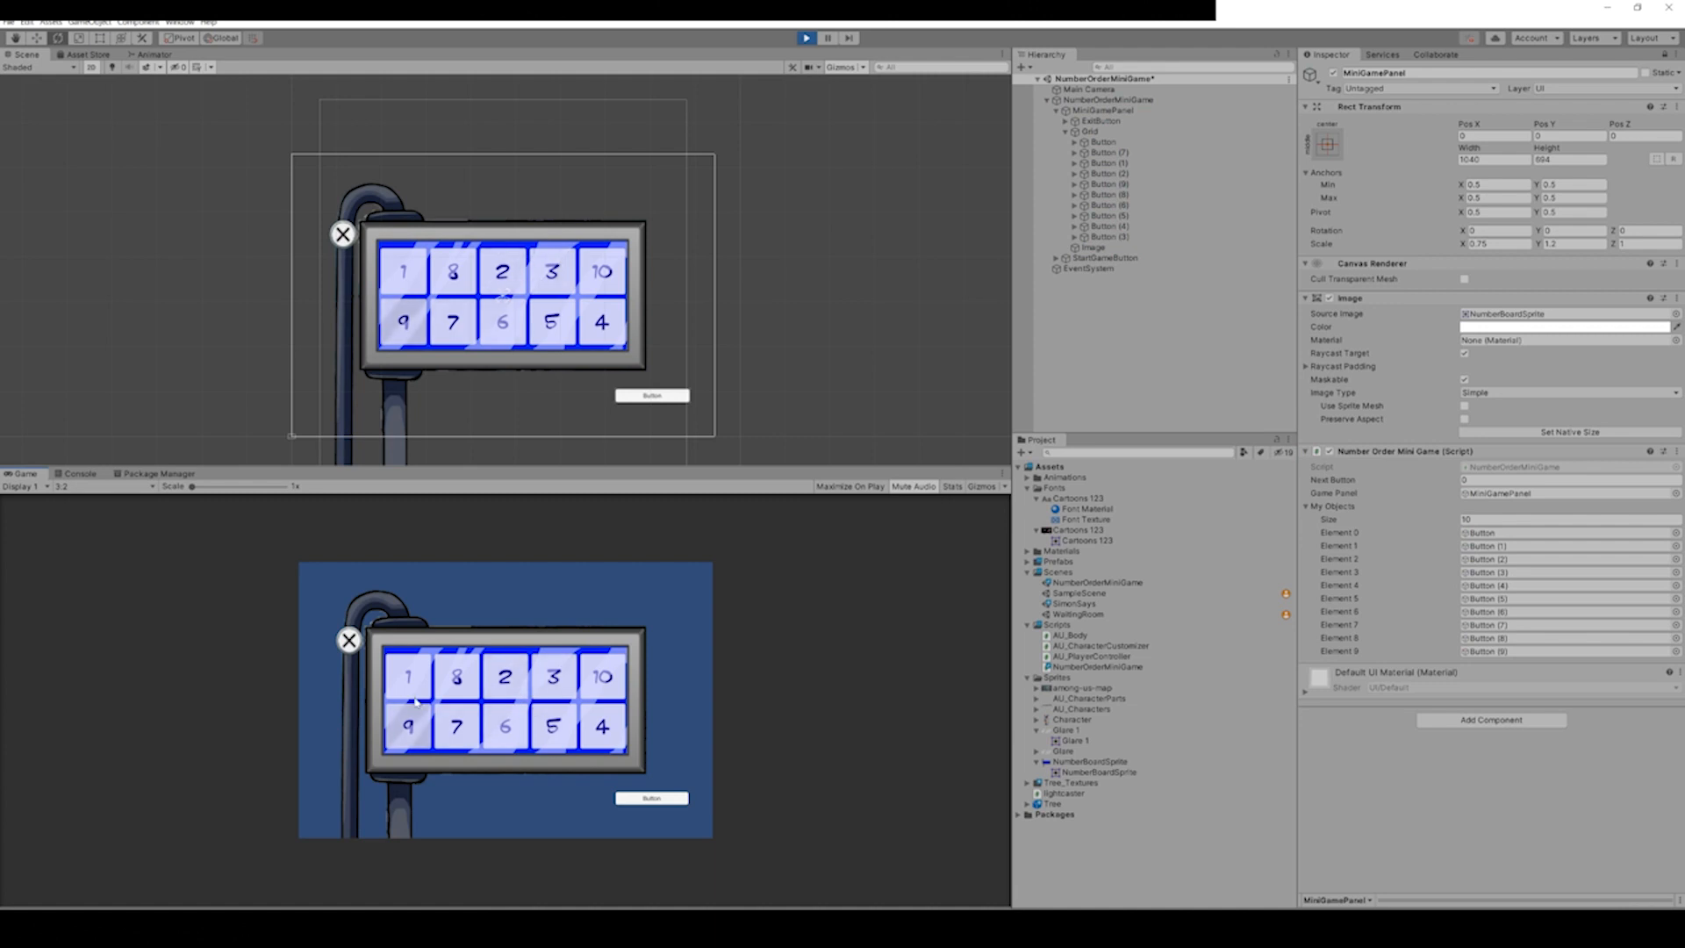
click(503, 679)
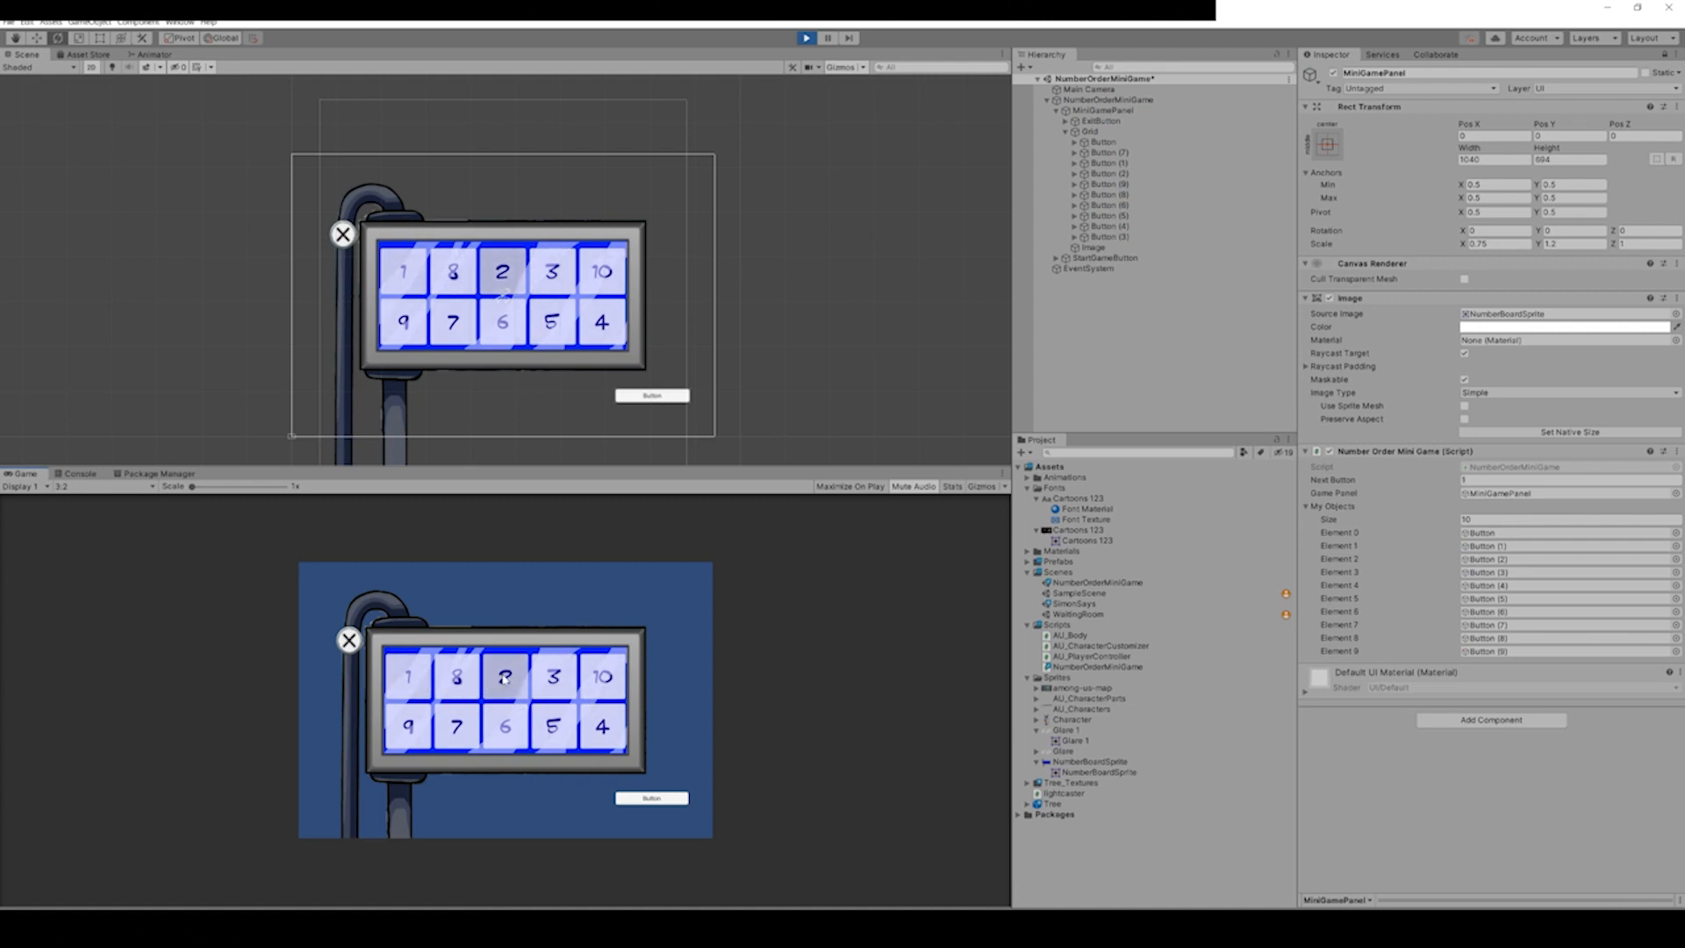
click(503, 676)
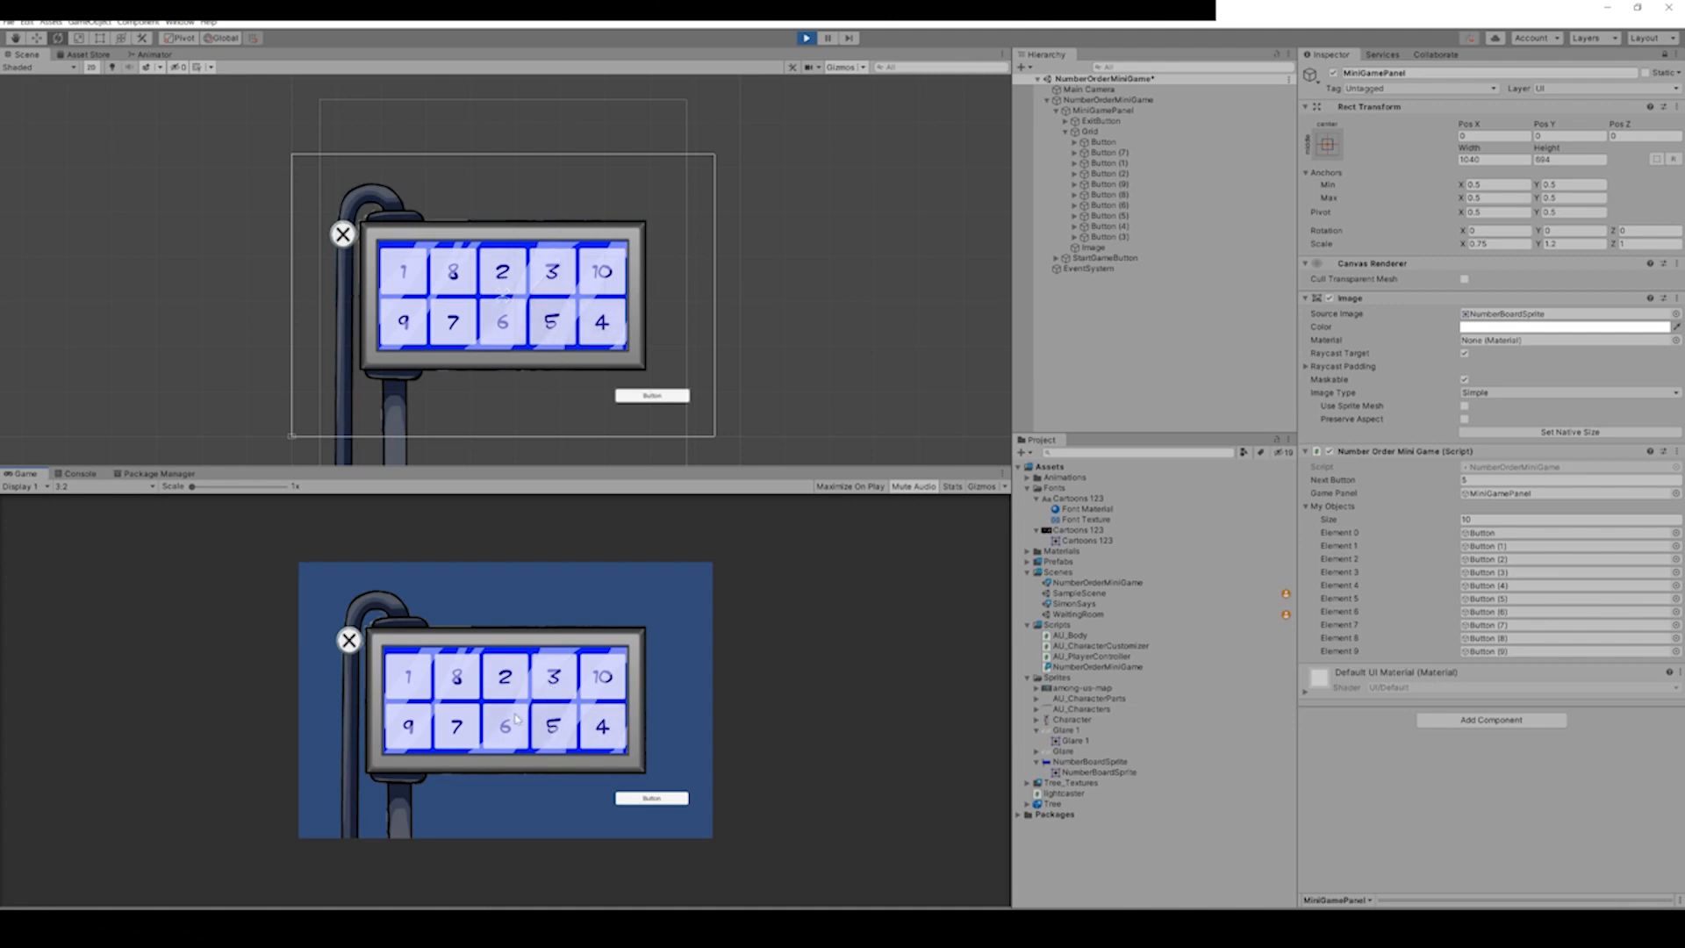
click(602, 675)
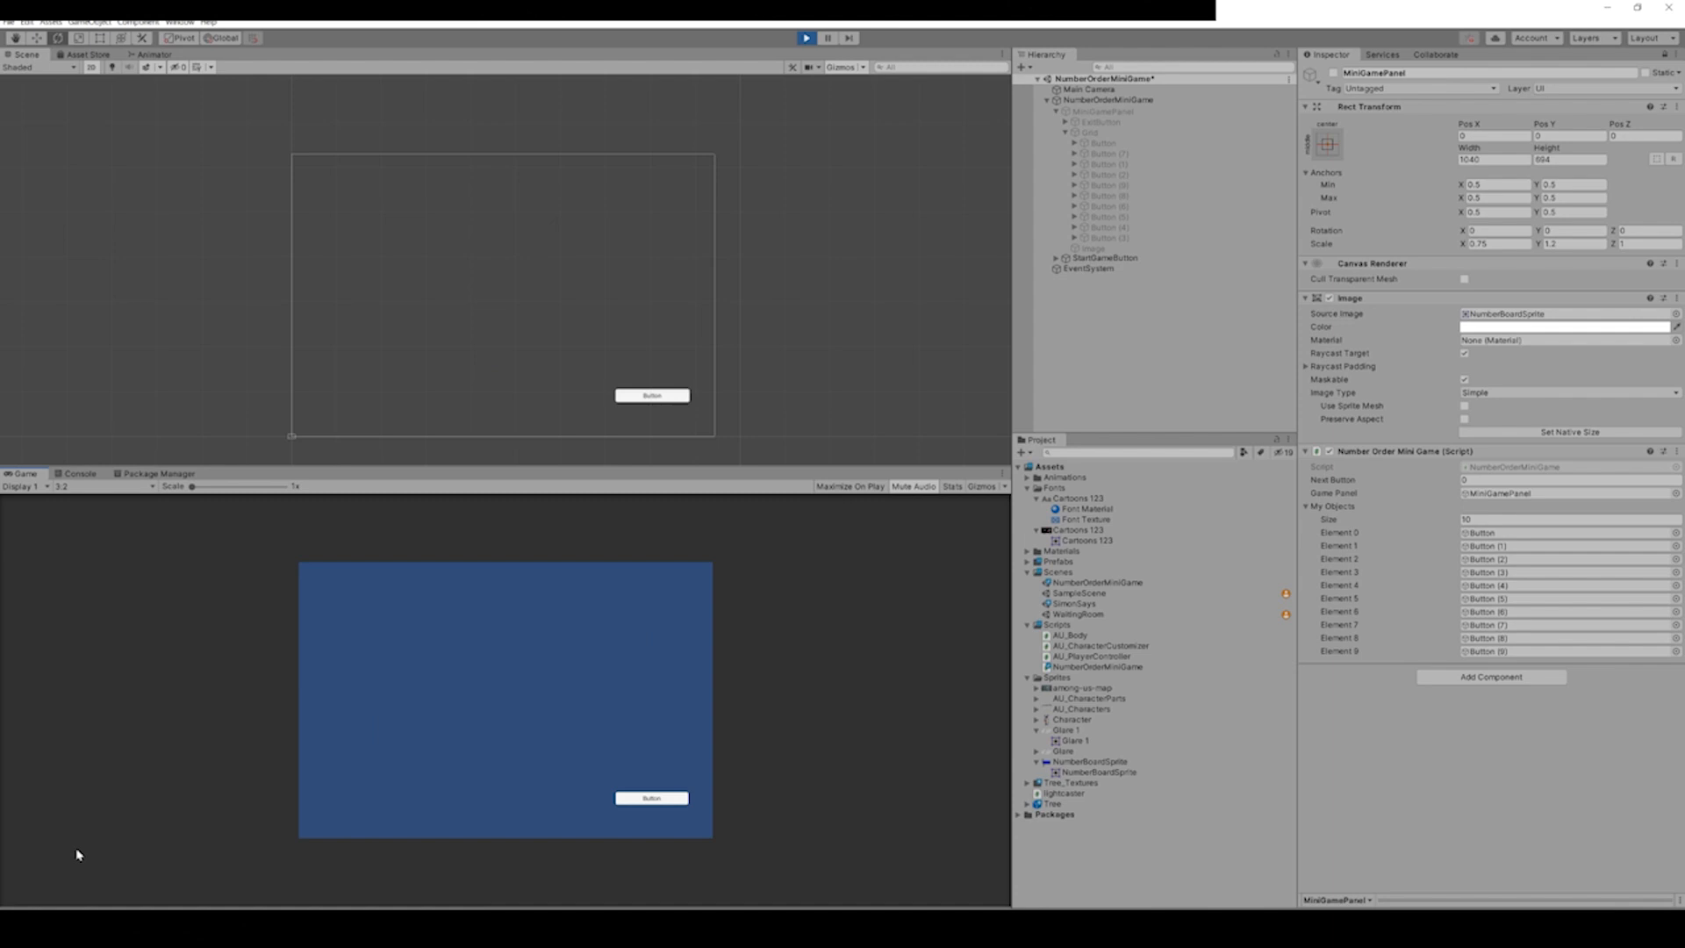
mouse_move(570, 874)
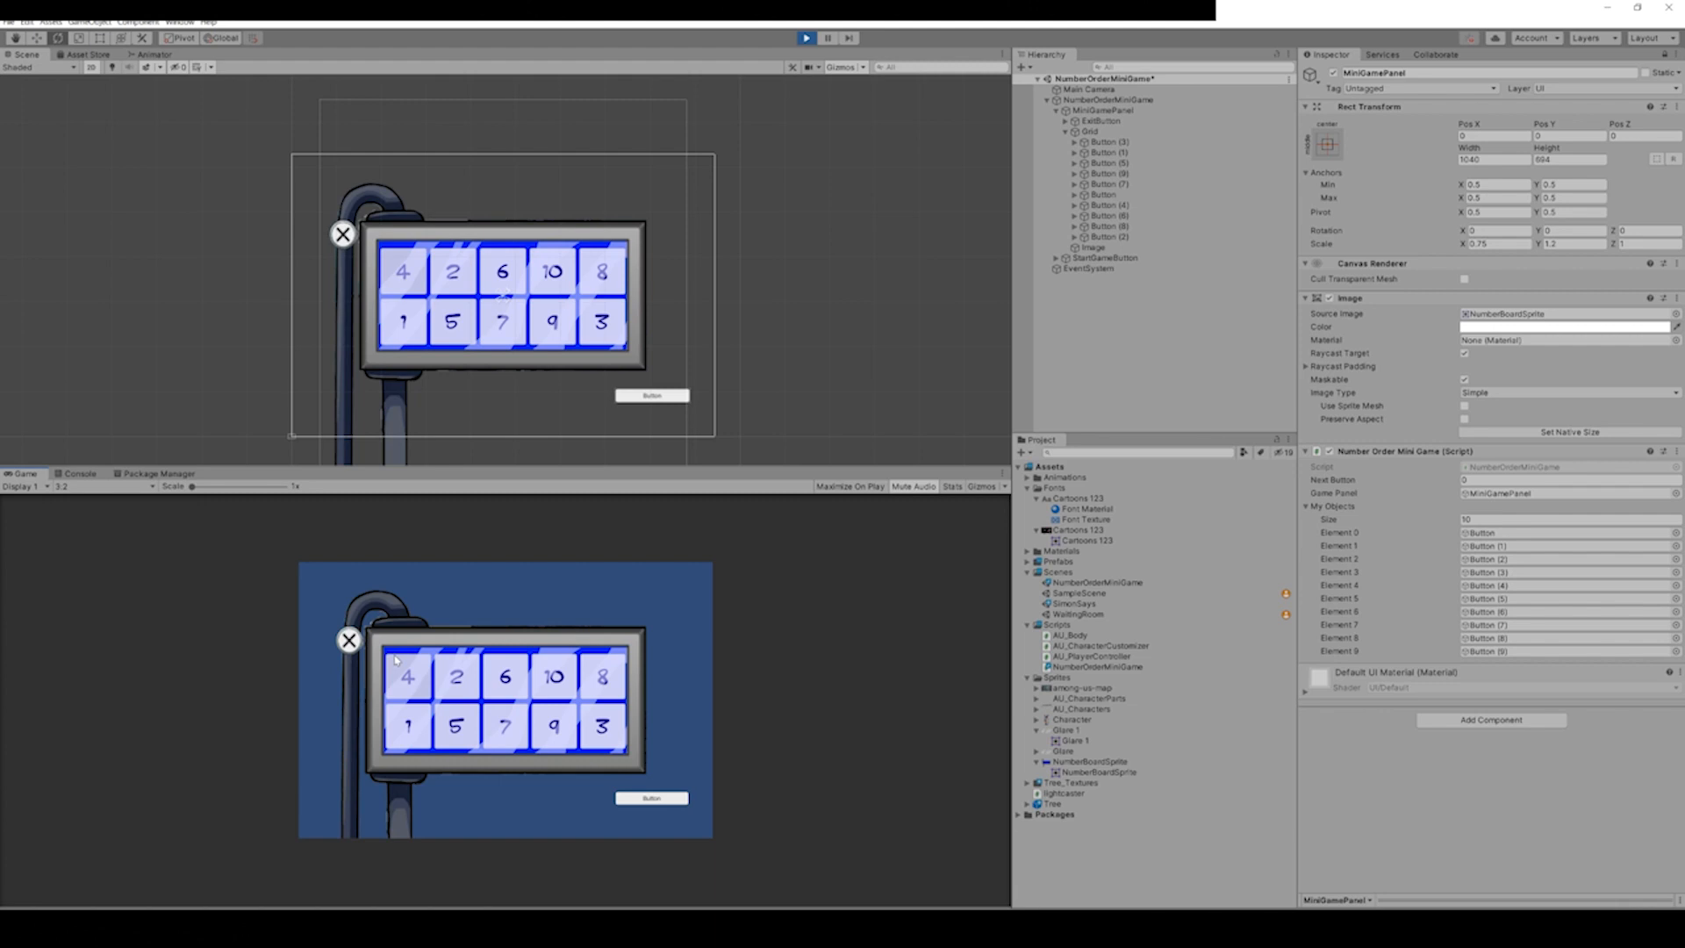
mouse_move(358, 653)
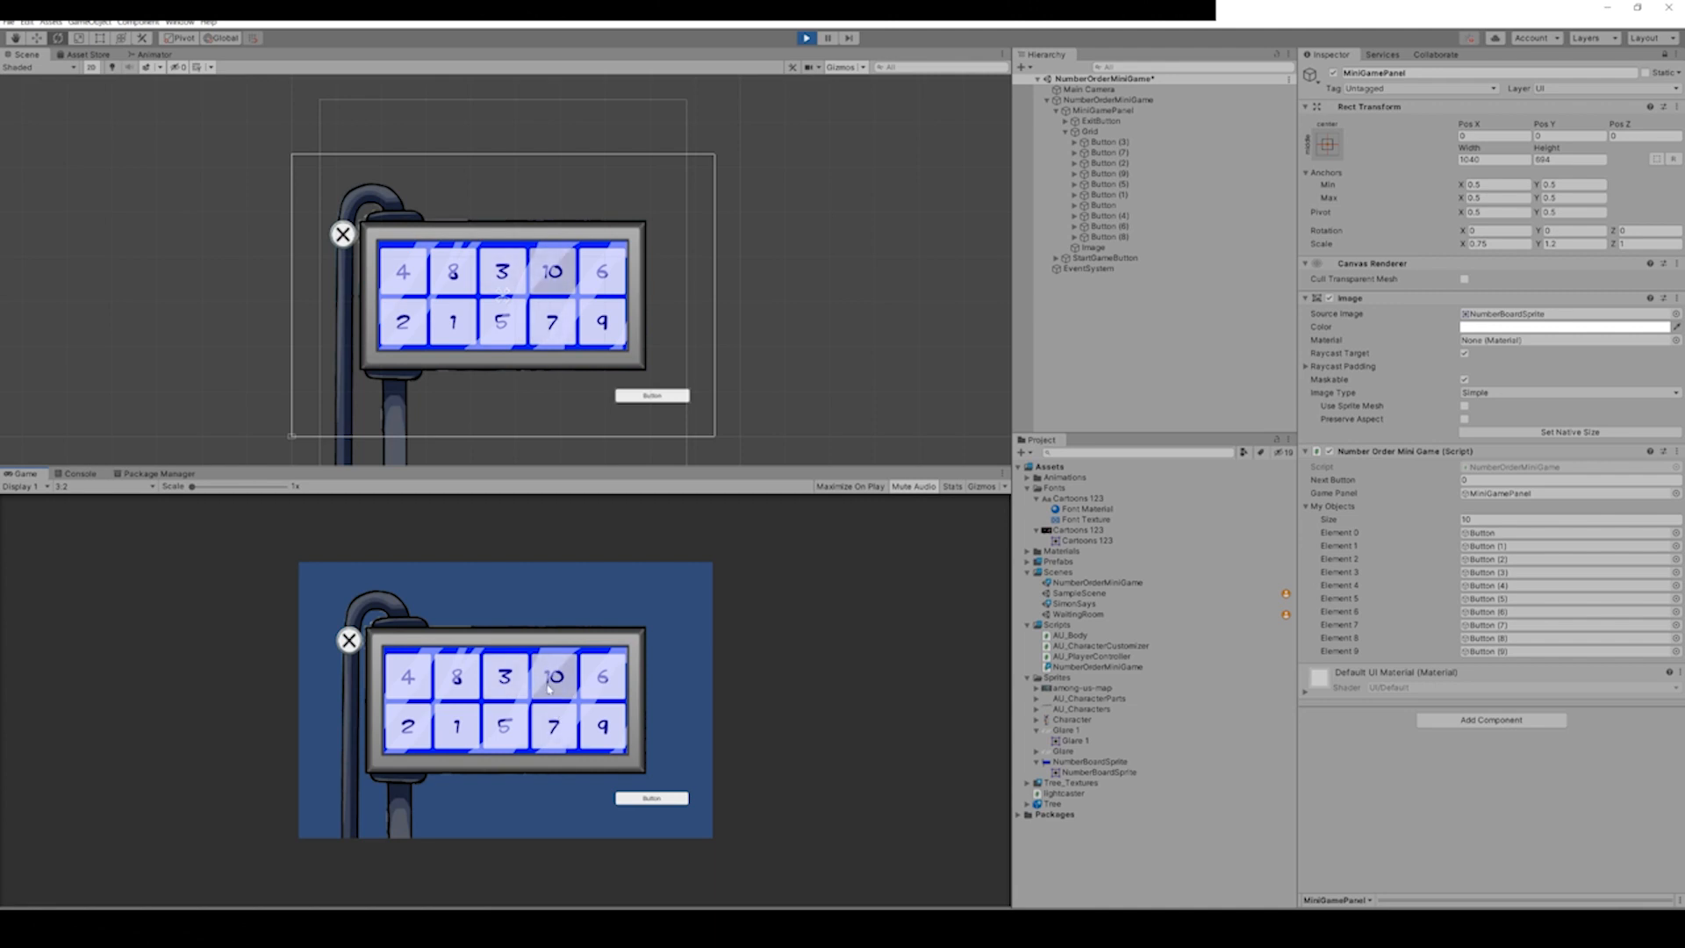
mouse_move(632, 584)
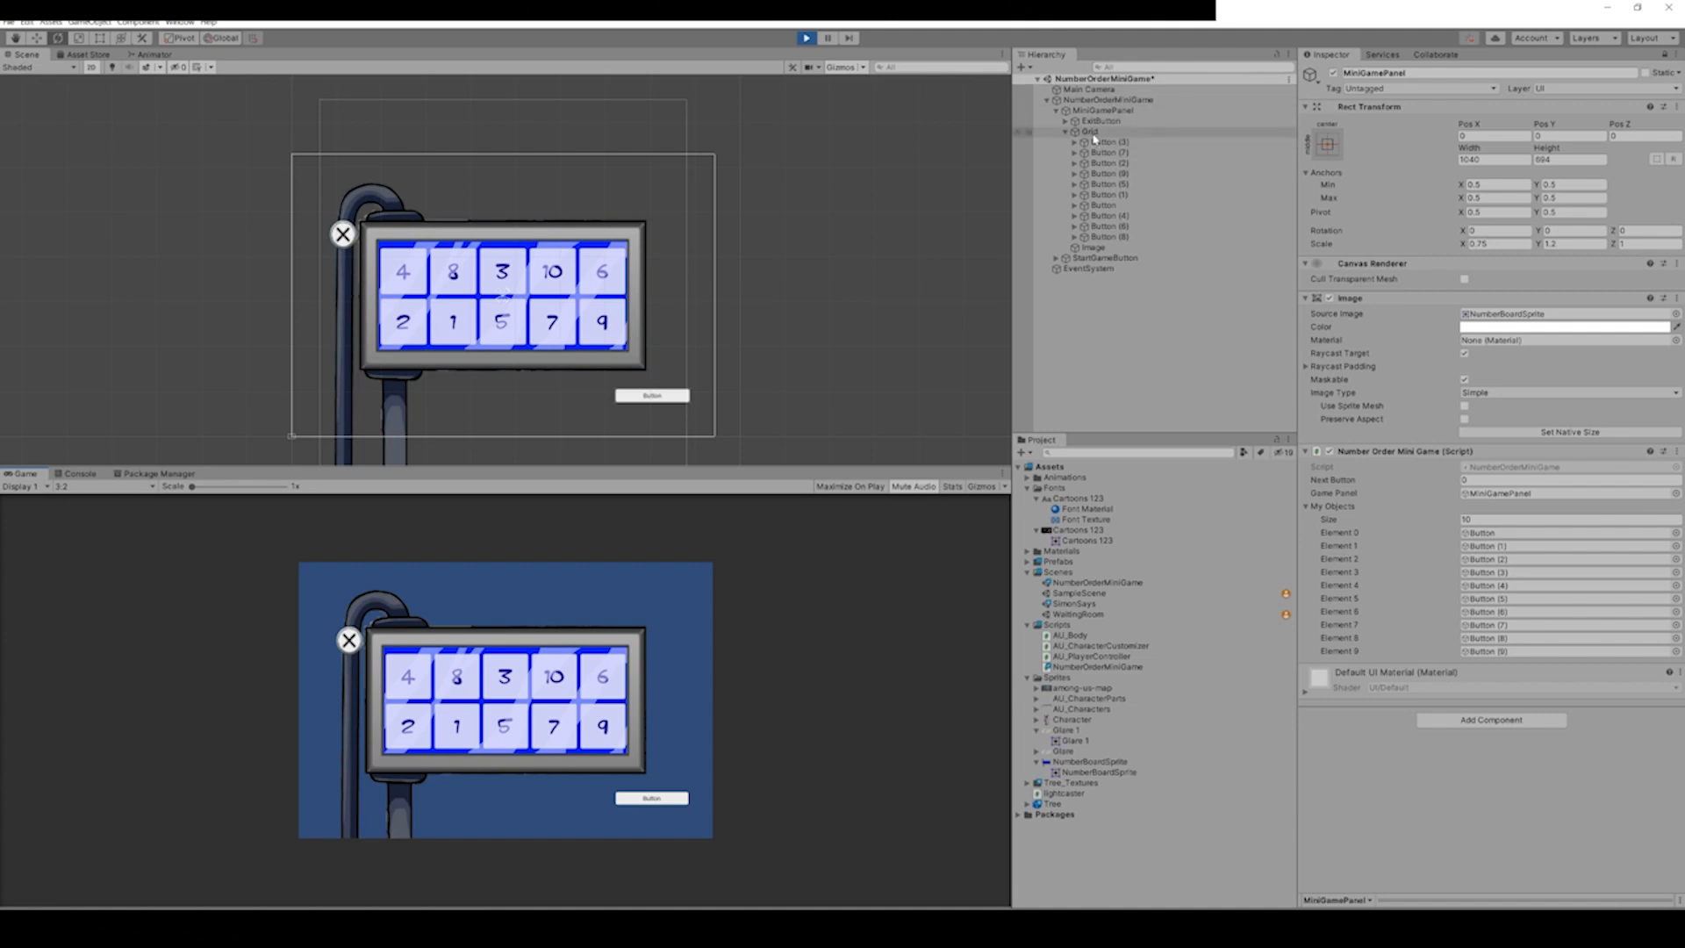
Inspect a Grid child button in the Hierarchy while replaying the shuffled minigame.
click(1110, 140)
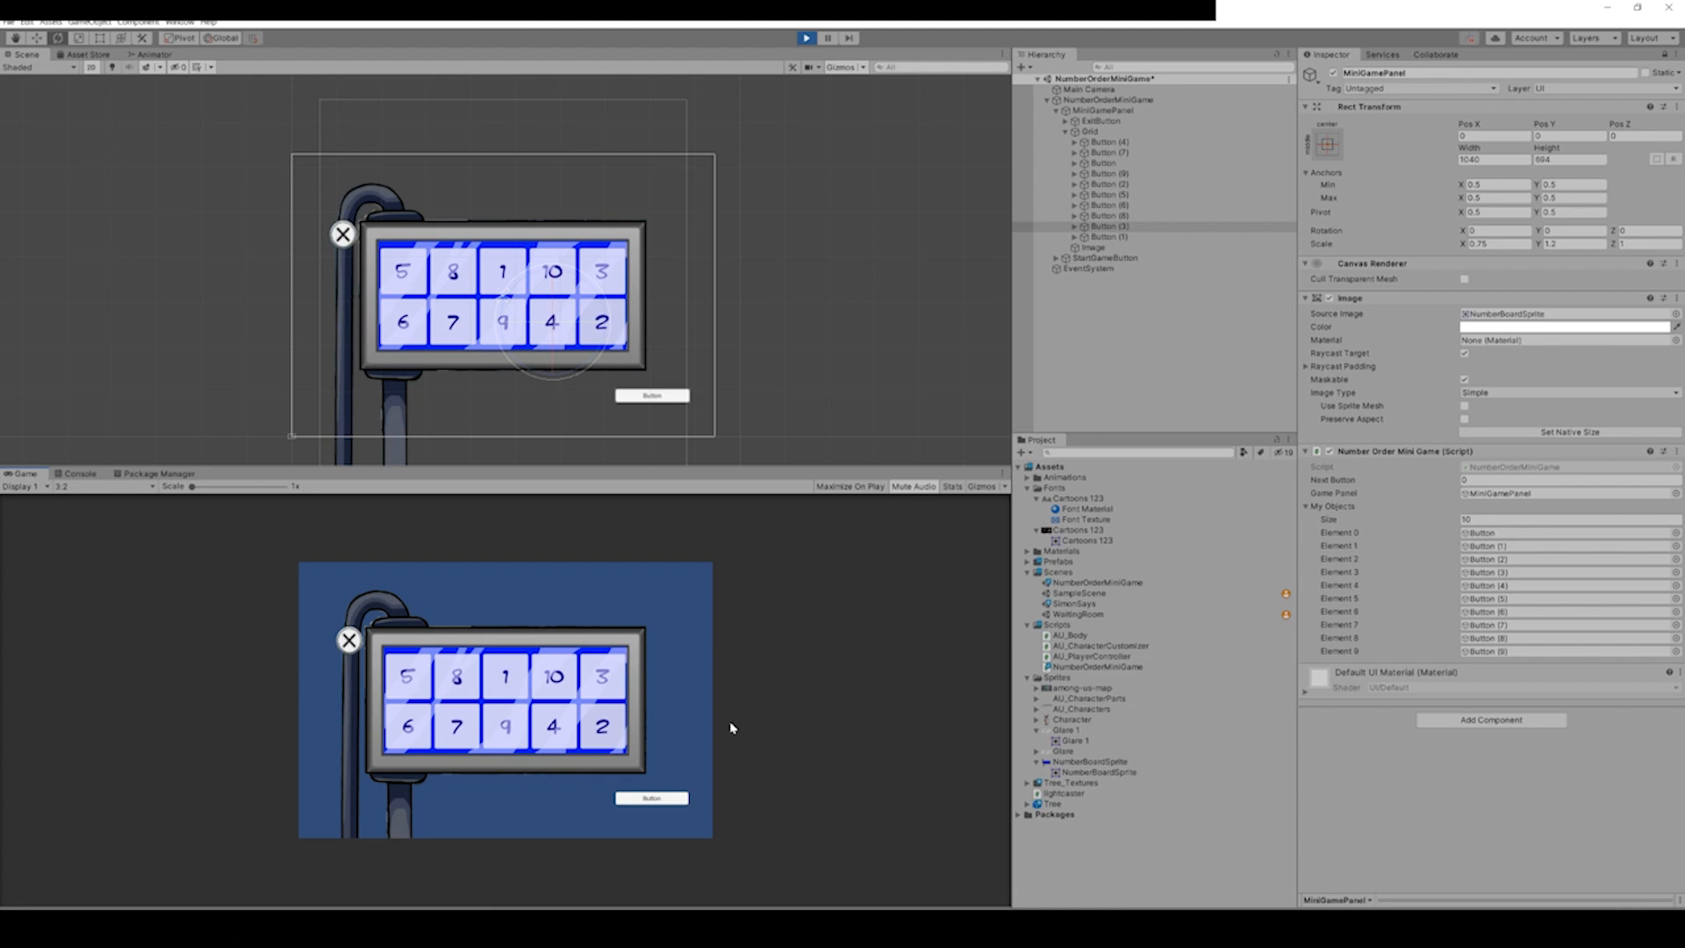
mouse_move(731, 742)
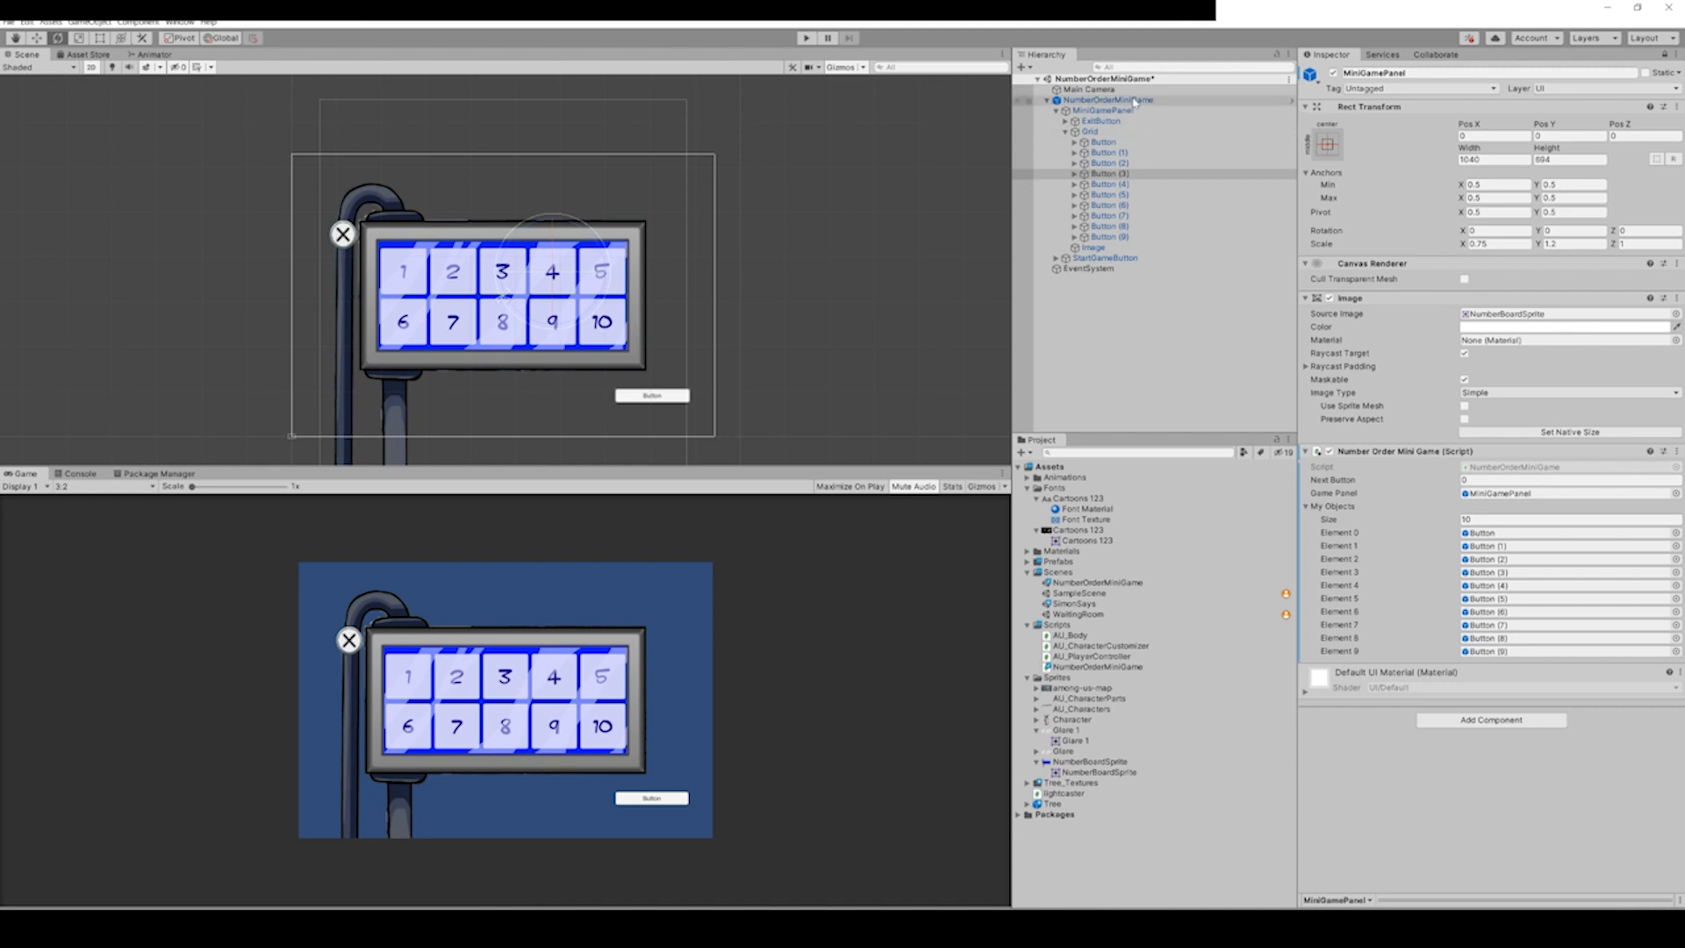
right_click(1107, 100)
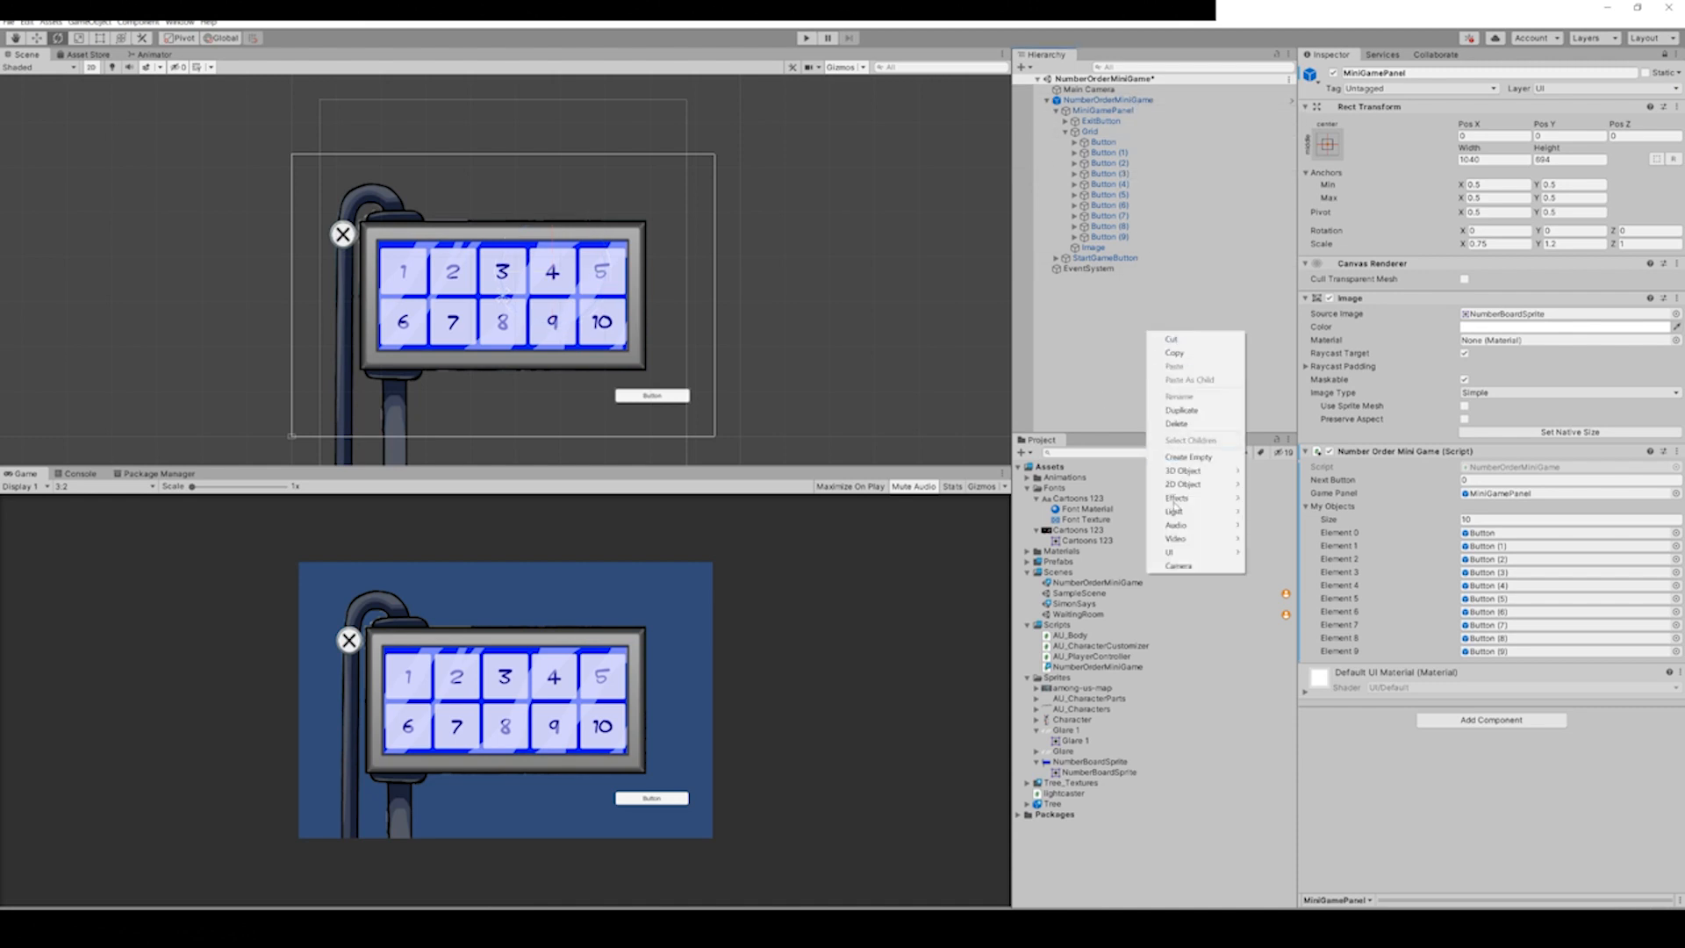
mouse_move(1170, 552)
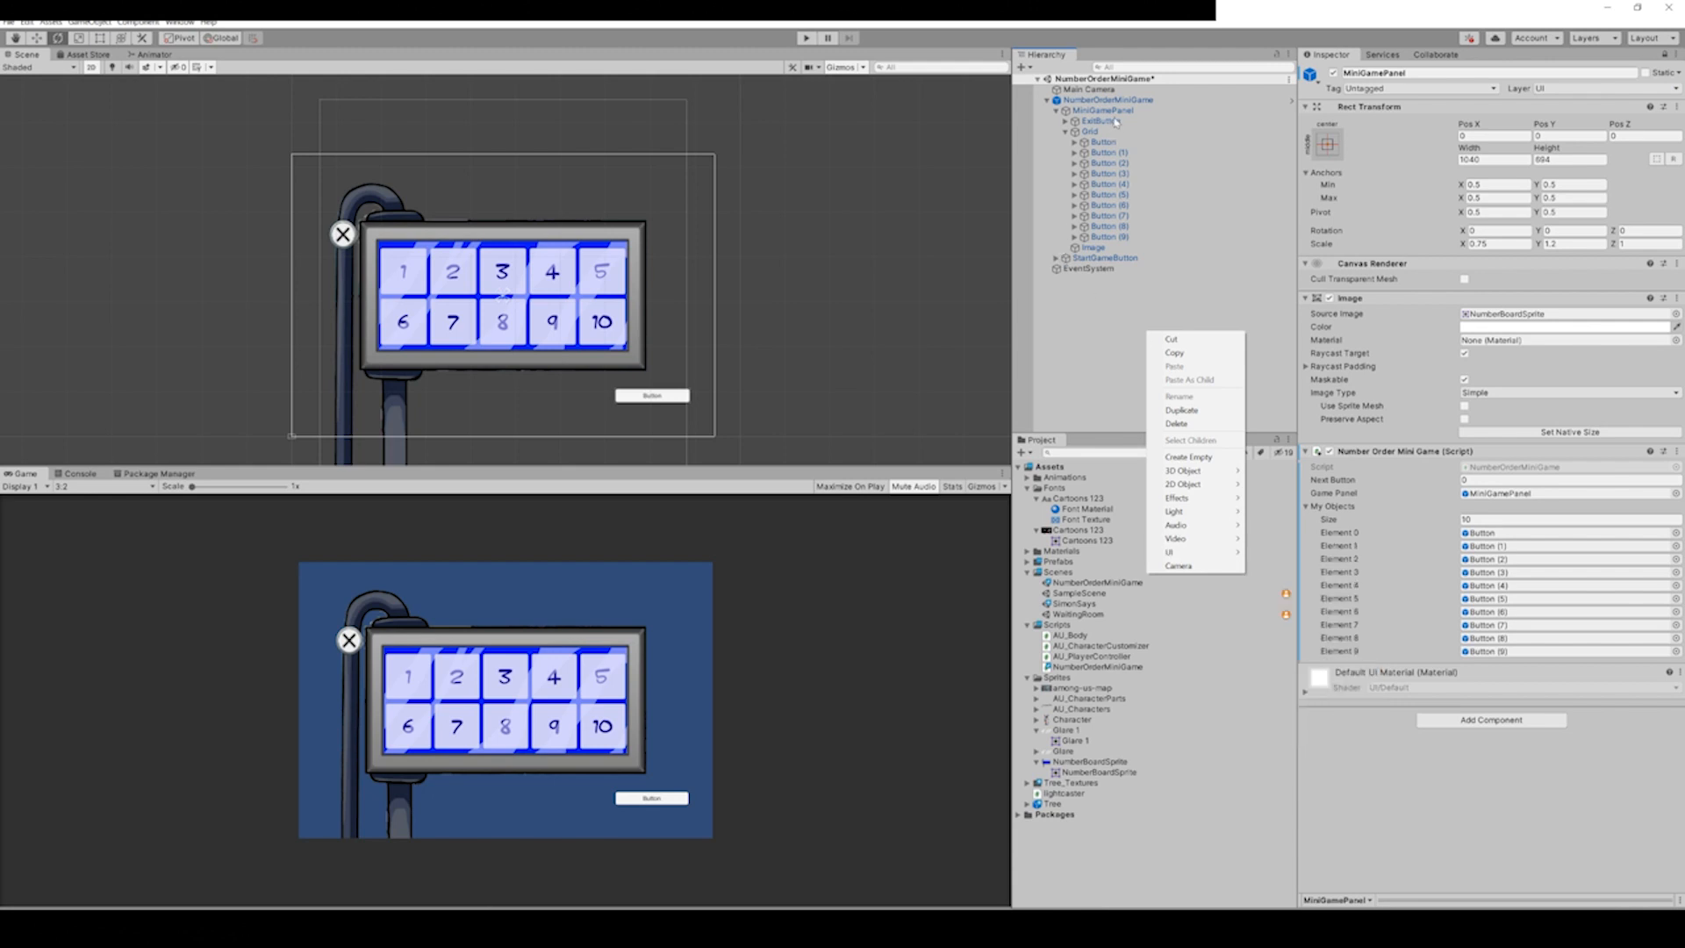
click(1107, 100)
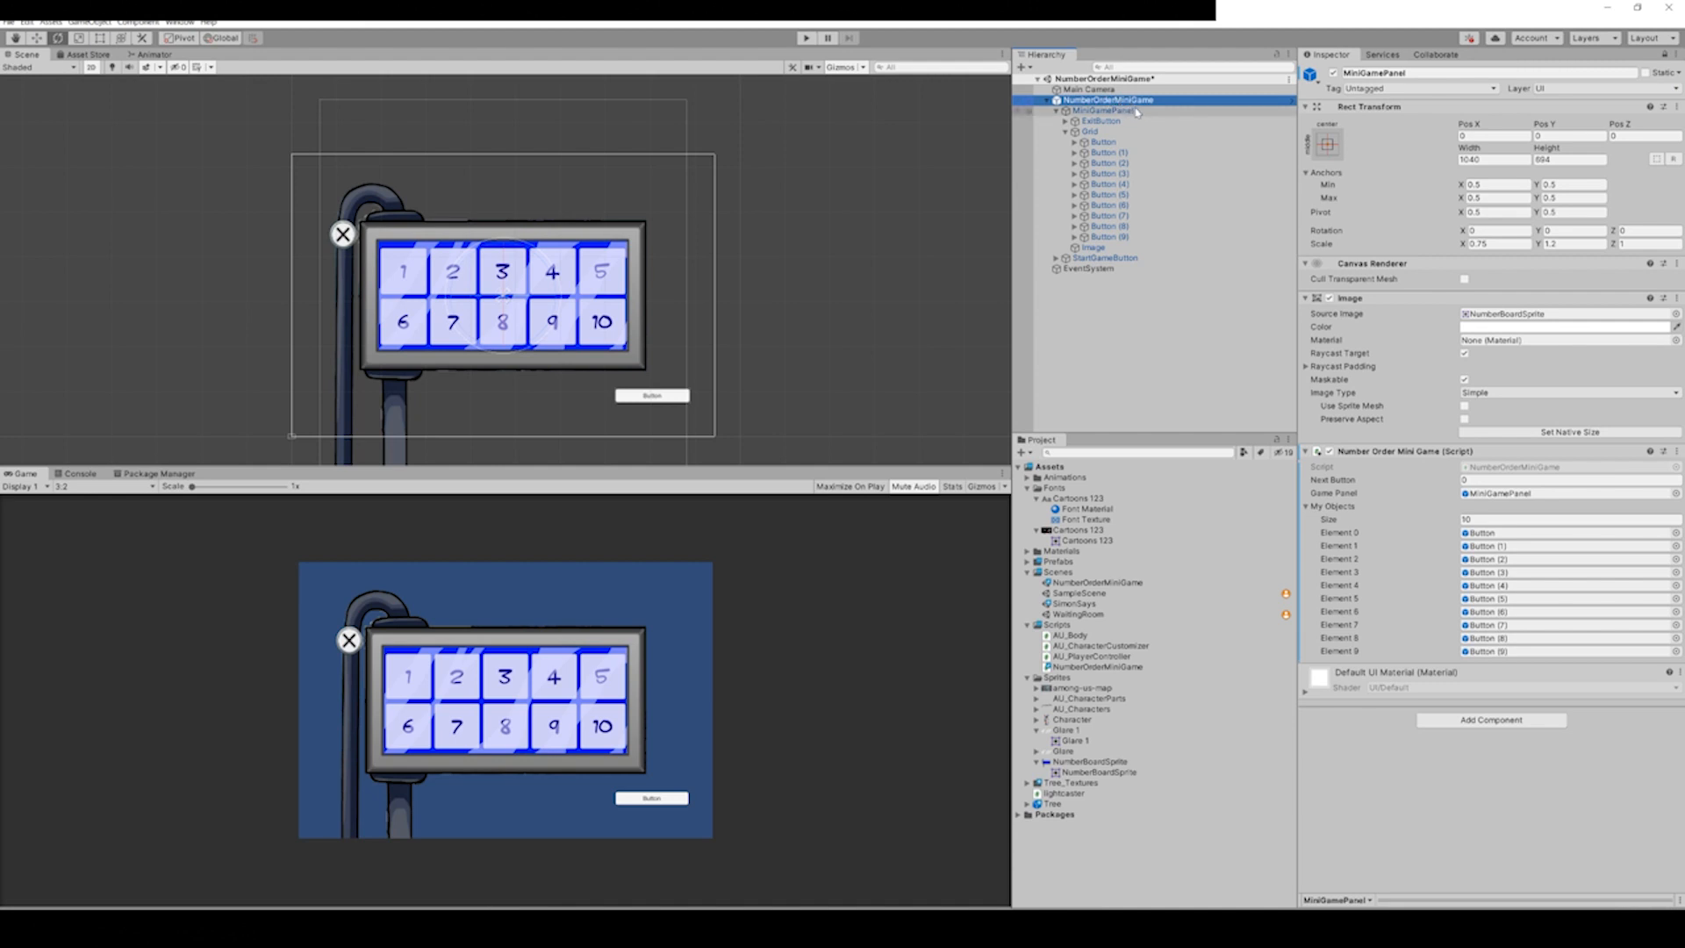
click(1104, 110)
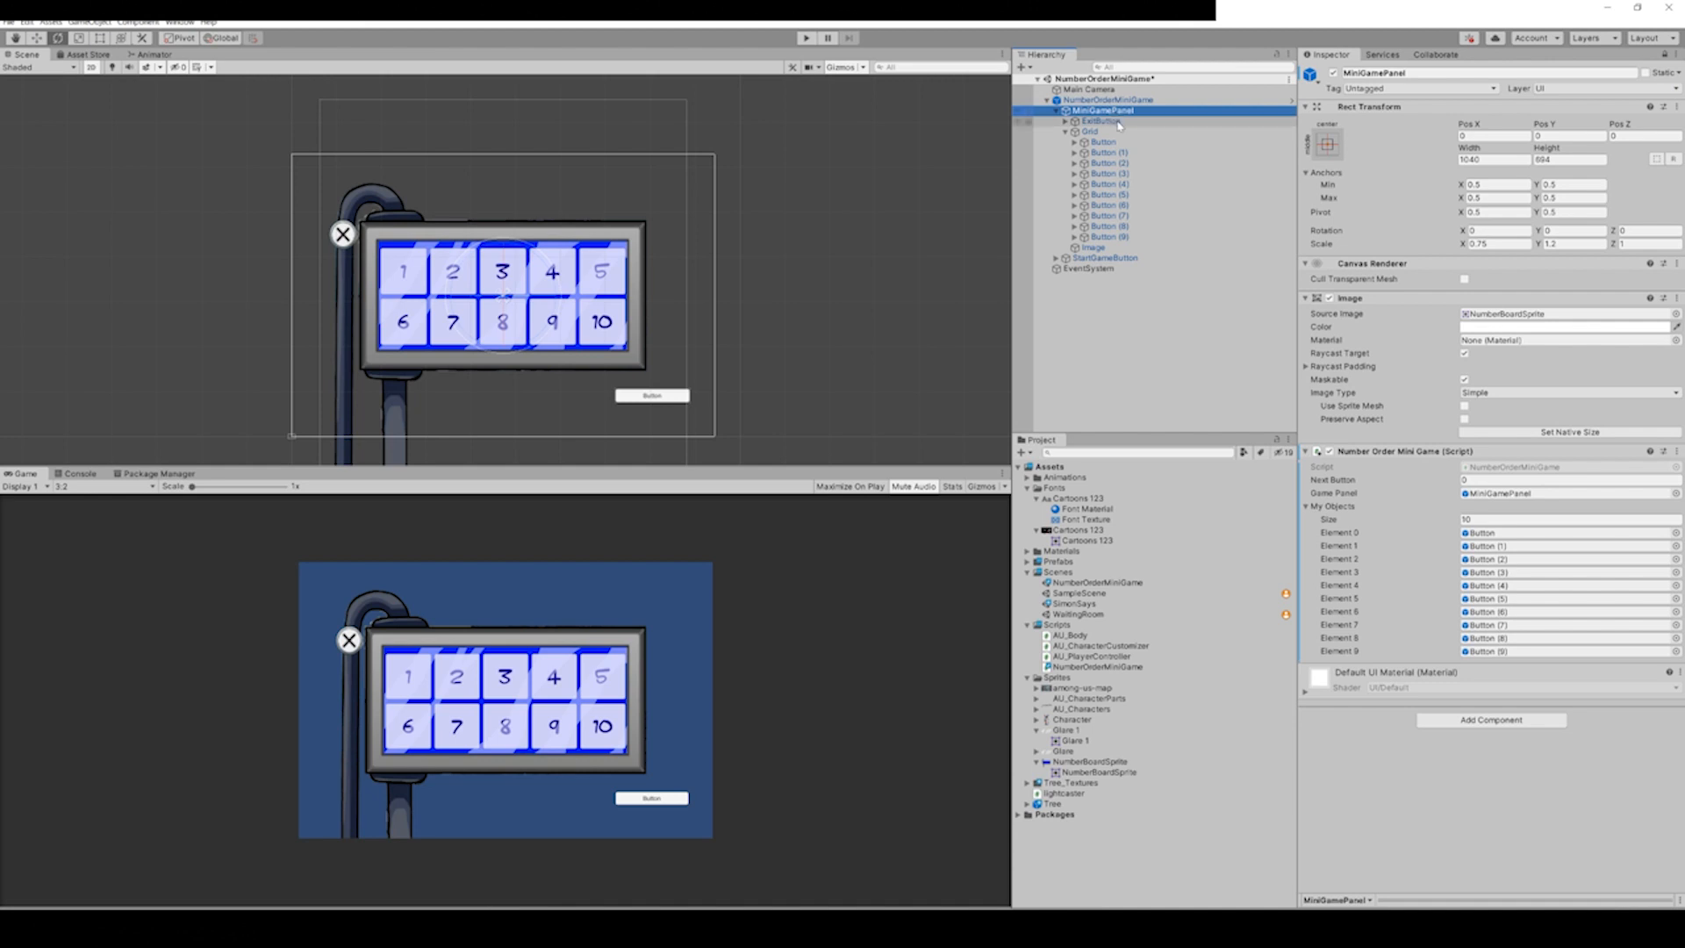
click(1101, 121)
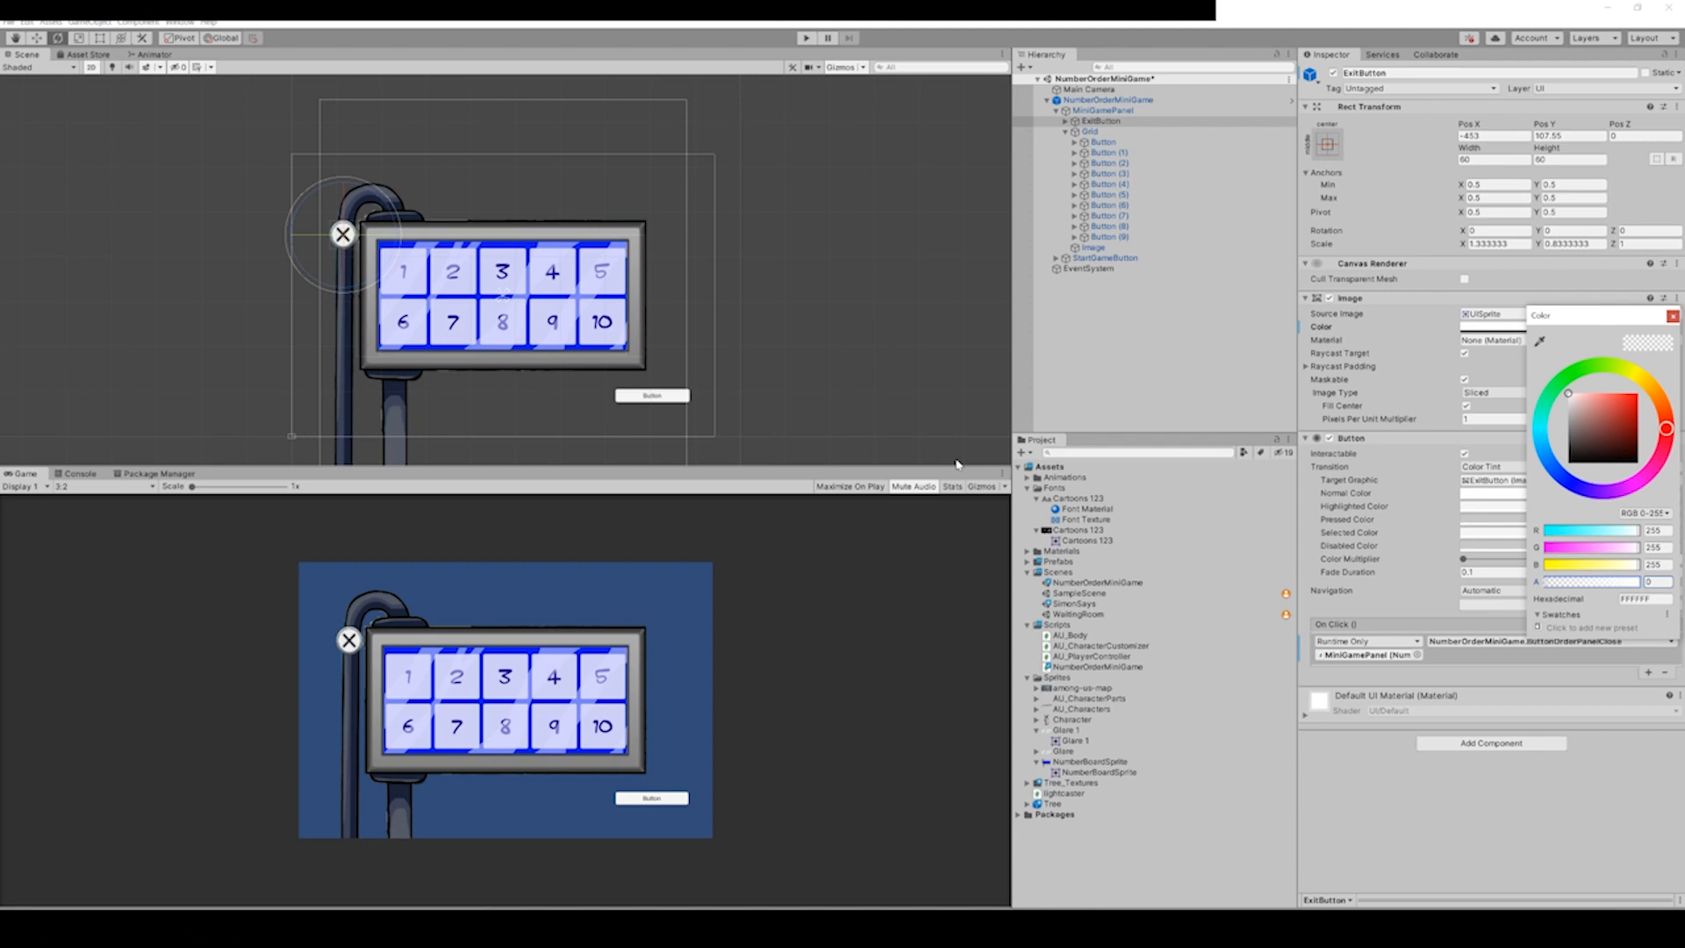
mouse_move(226, 337)
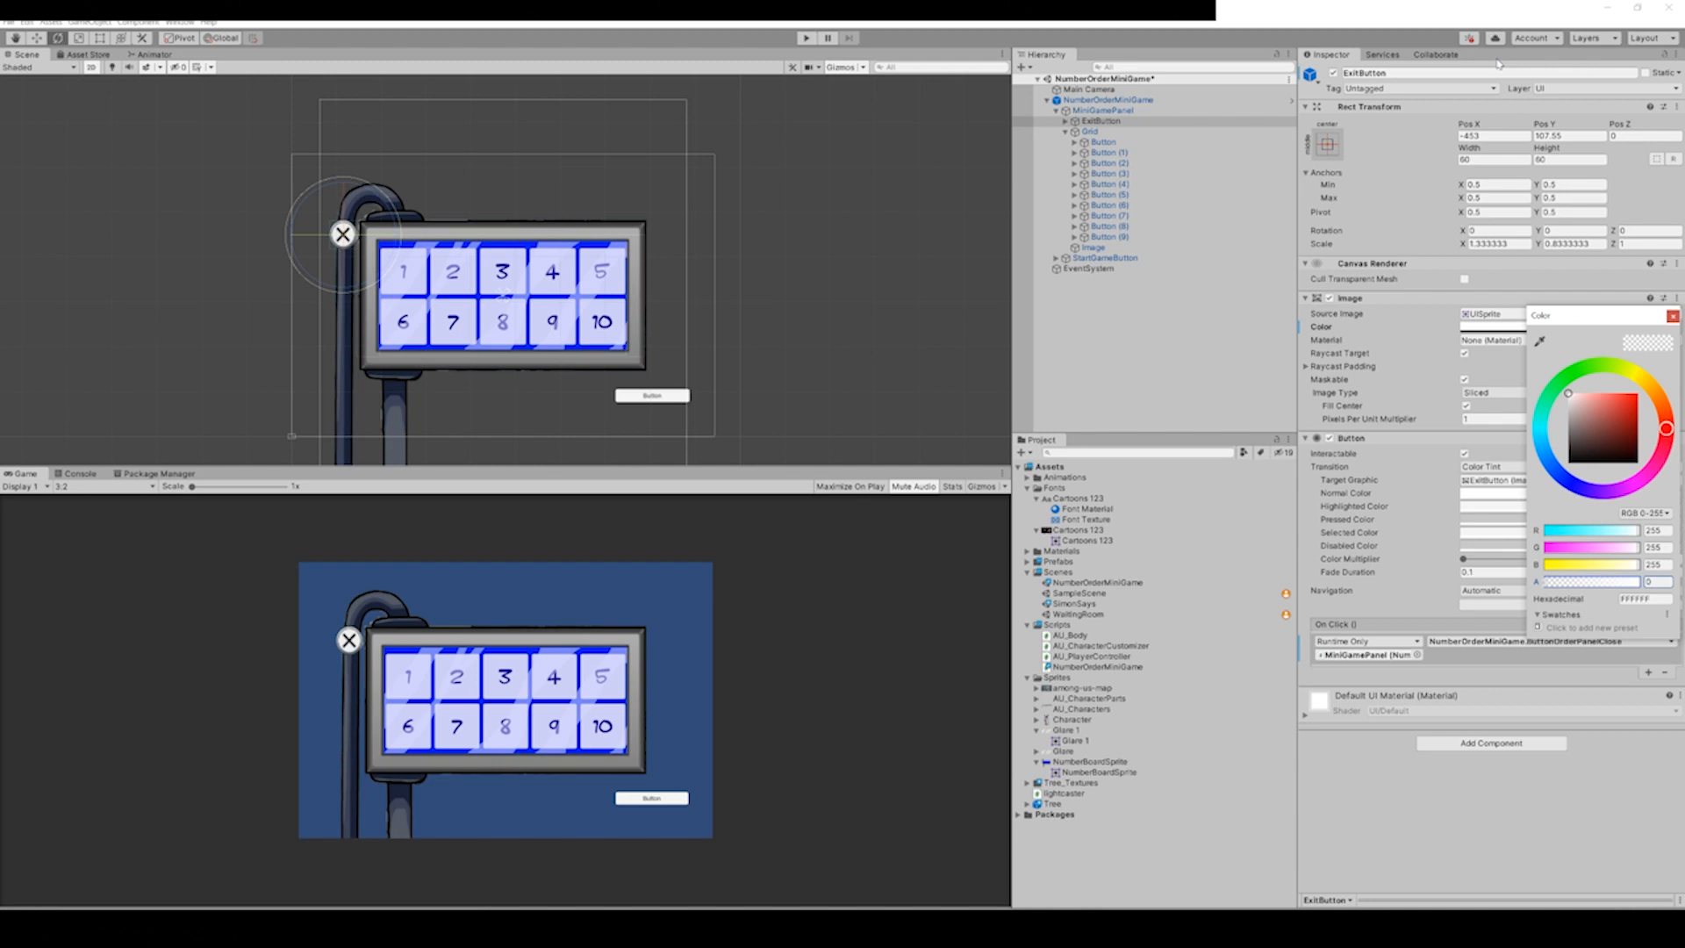
Clear the ExitButton selection so the Inspector is empty.
click(1124, 135)
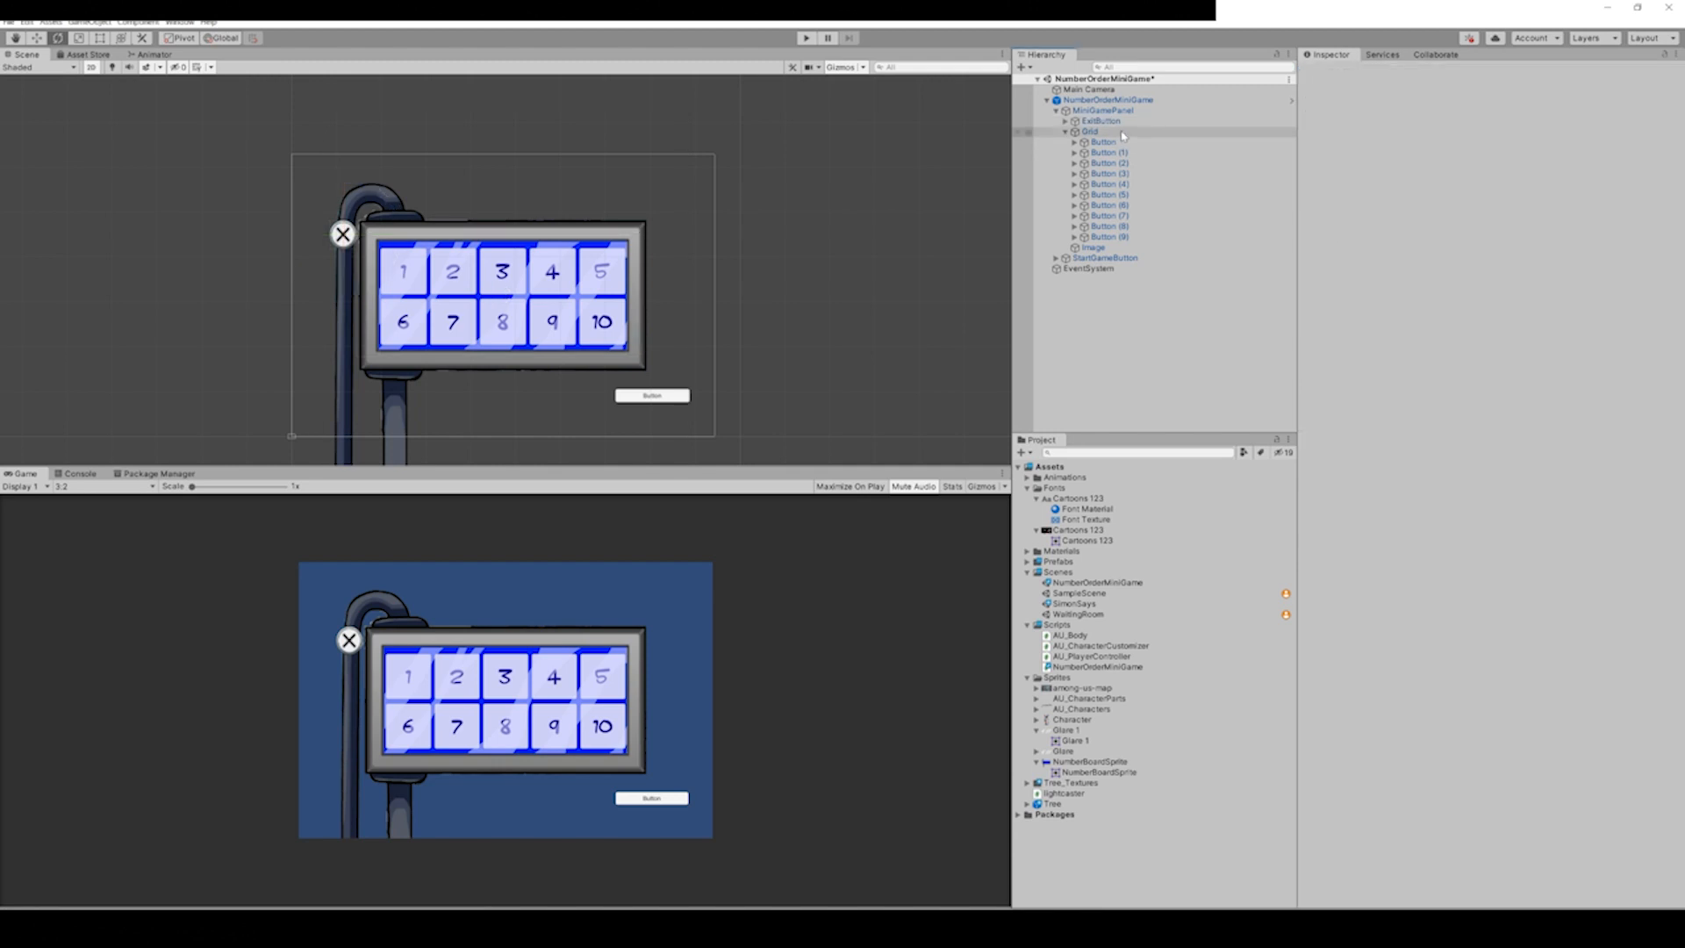
click(1101, 120)
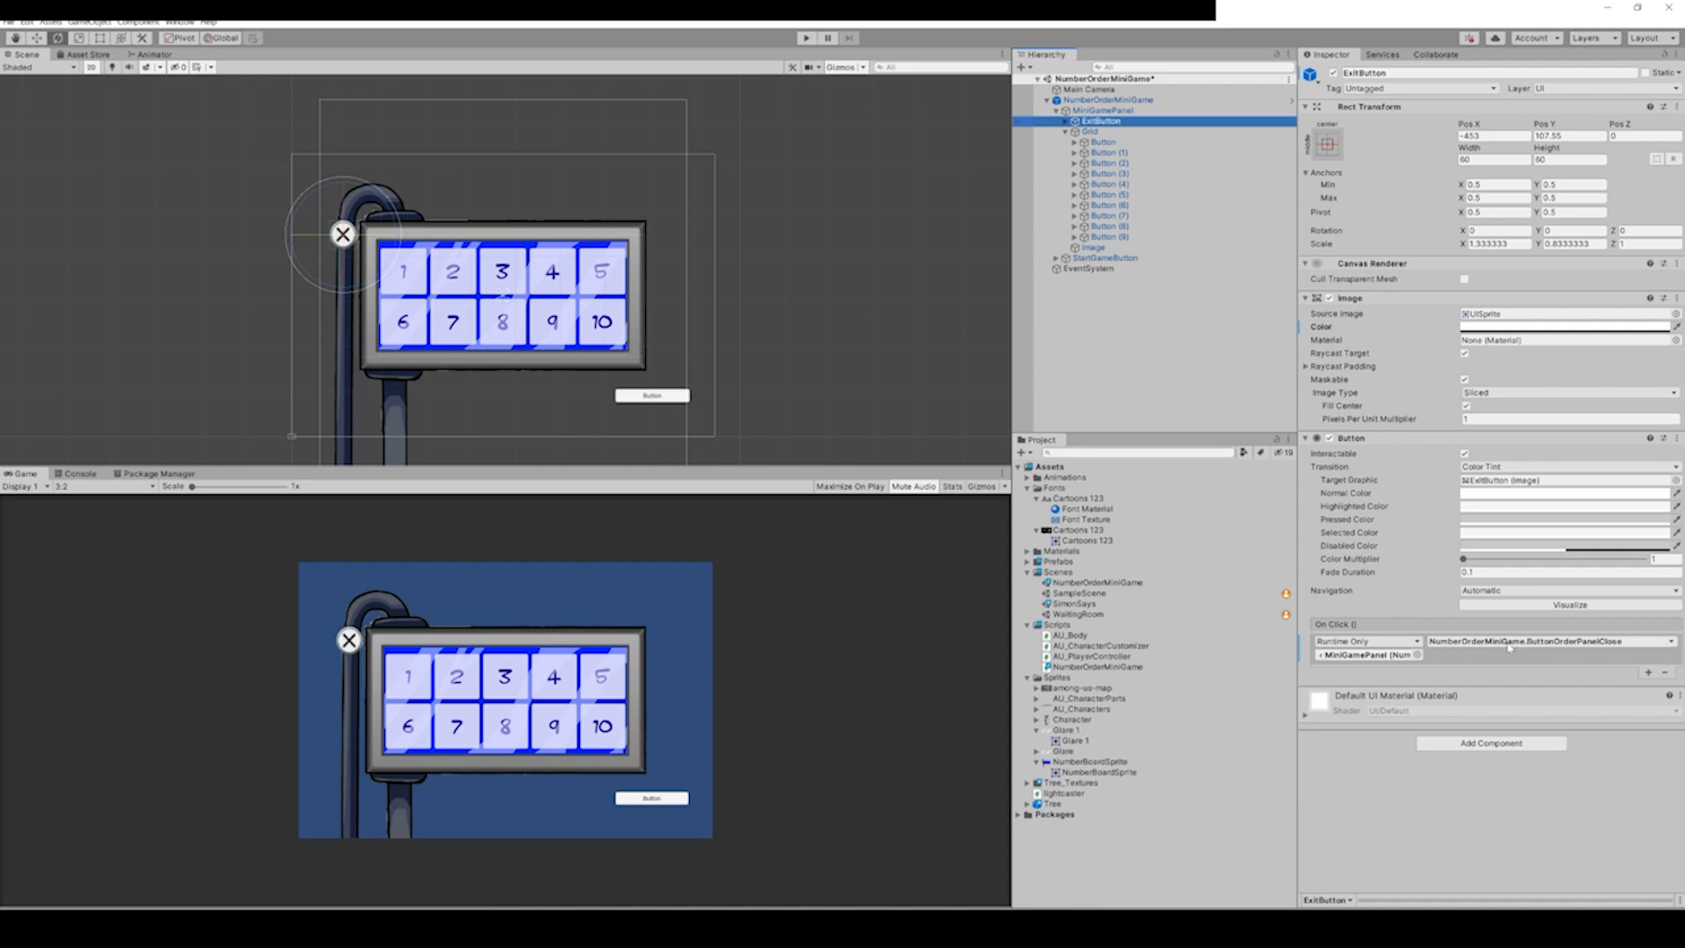
click(1103, 110)
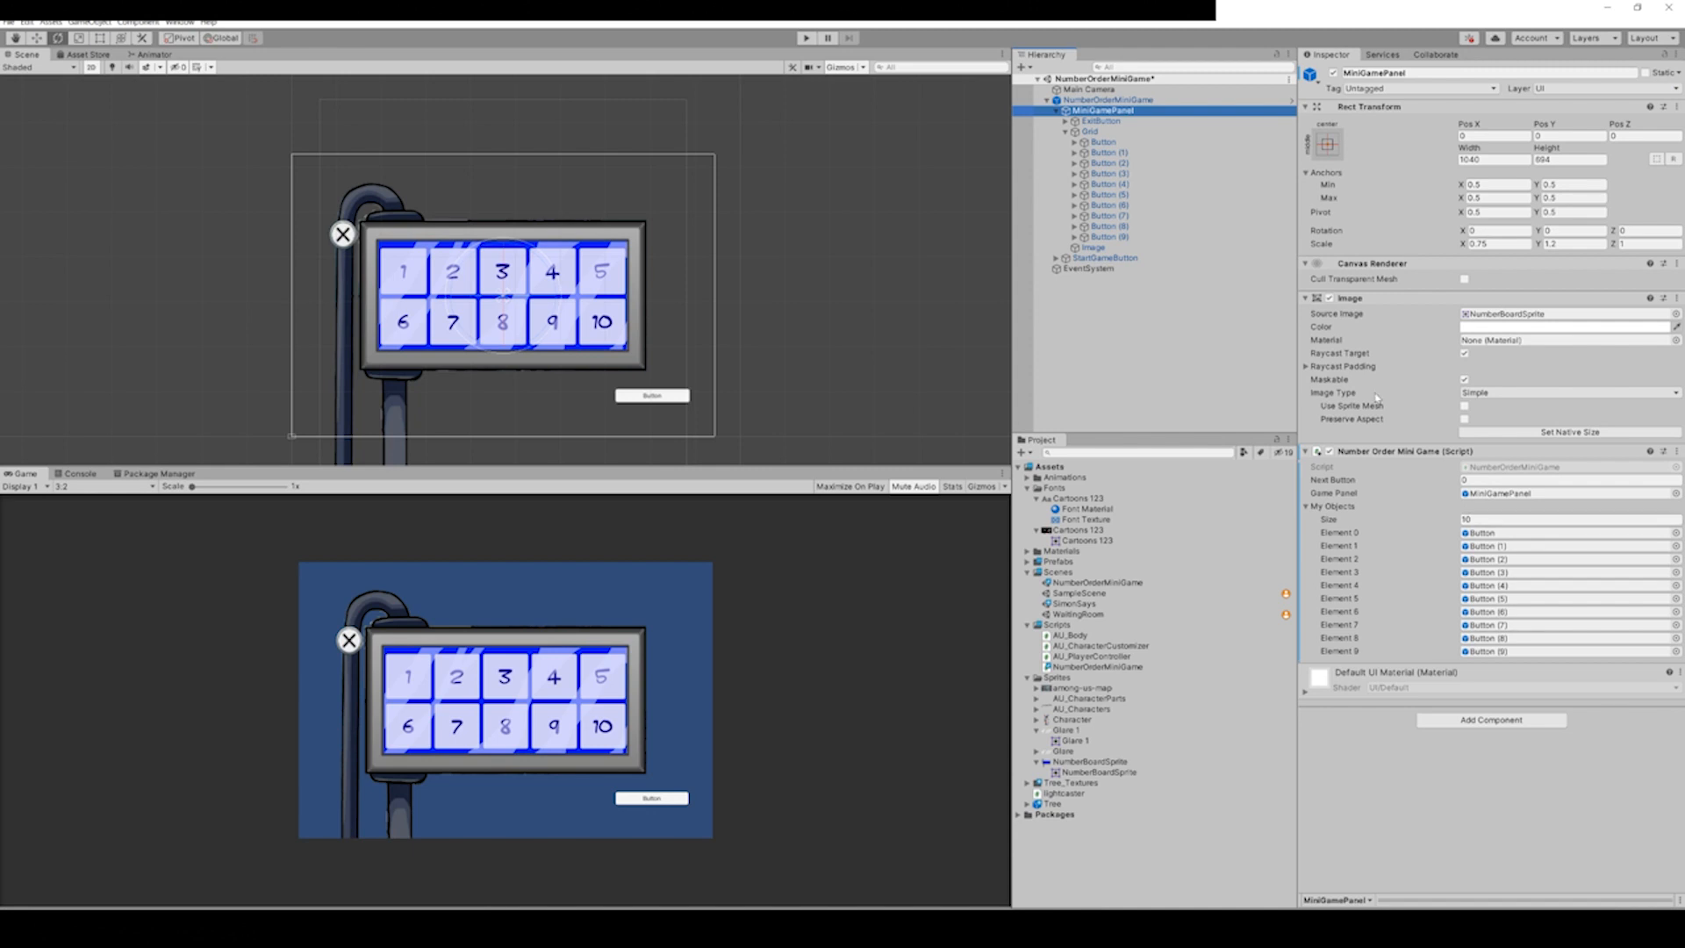
click(1090, 131)
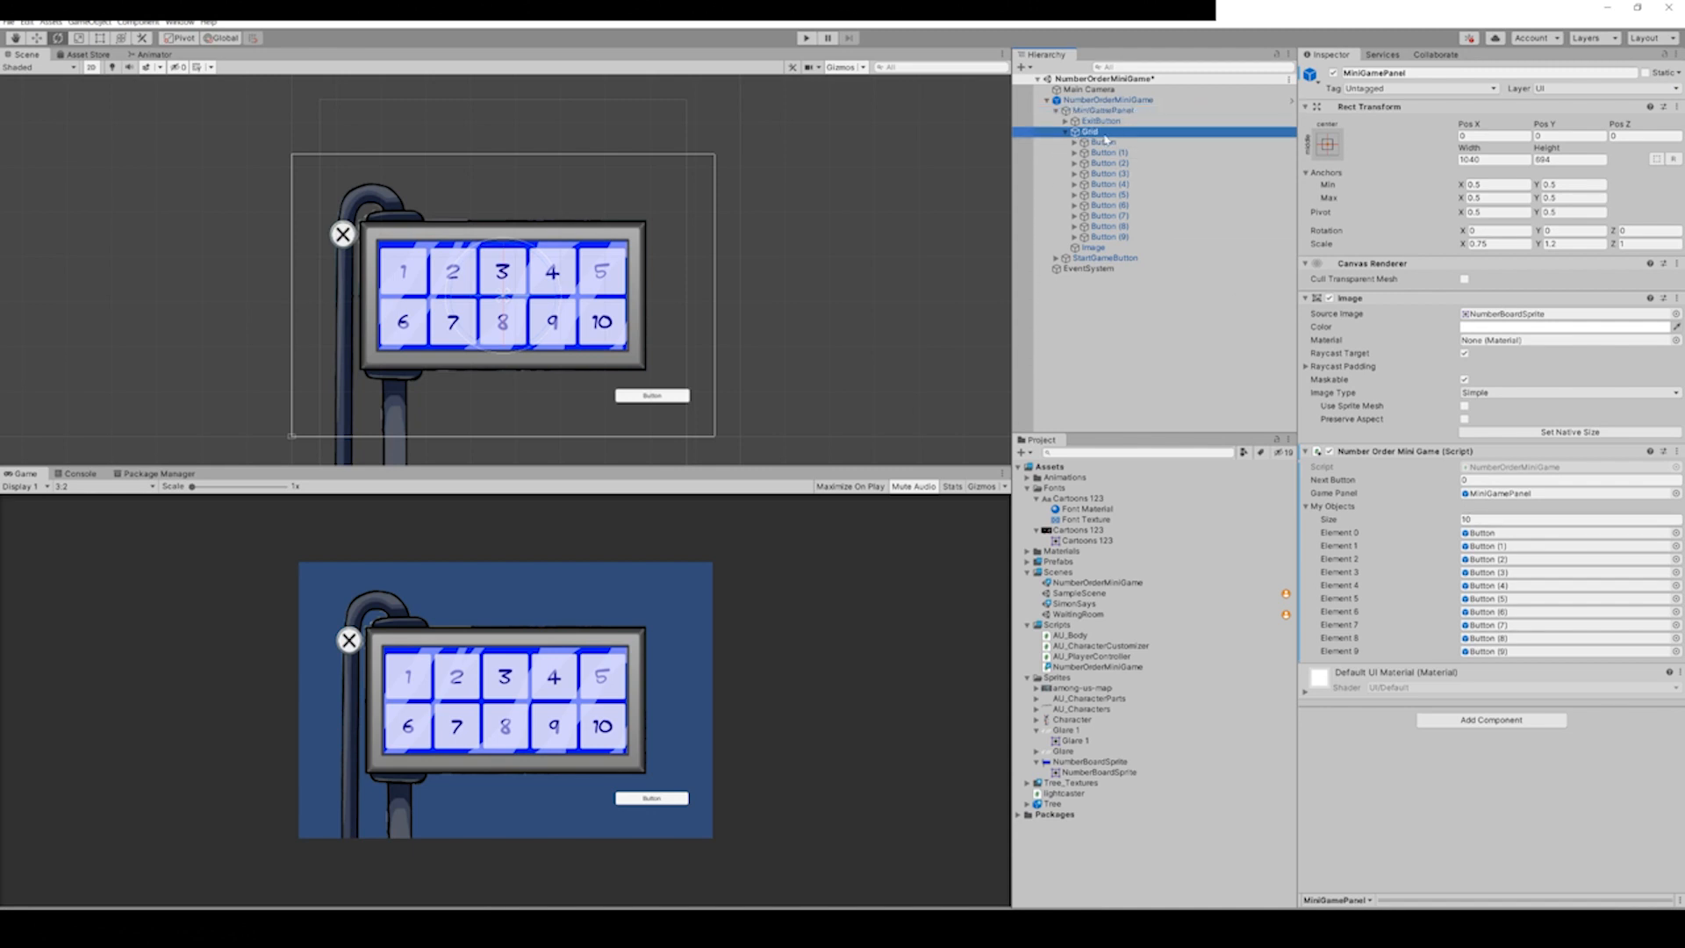
click(1101, 121)
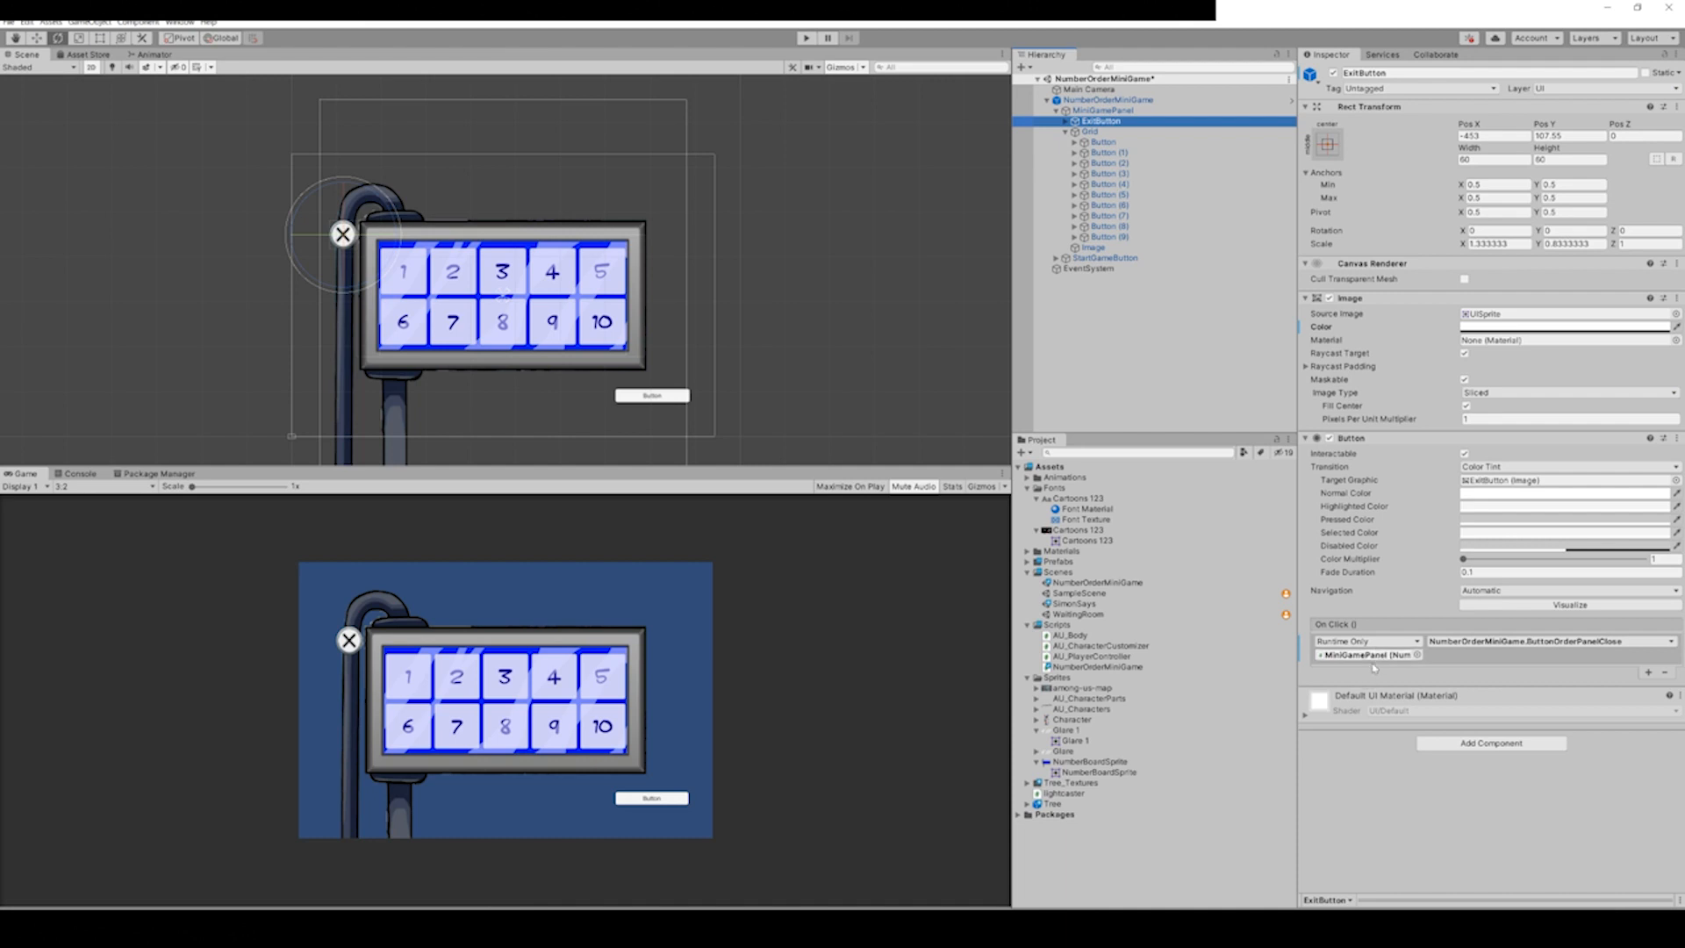
click(1564, 641)
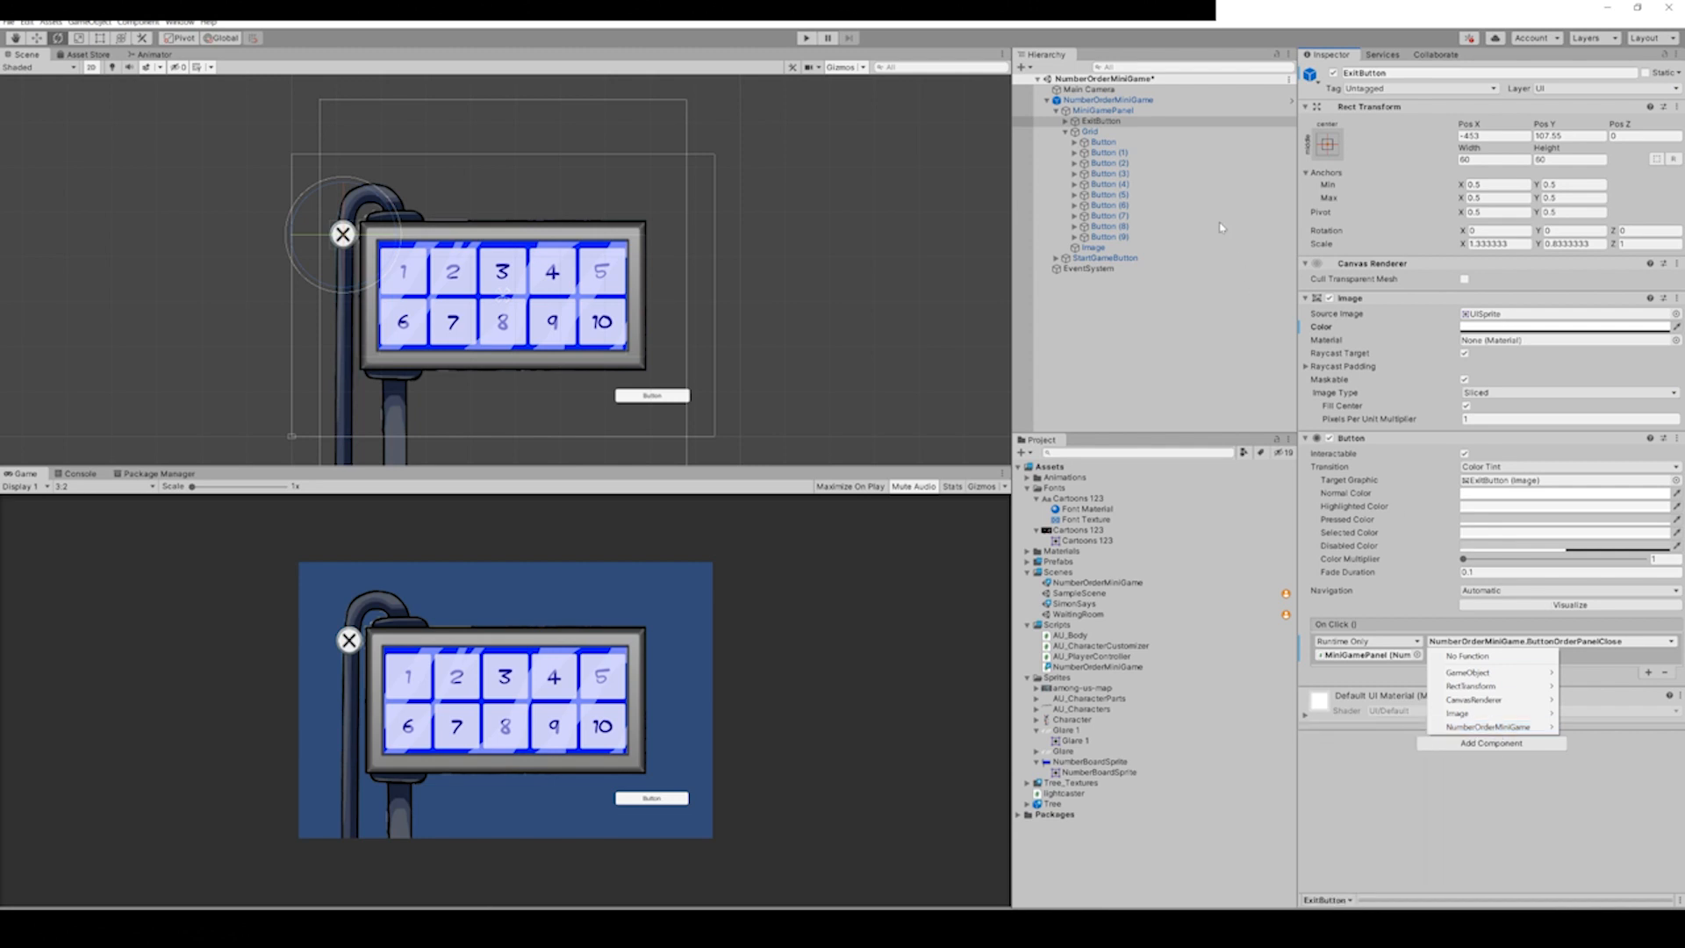
click(1101, 258)
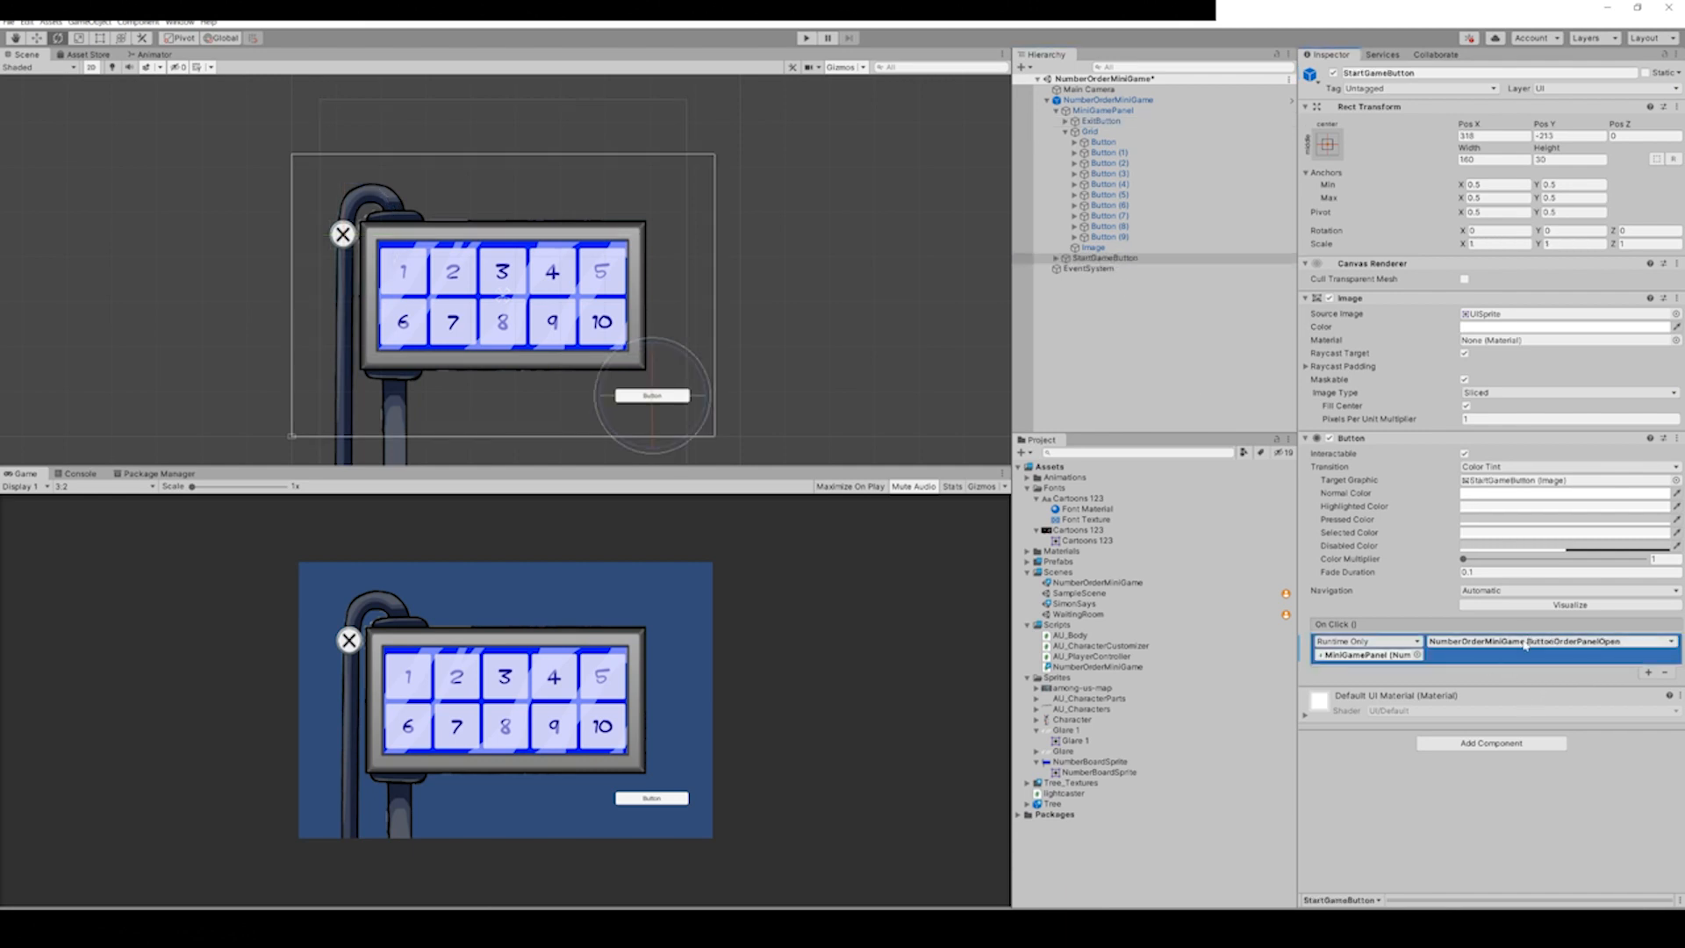
click(1547, 641)
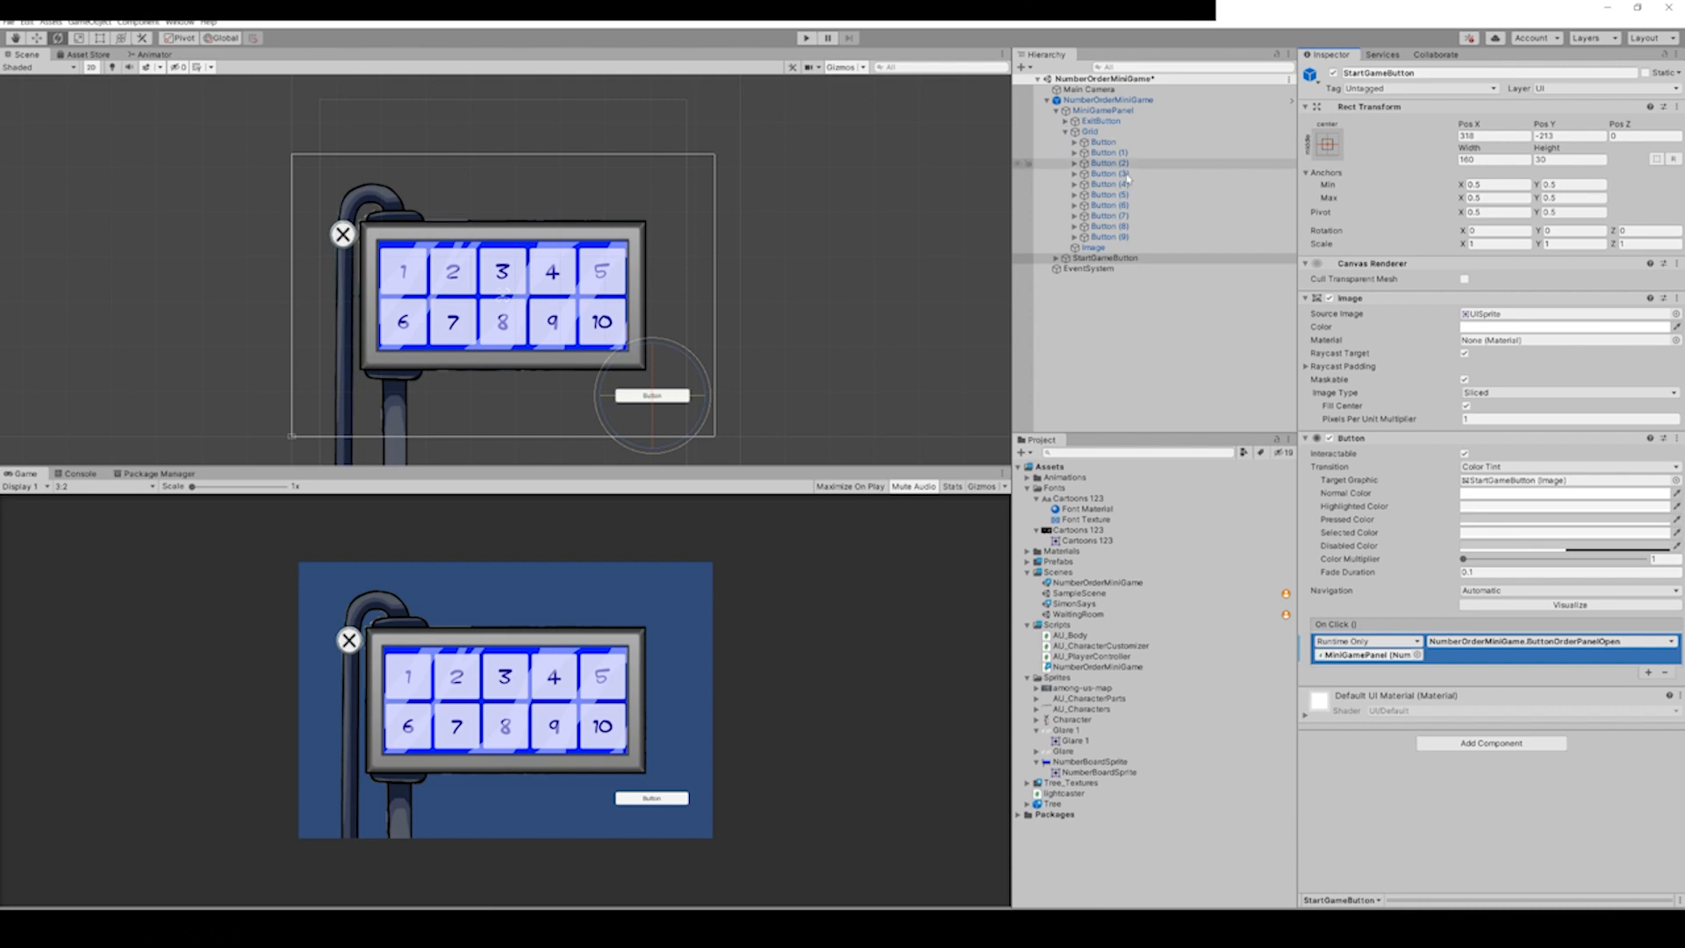
right_click(1104, 258)
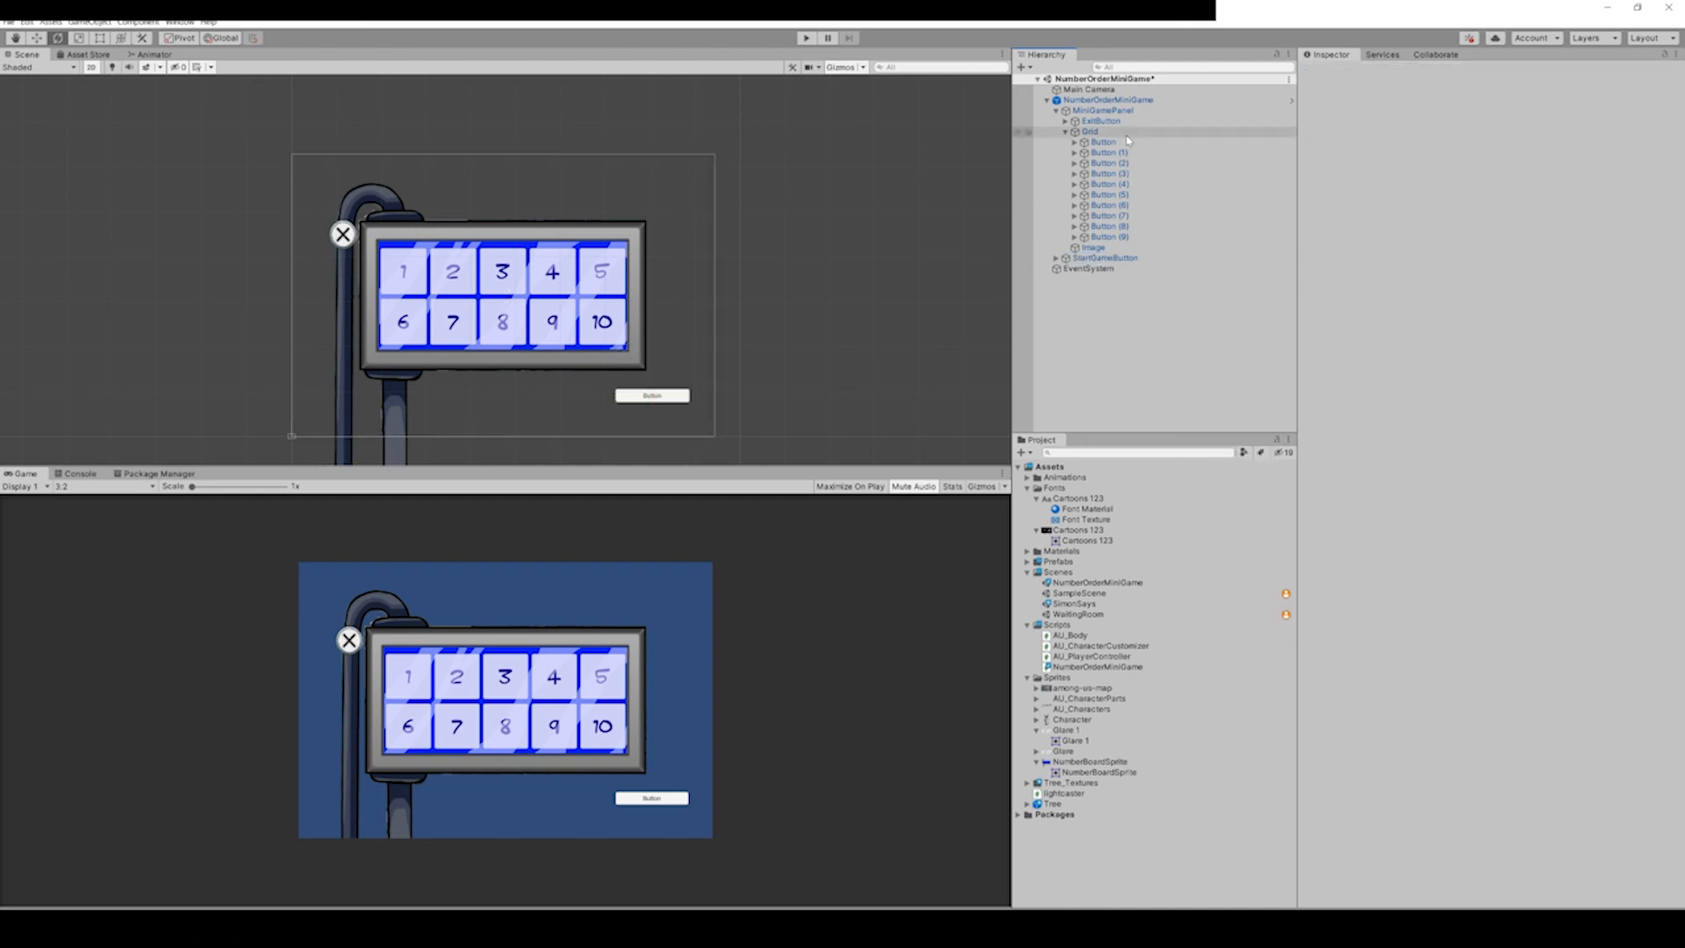
Return the Grid Layout Group cell width to 100, making cells 100 by 100.
click(1088, 131)
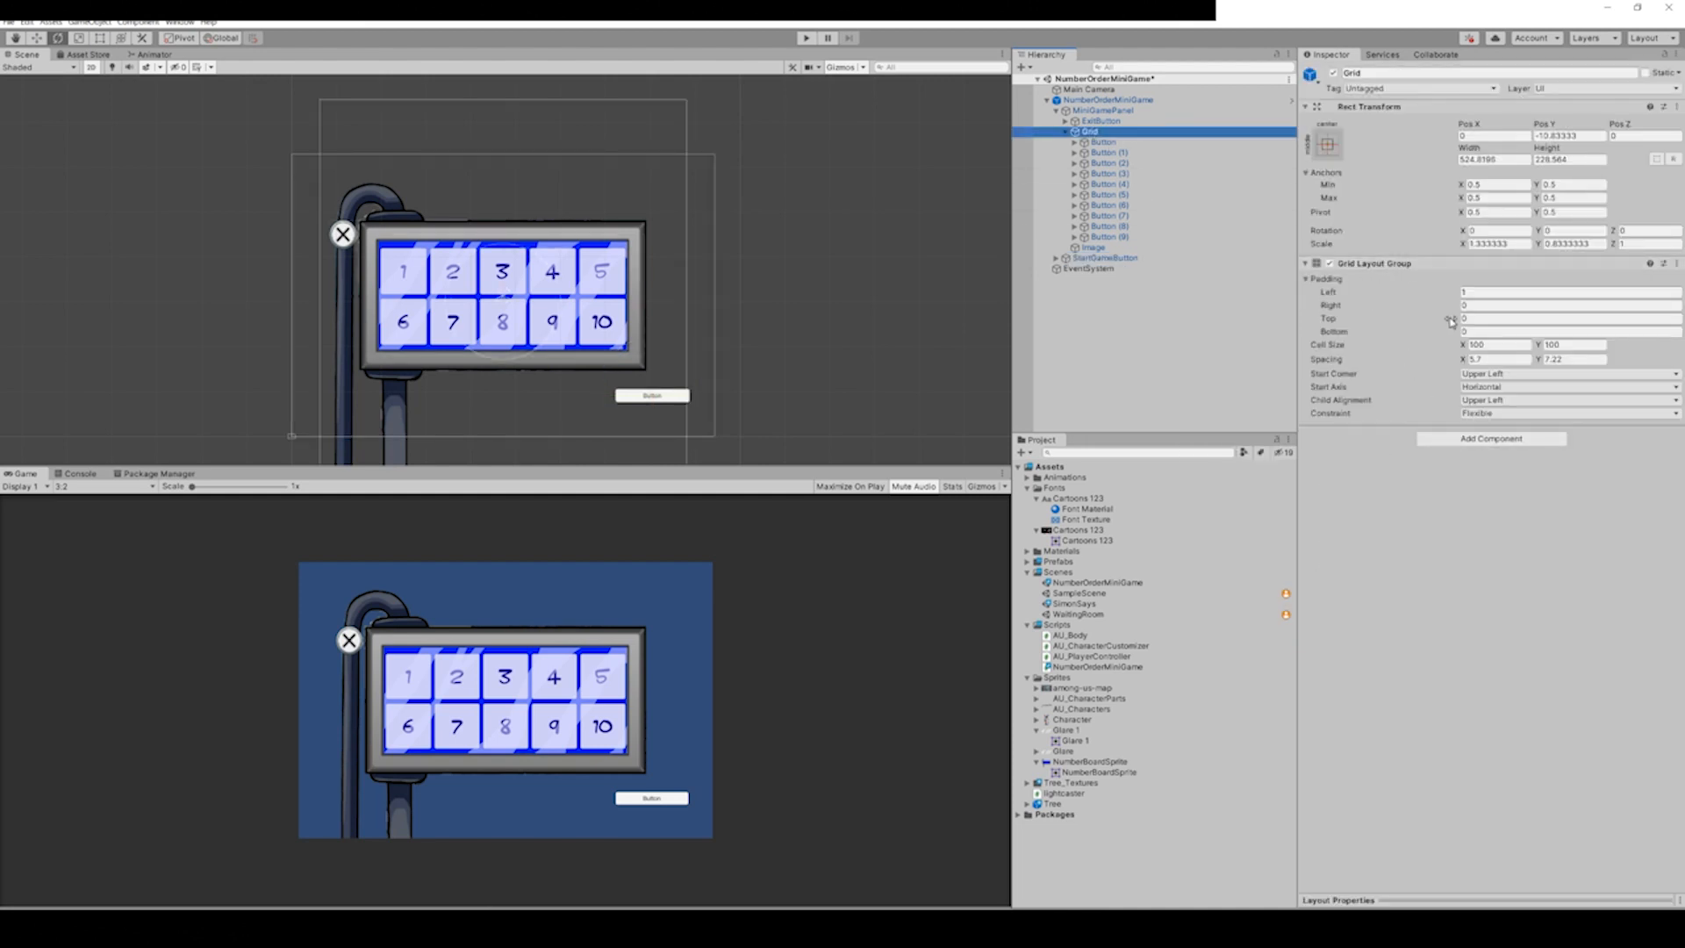
text(103.58)
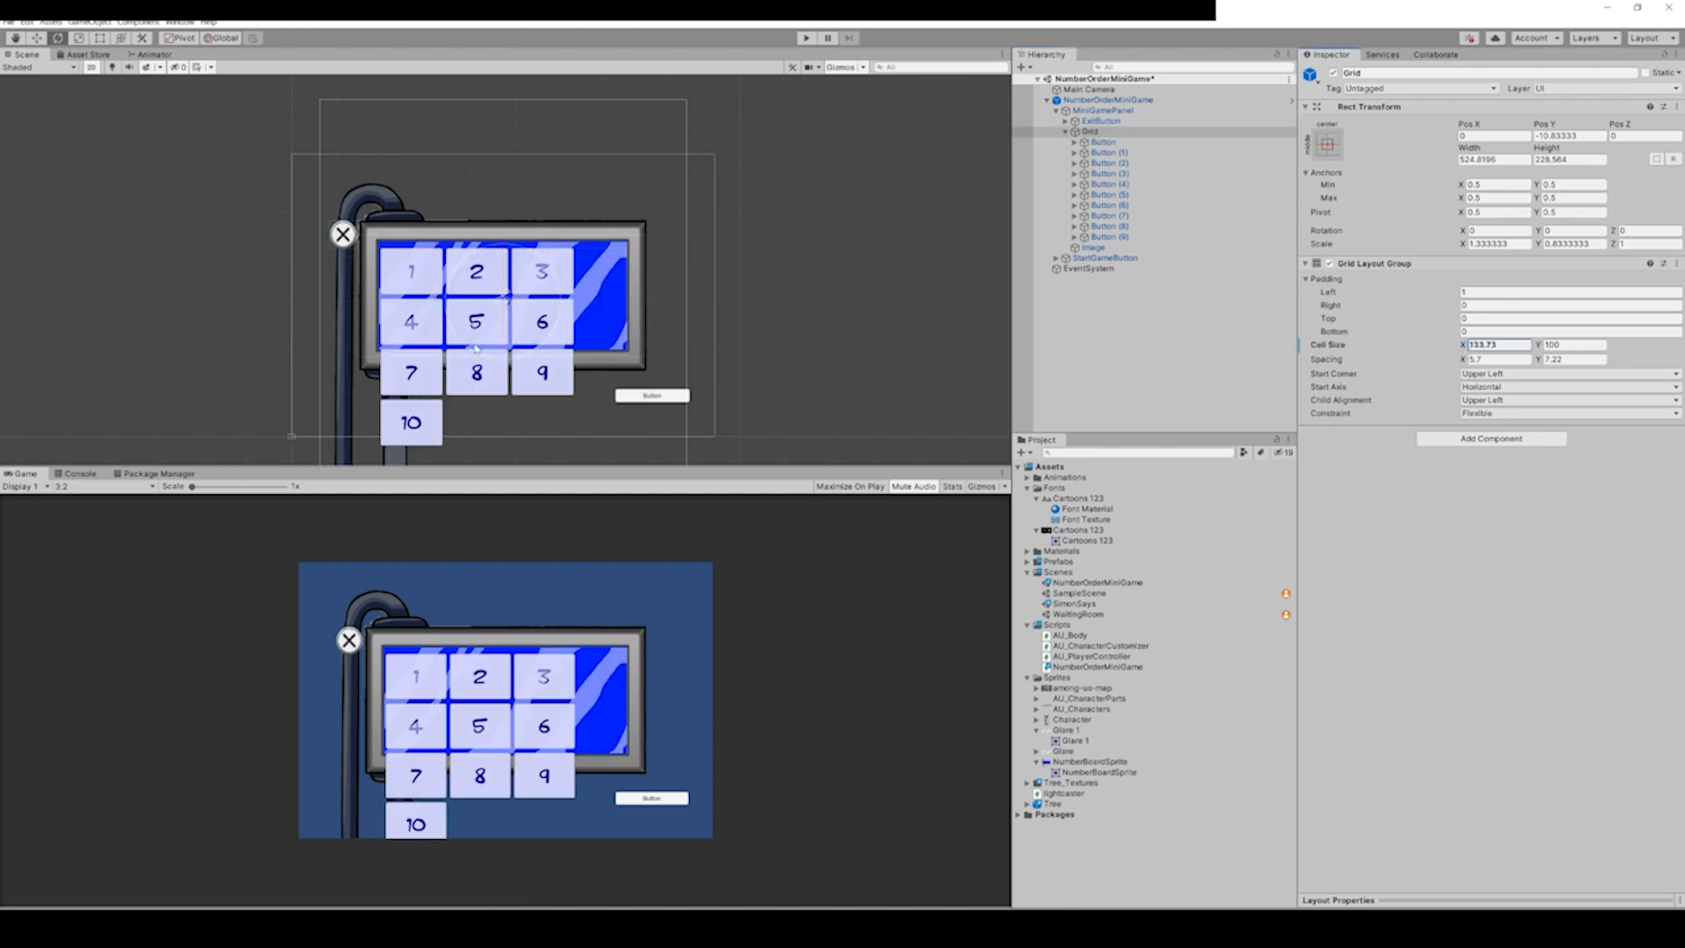
text(107.99)
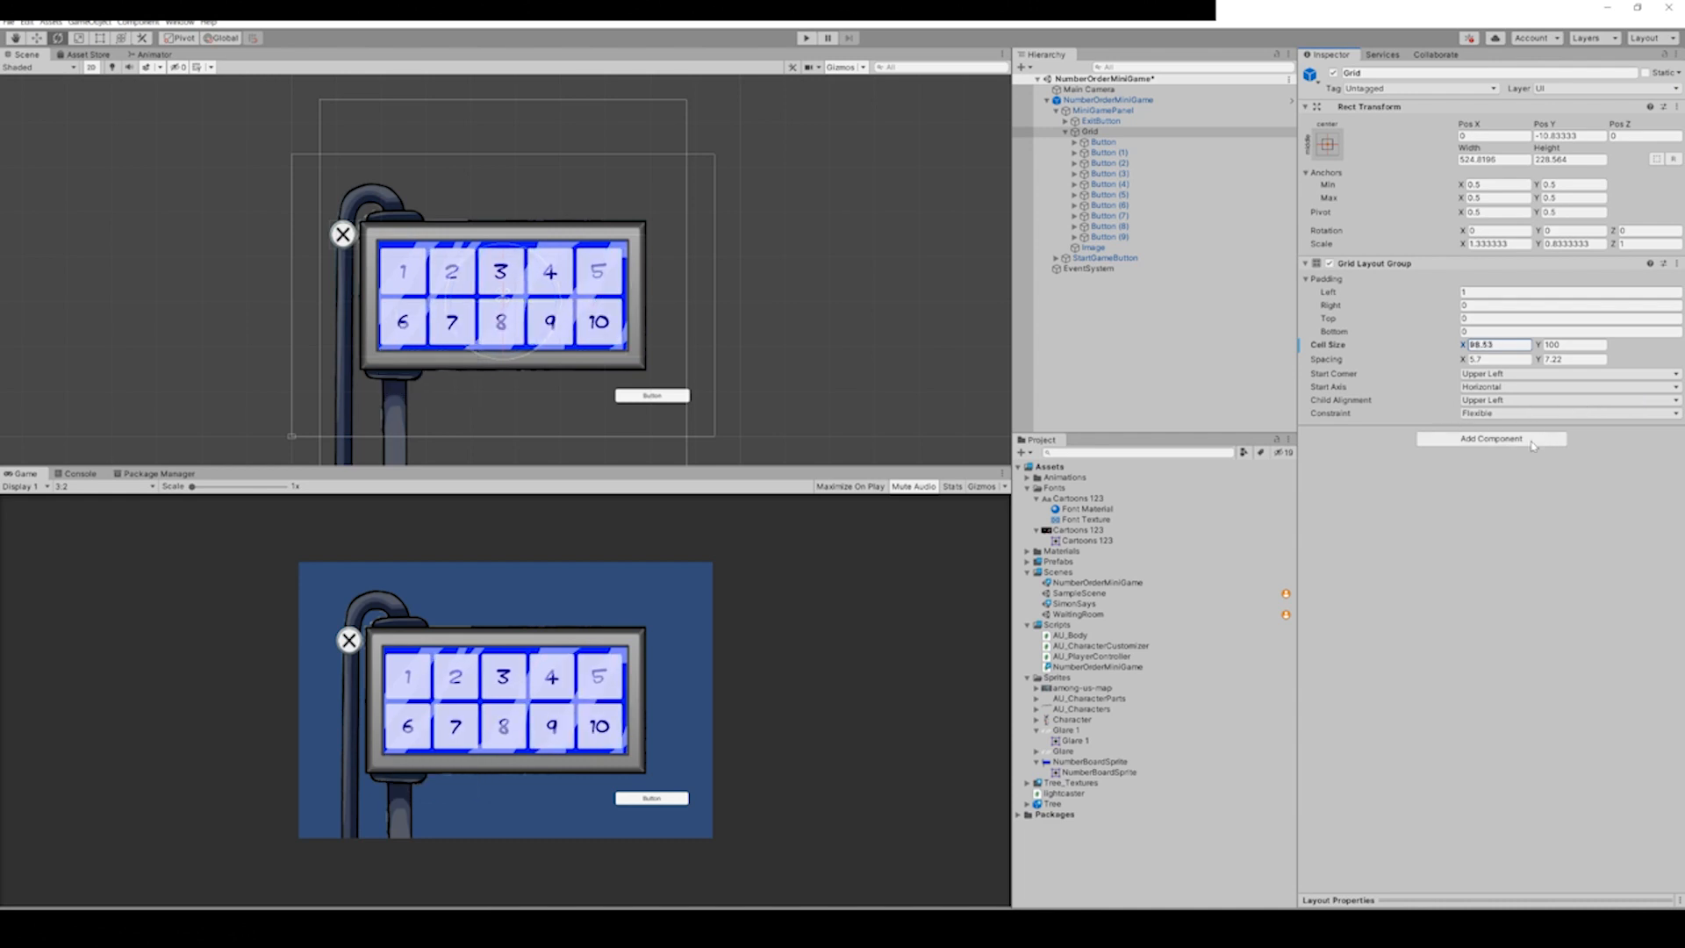
text(100)
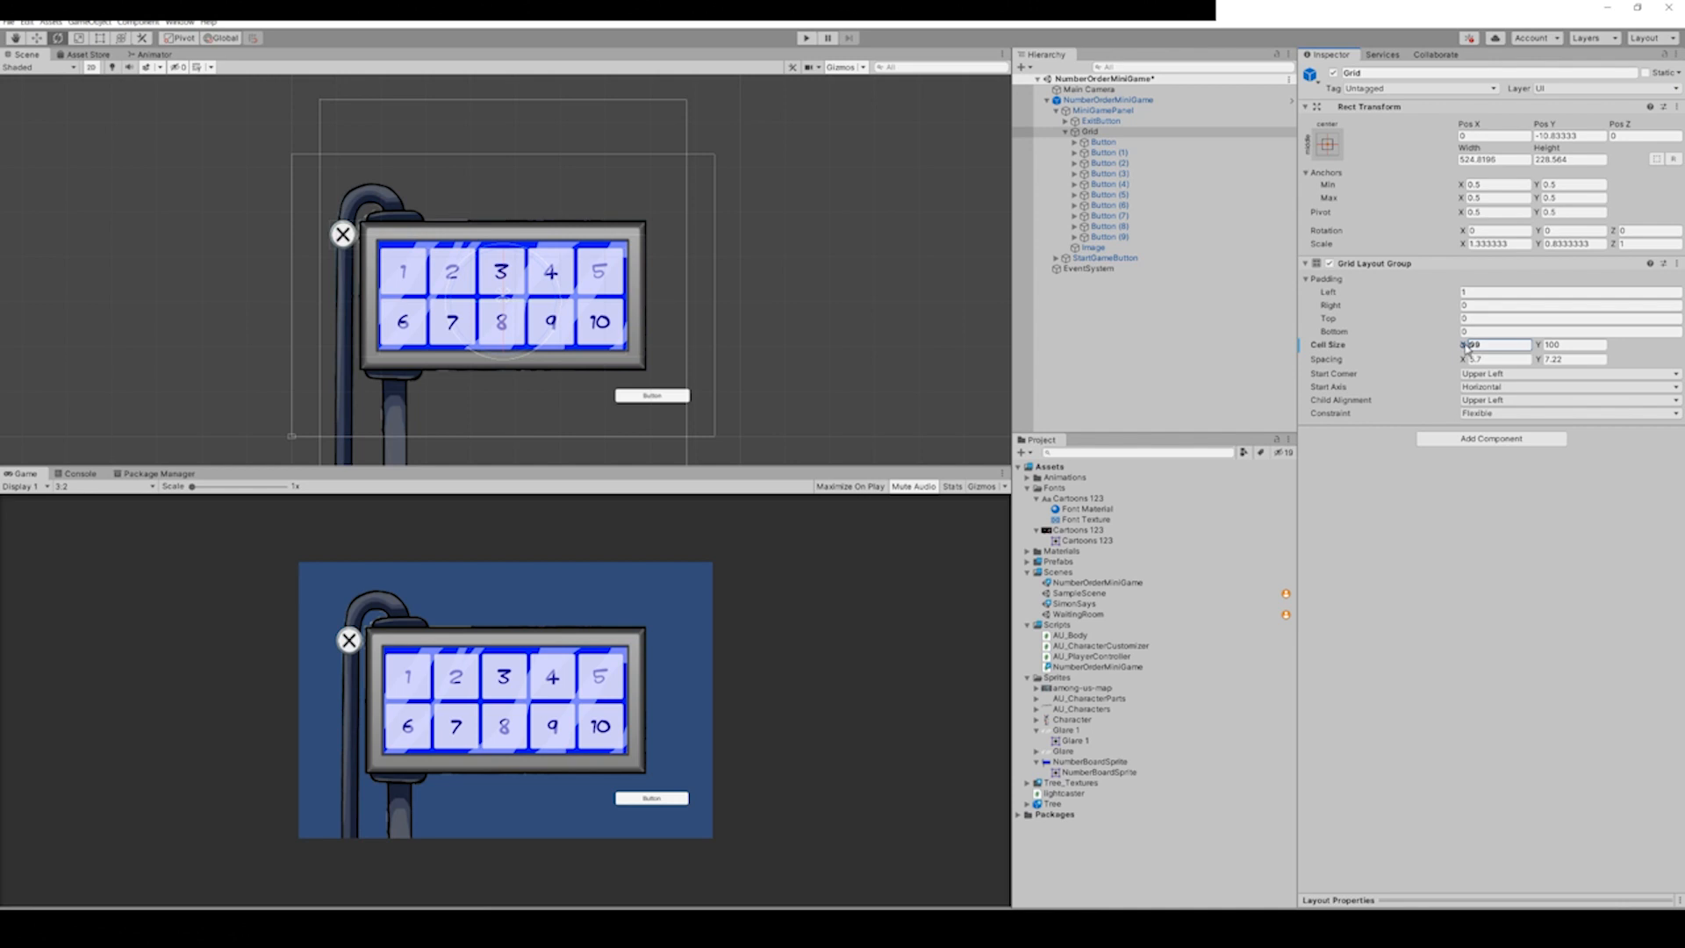
text(100)
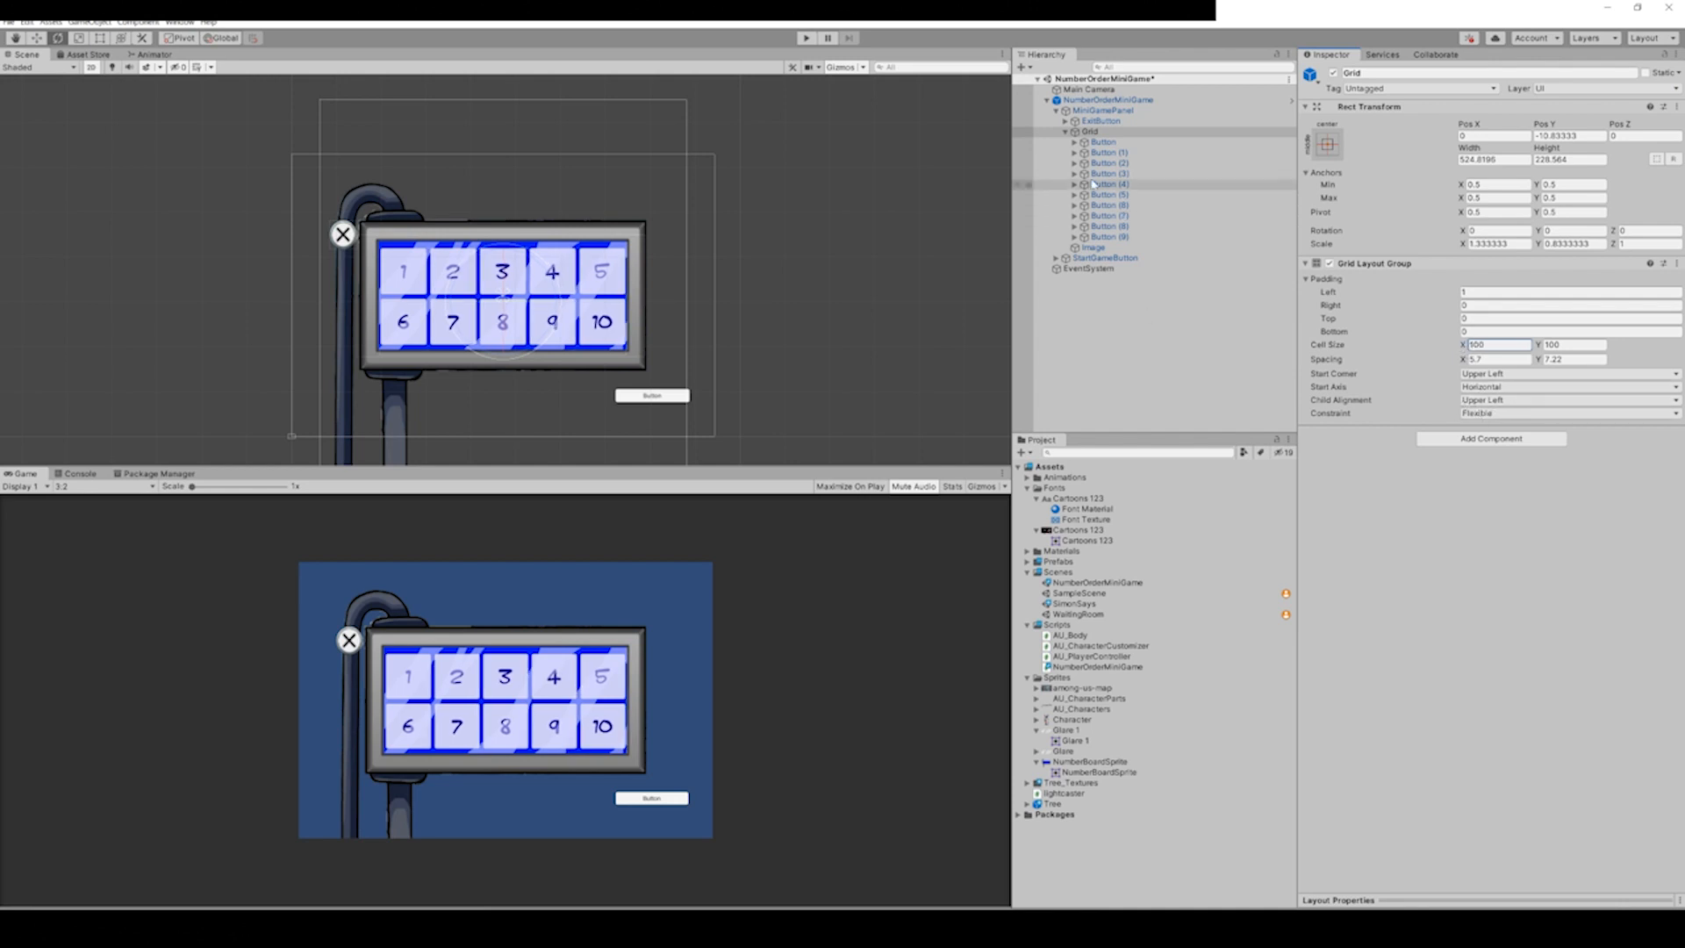
click(1103, 141)
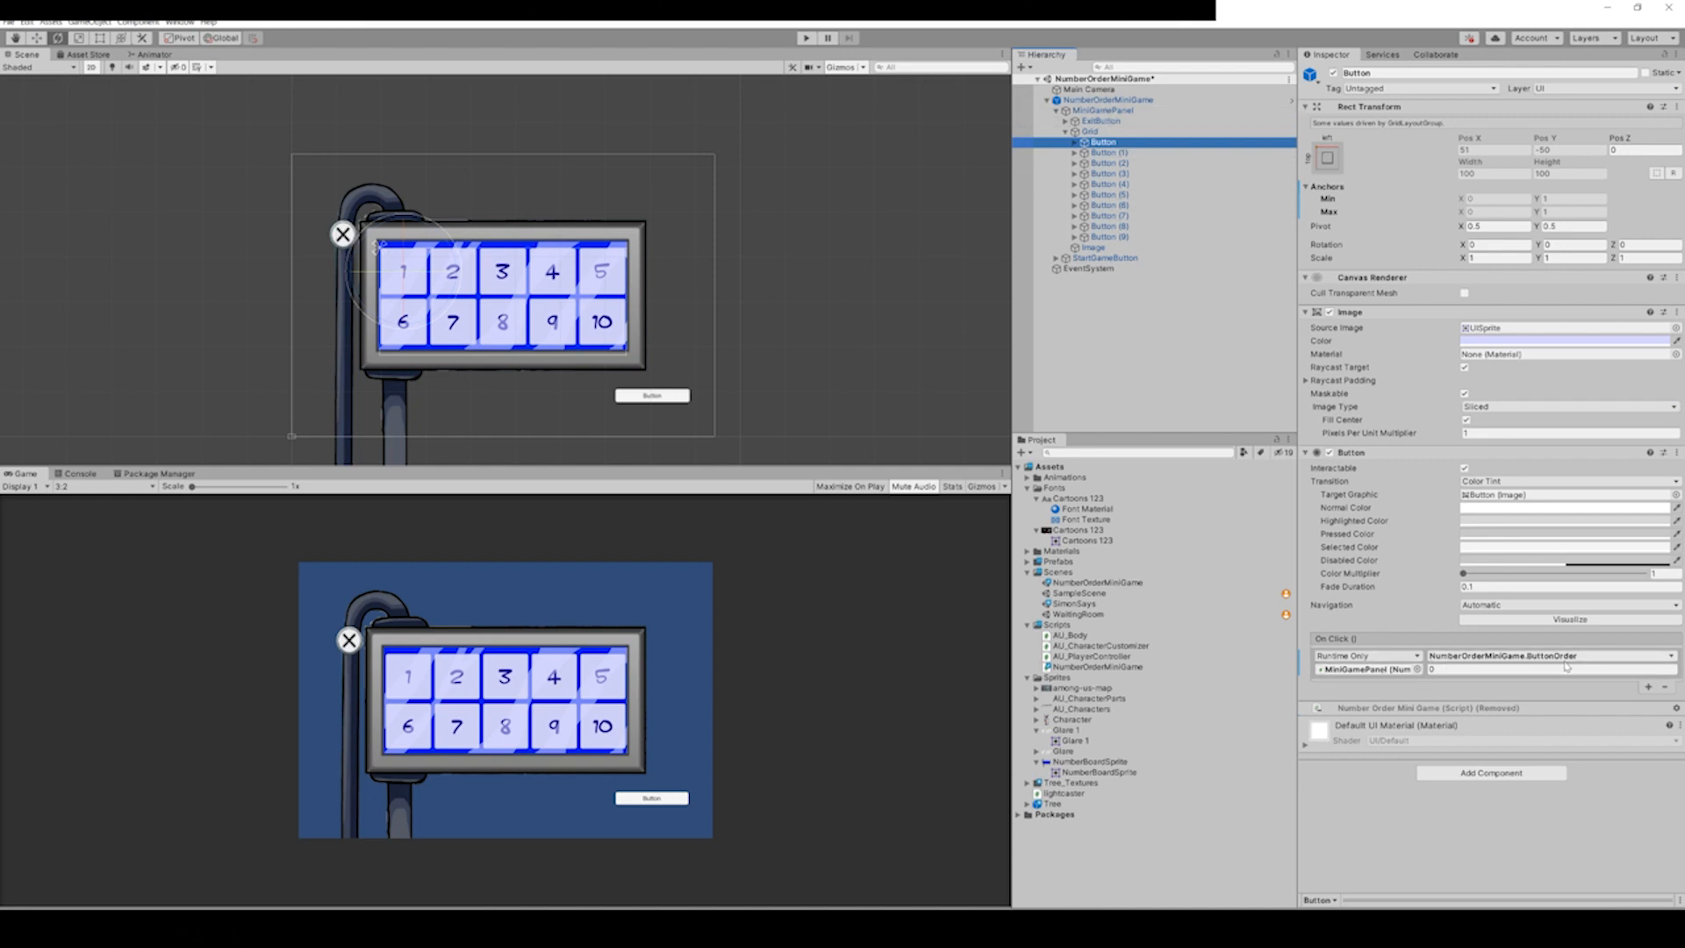
Give the first four buttons ButtonOrder arguments 0, 1, 2 and 3.
click(1552, 668)
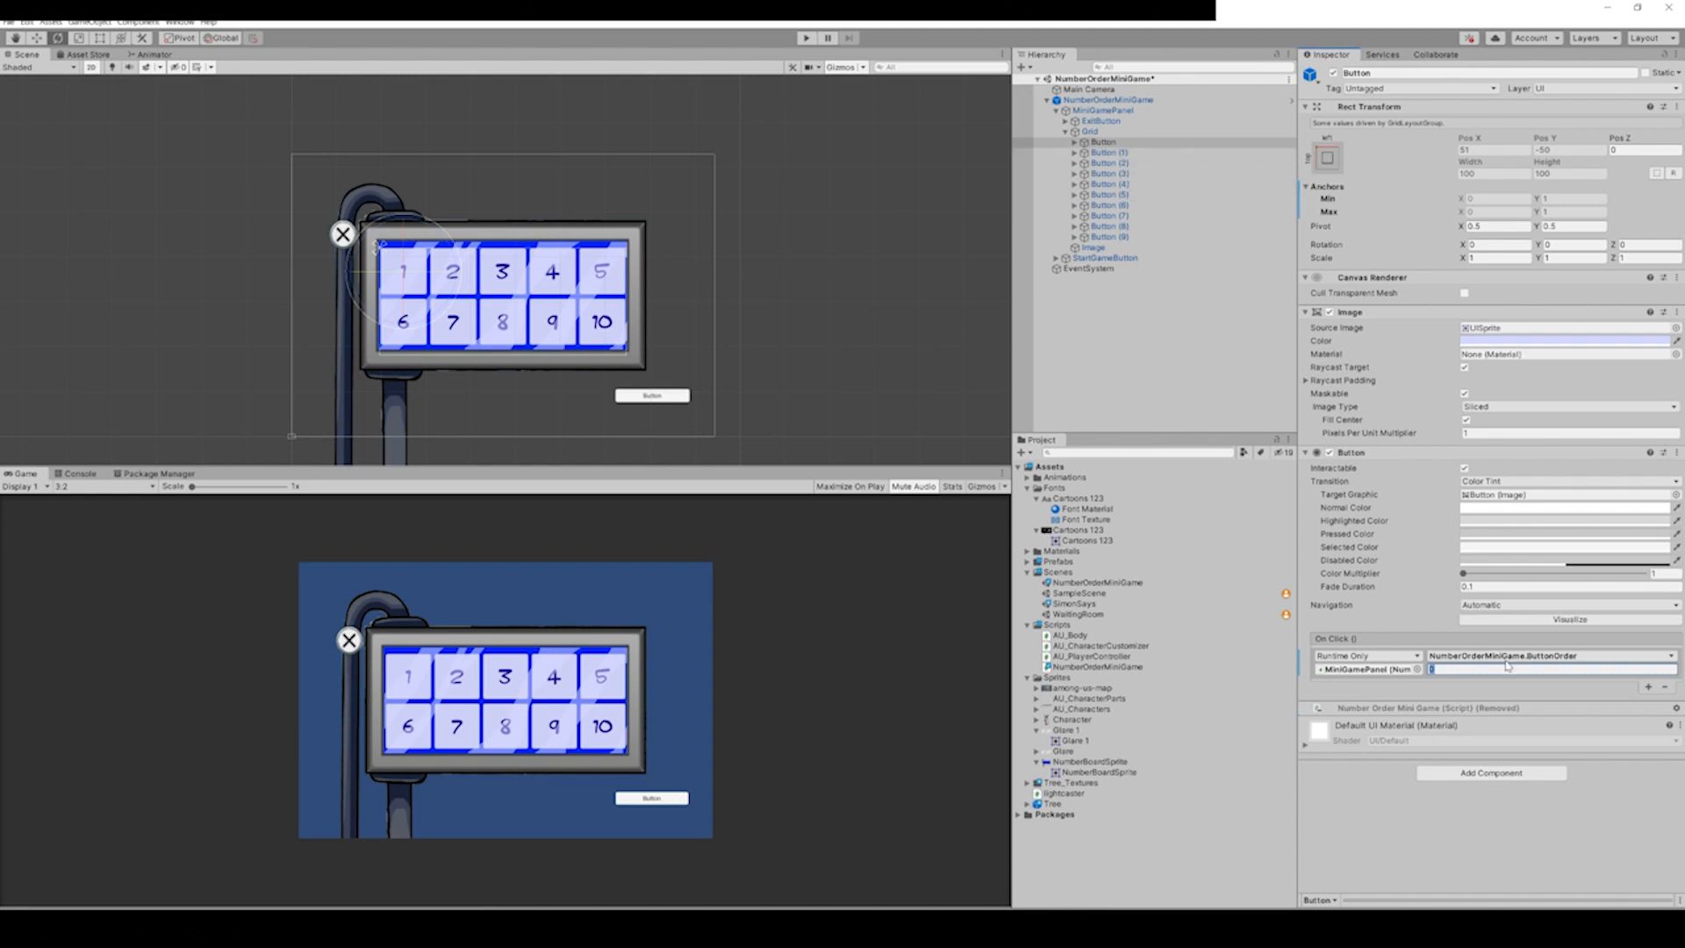
click(1102, 141)
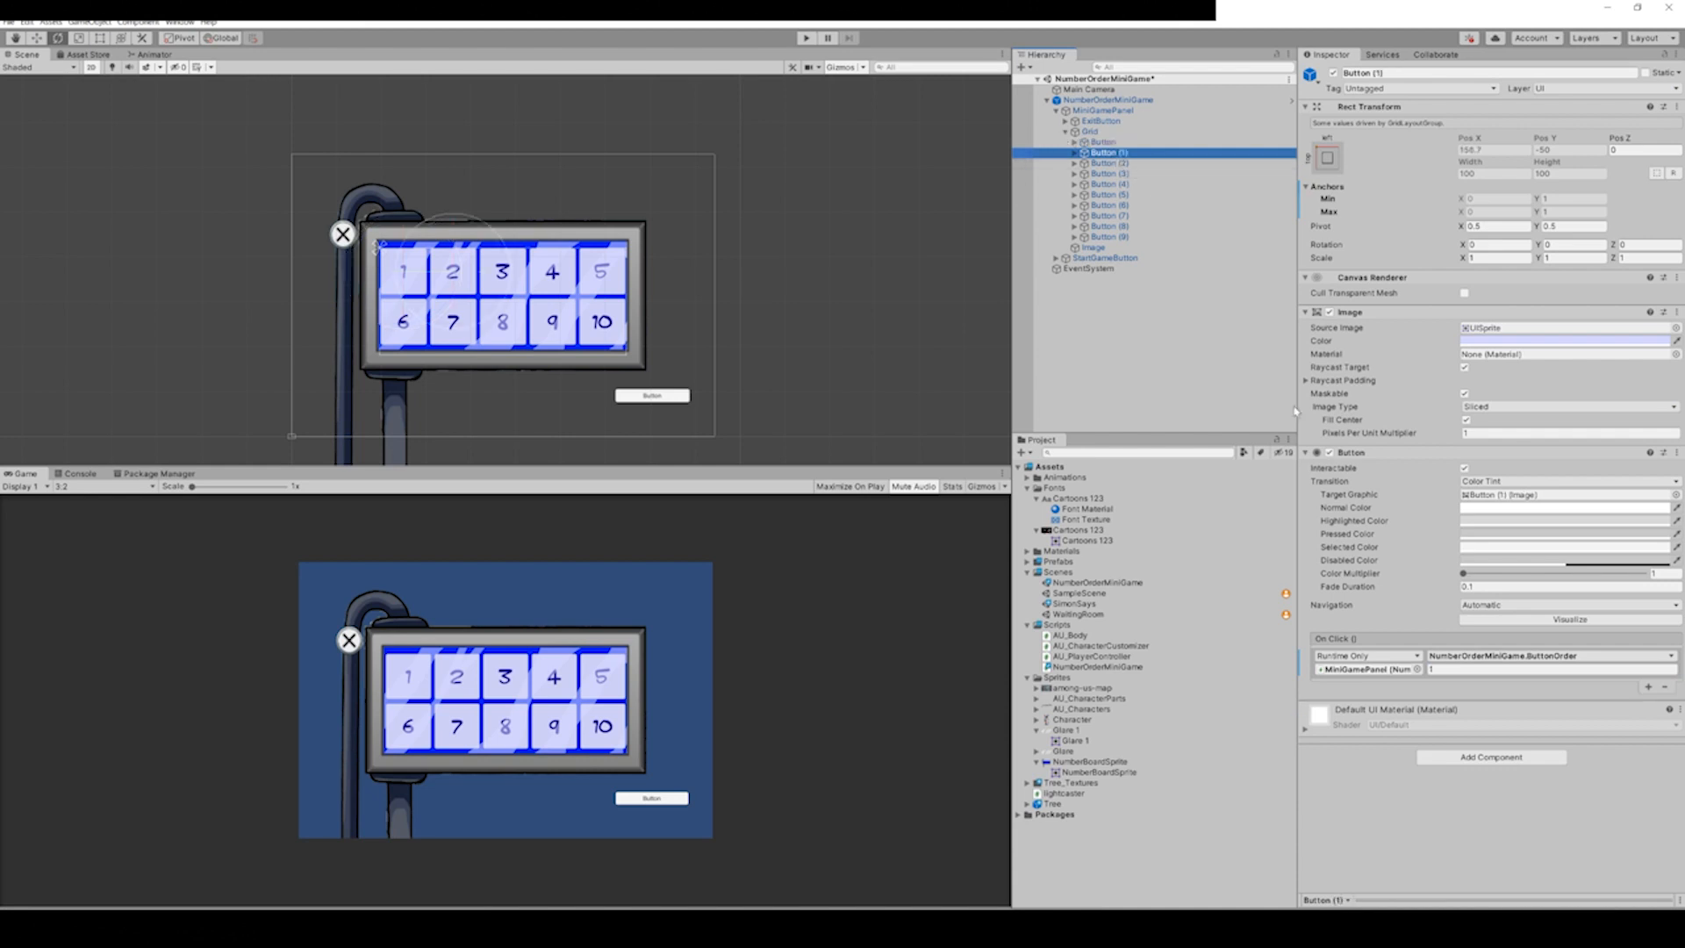
click(1110, 164)
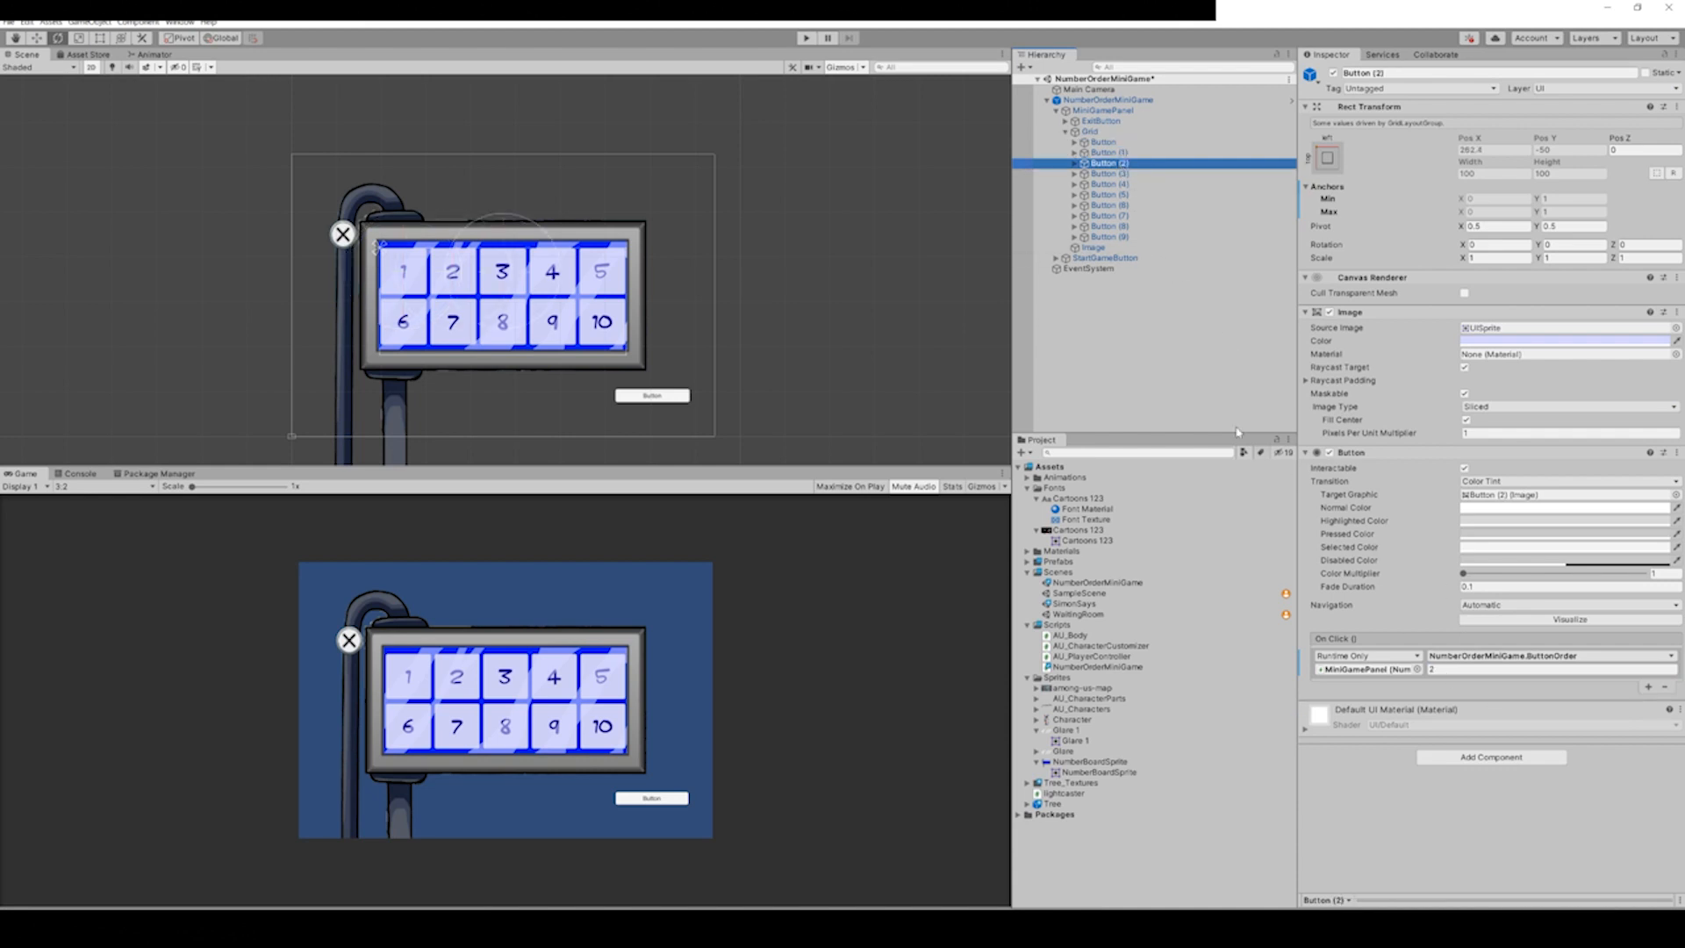
click(1109, 173)
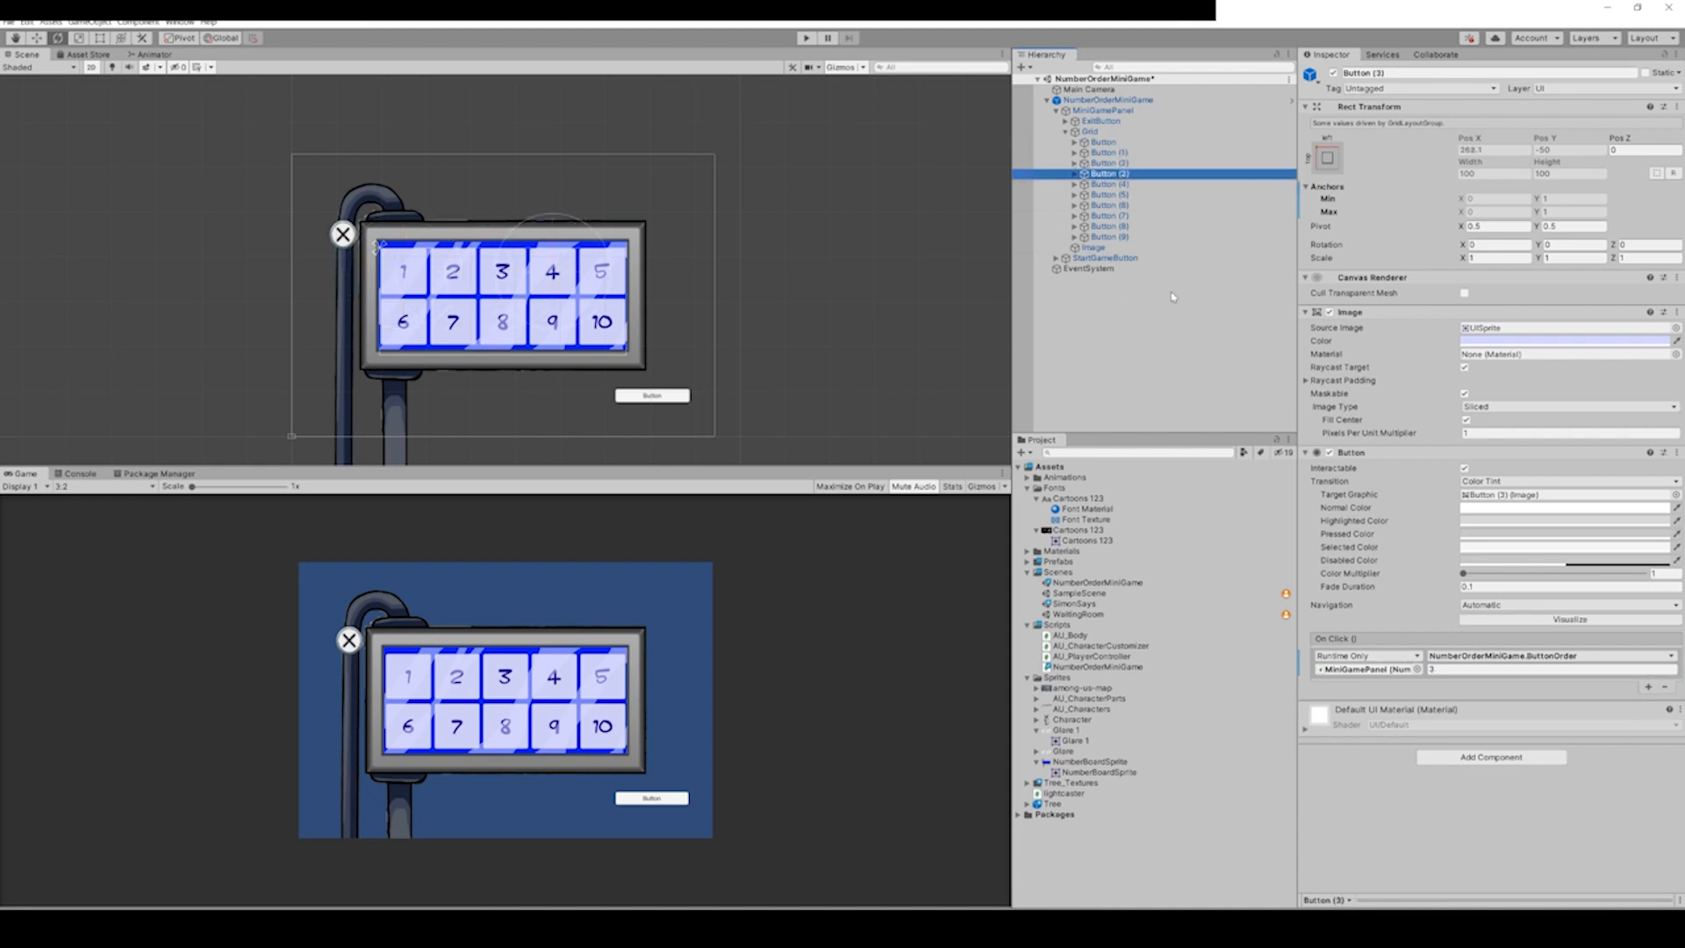
click(1111, 173)
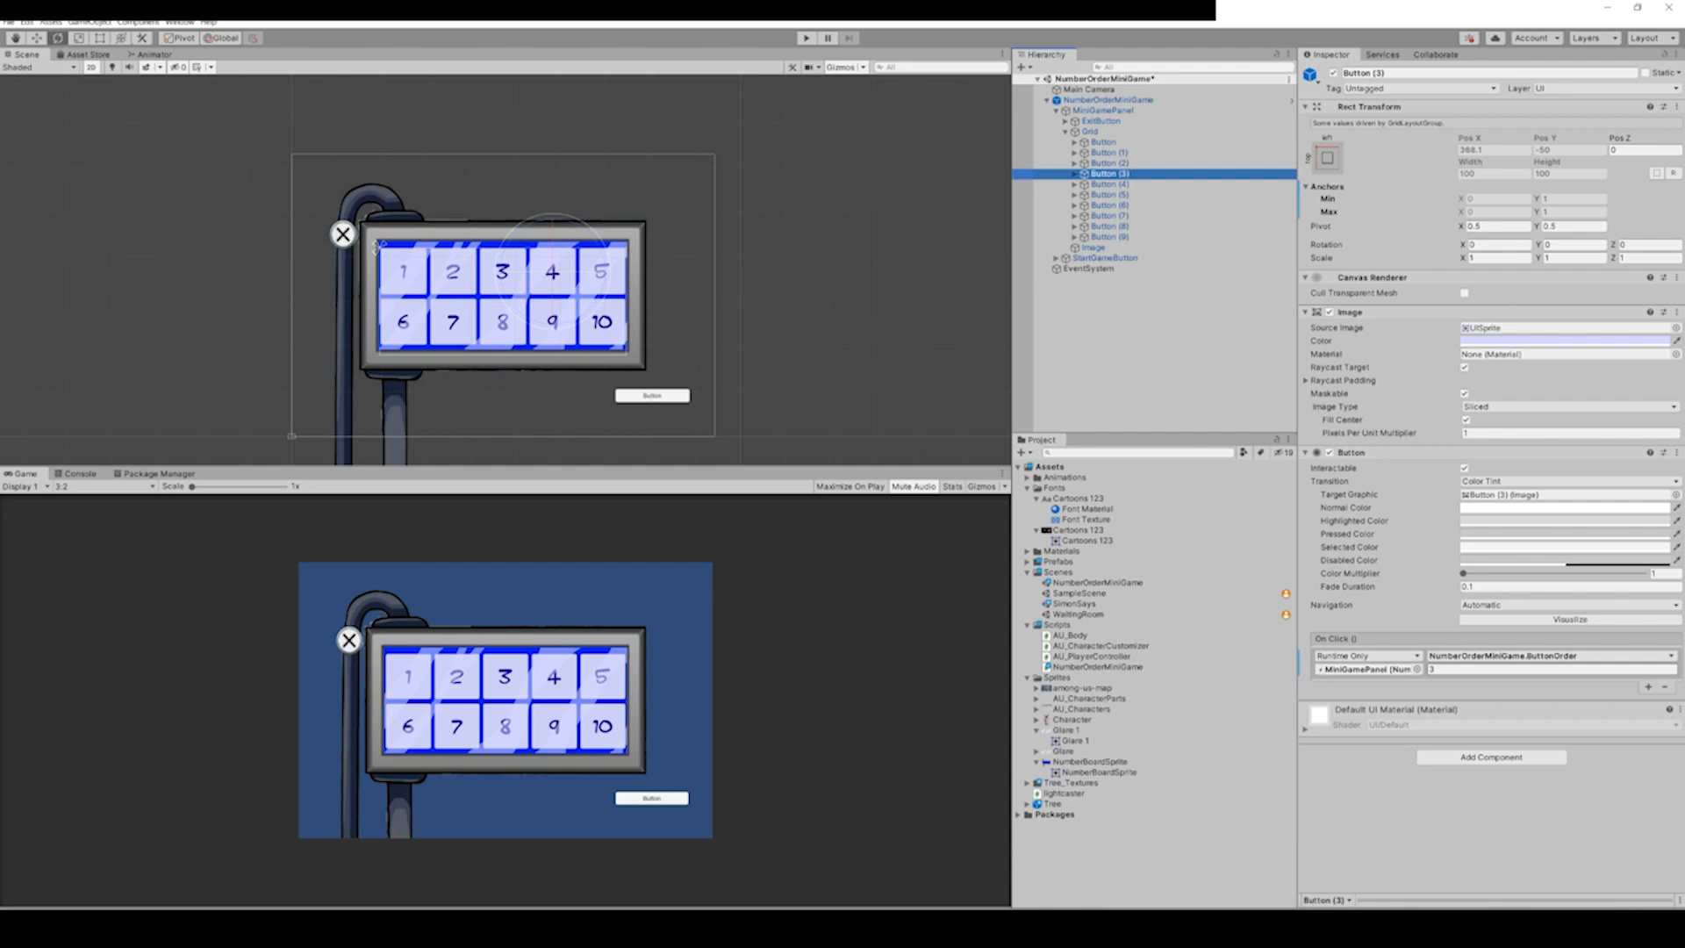
Close the Image colour picker and confirm Button (8) passes 8 to ButtonOrder.
click(1565, 341)
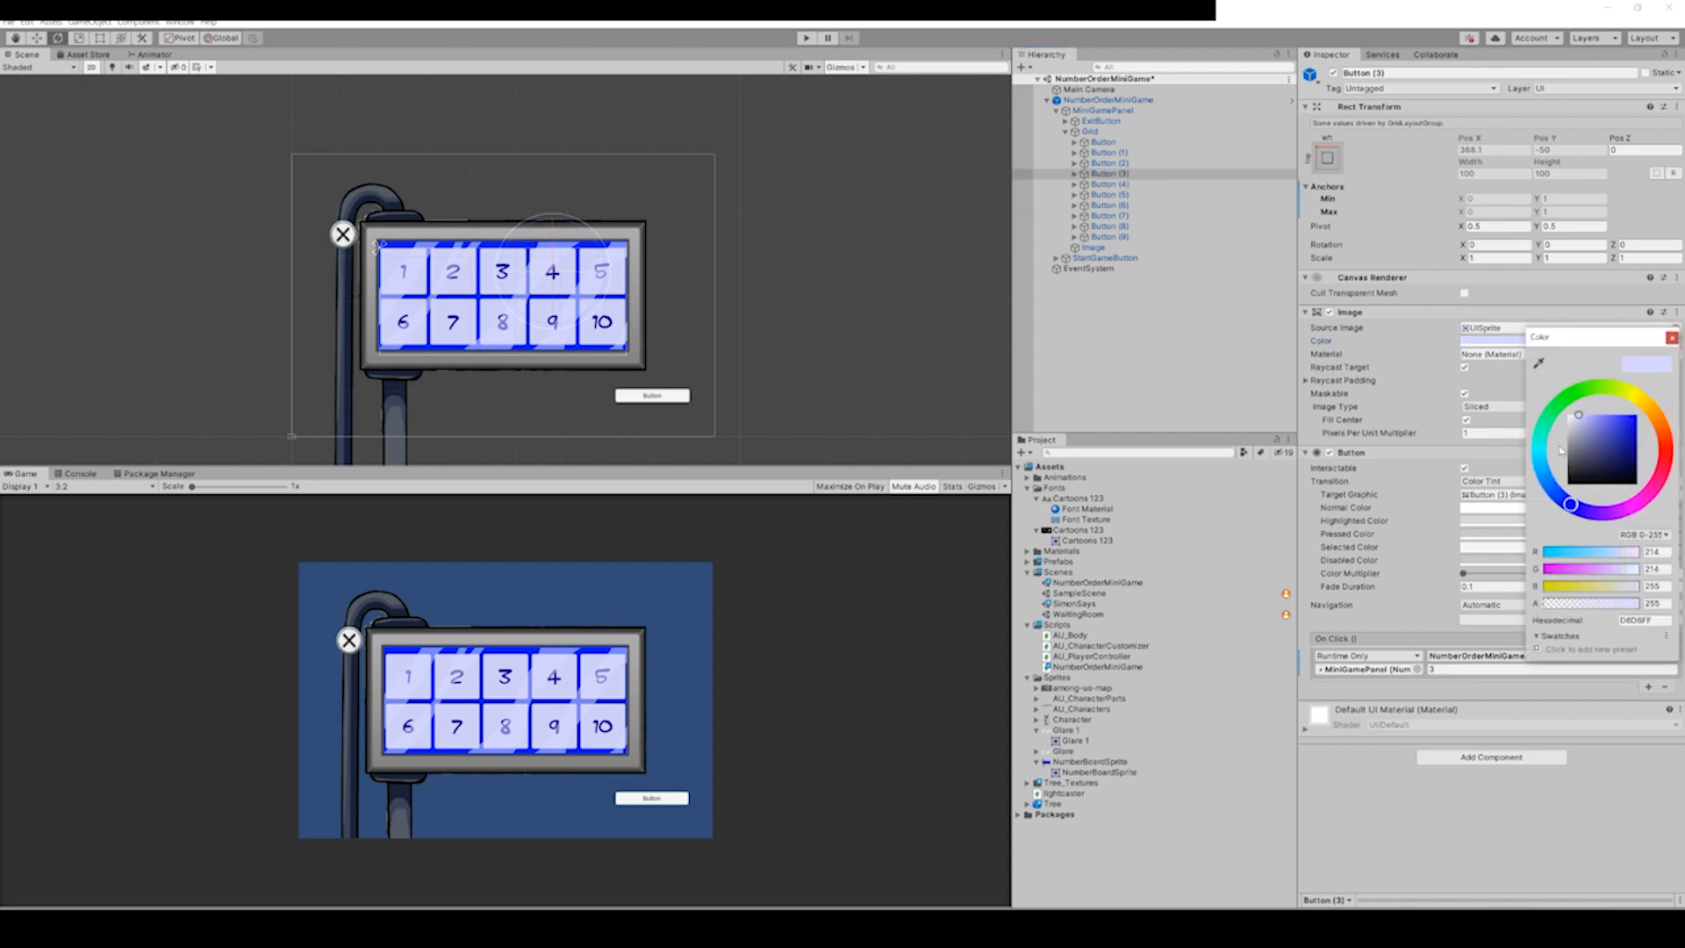
click(1108, 226)
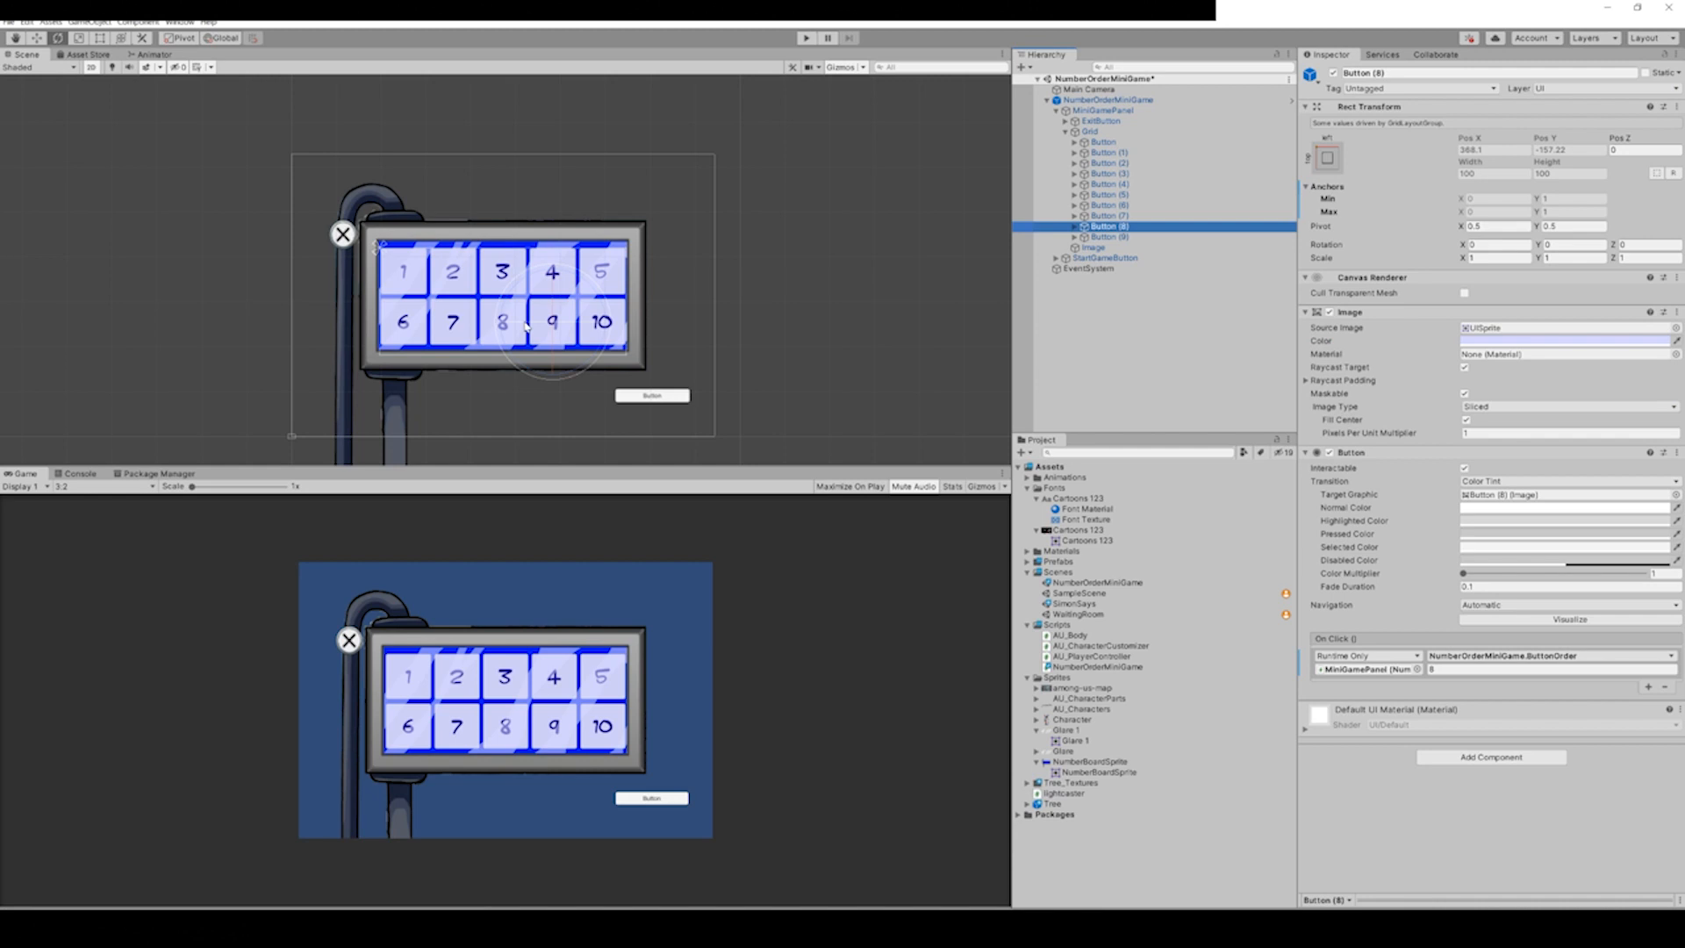
mouse_move(526, 686)
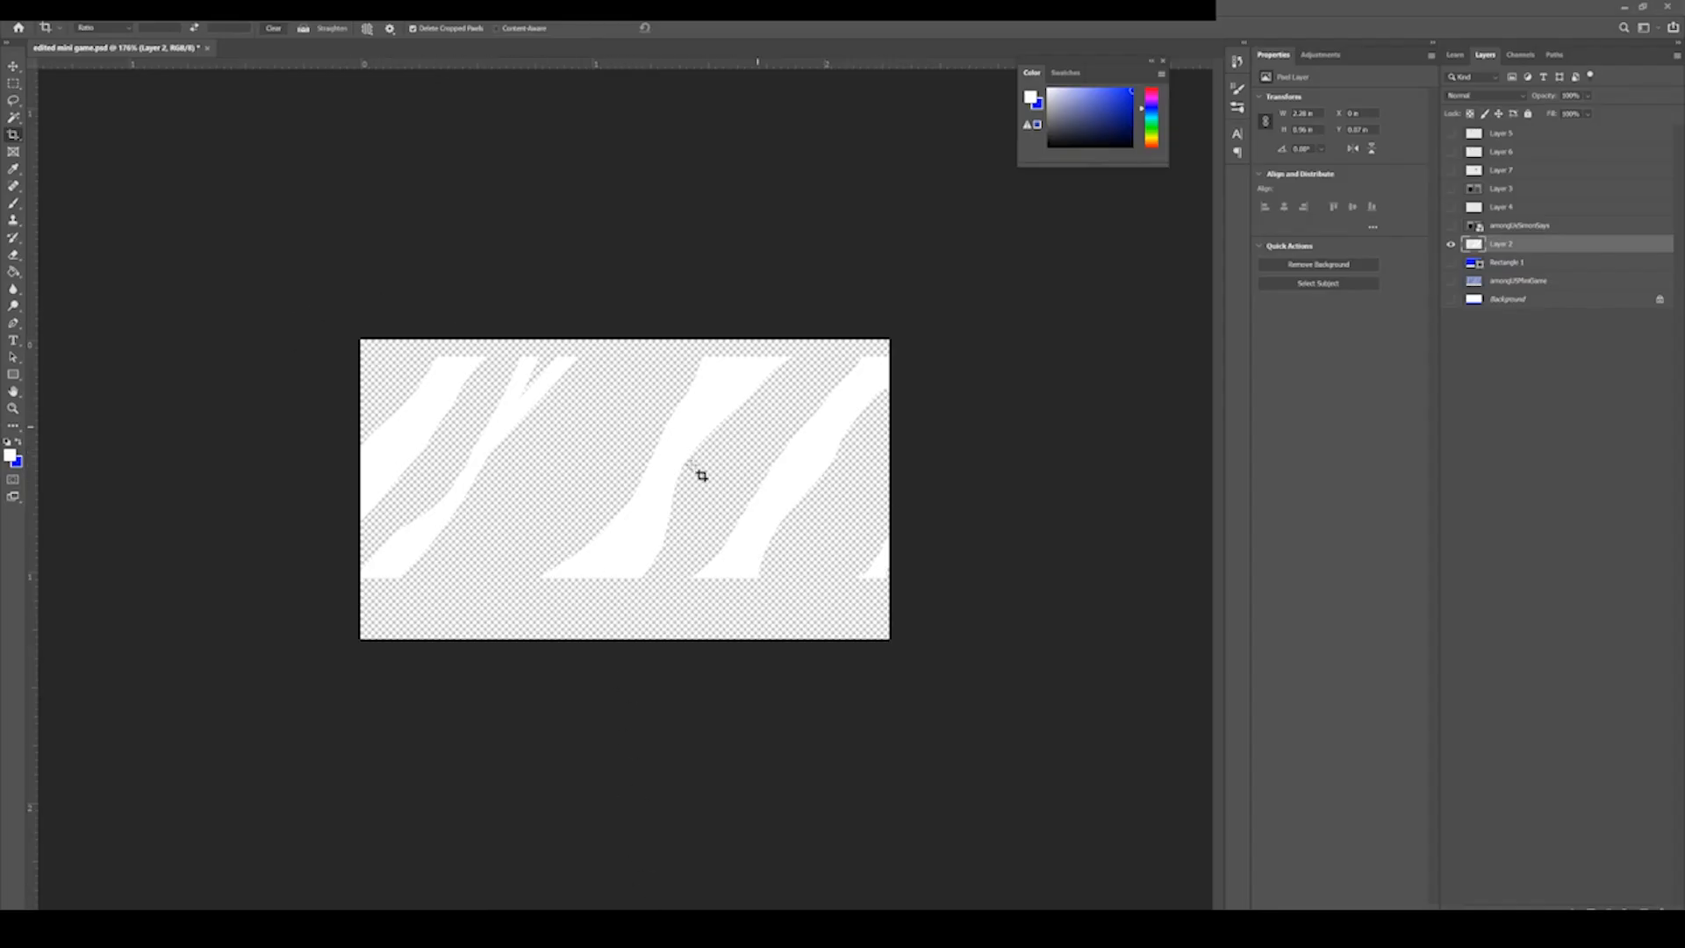
mouse_move(137, 355)
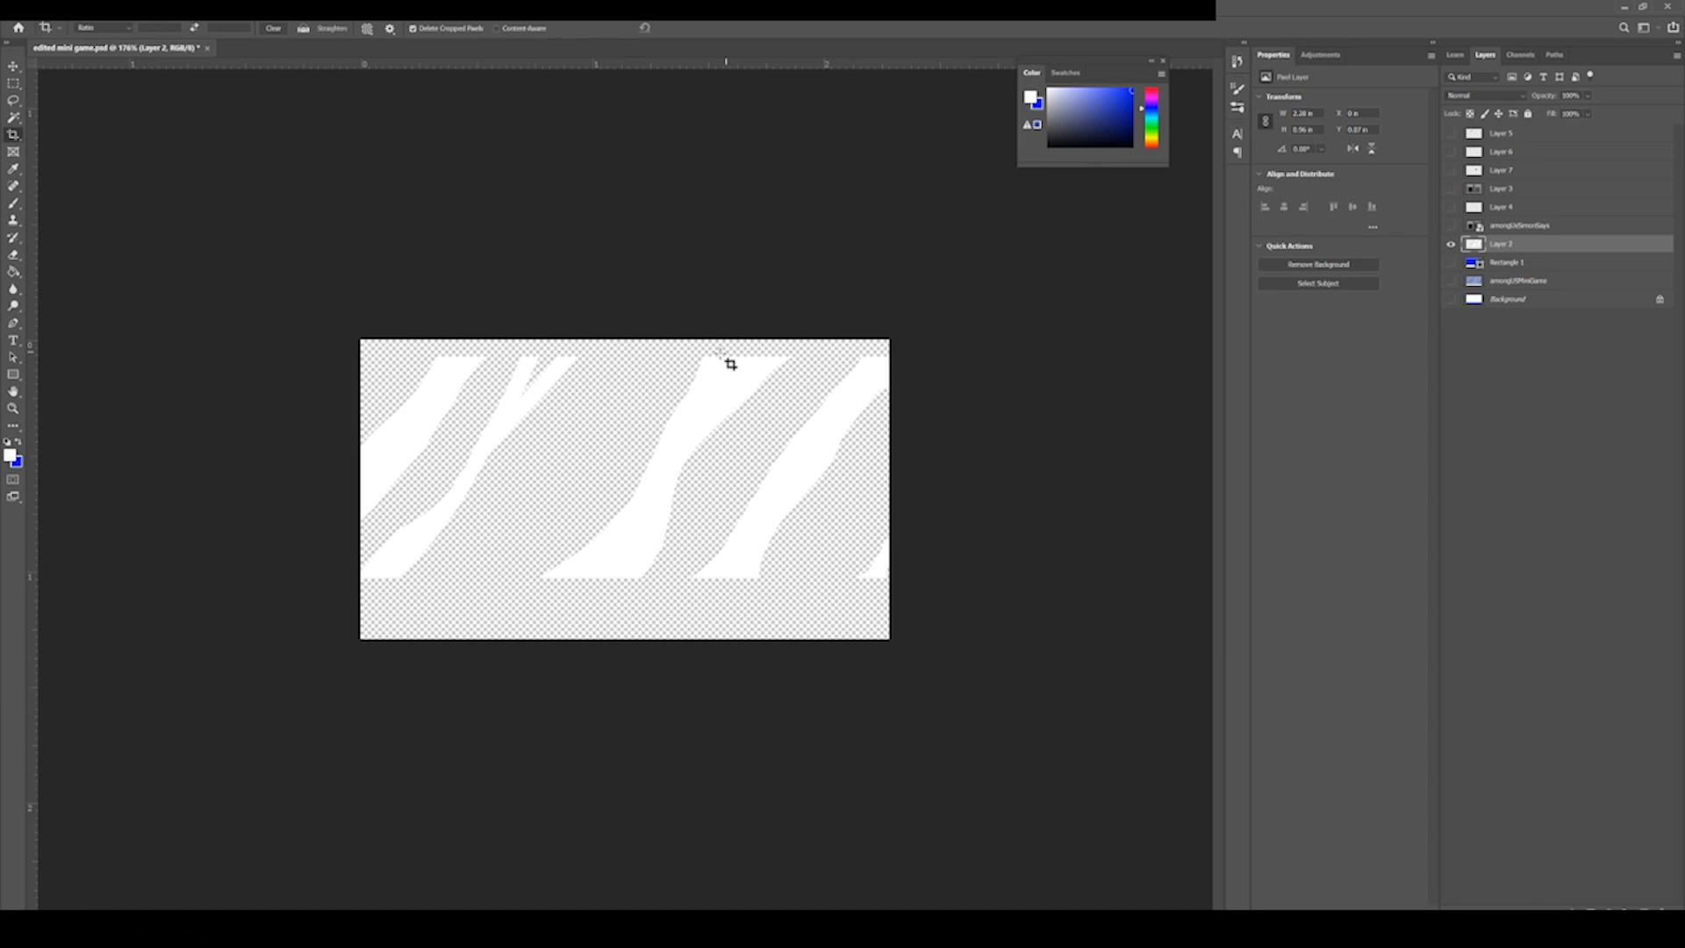
mouse_move(639, 519)
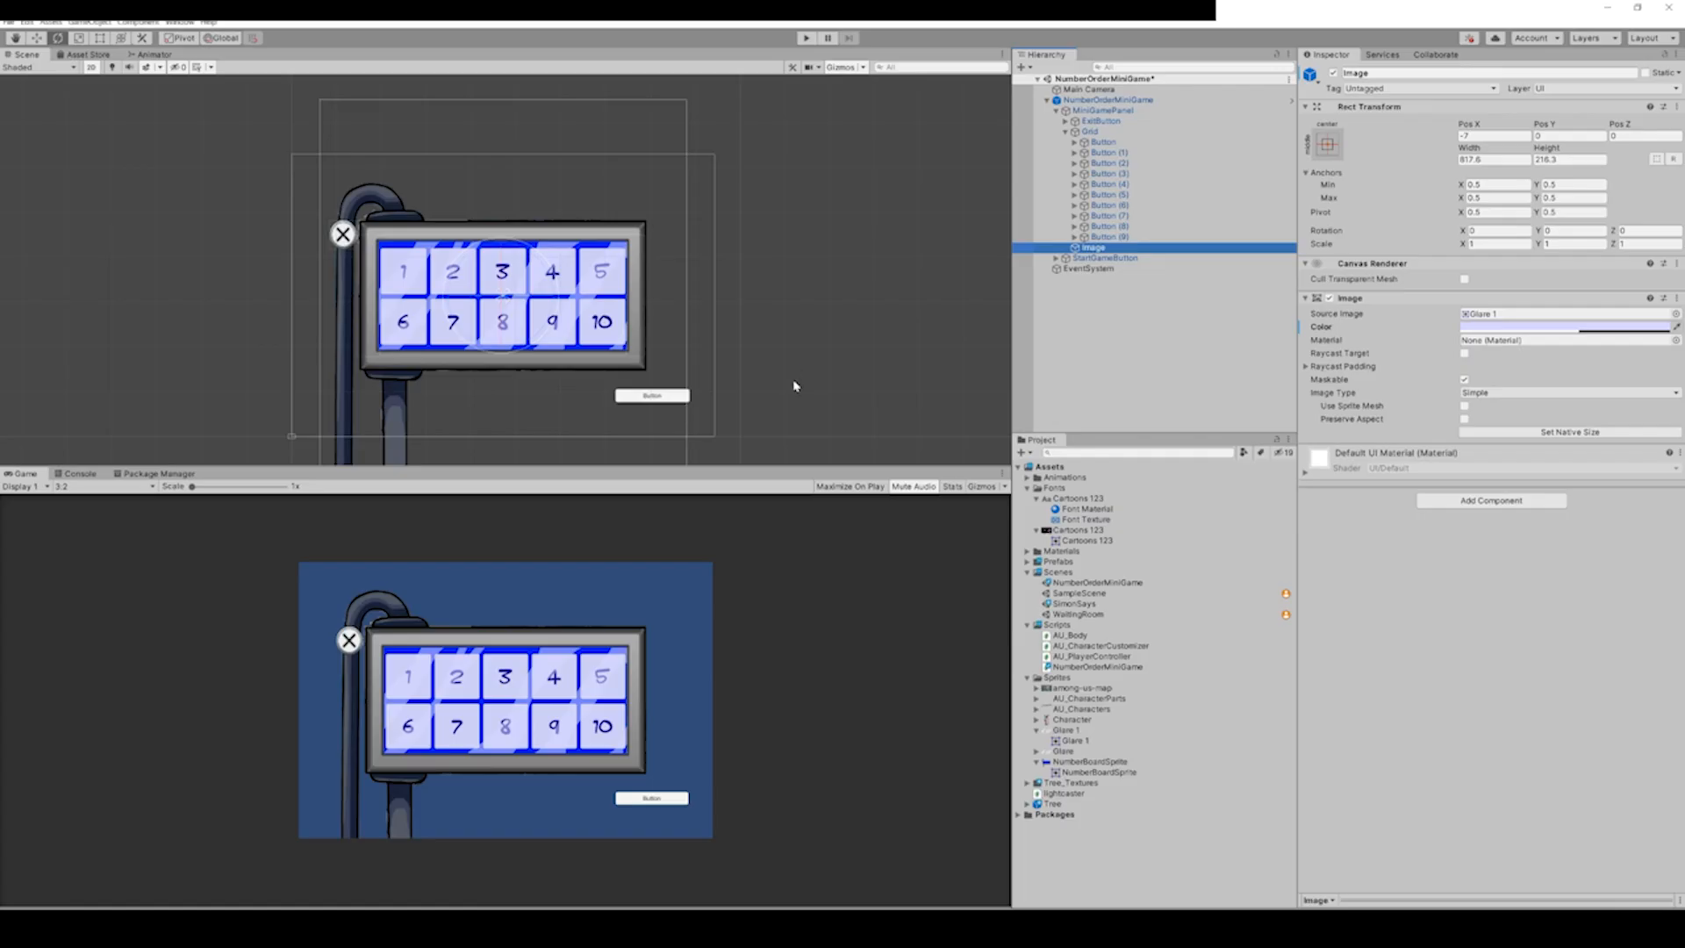
mouse_move(1526, 305)
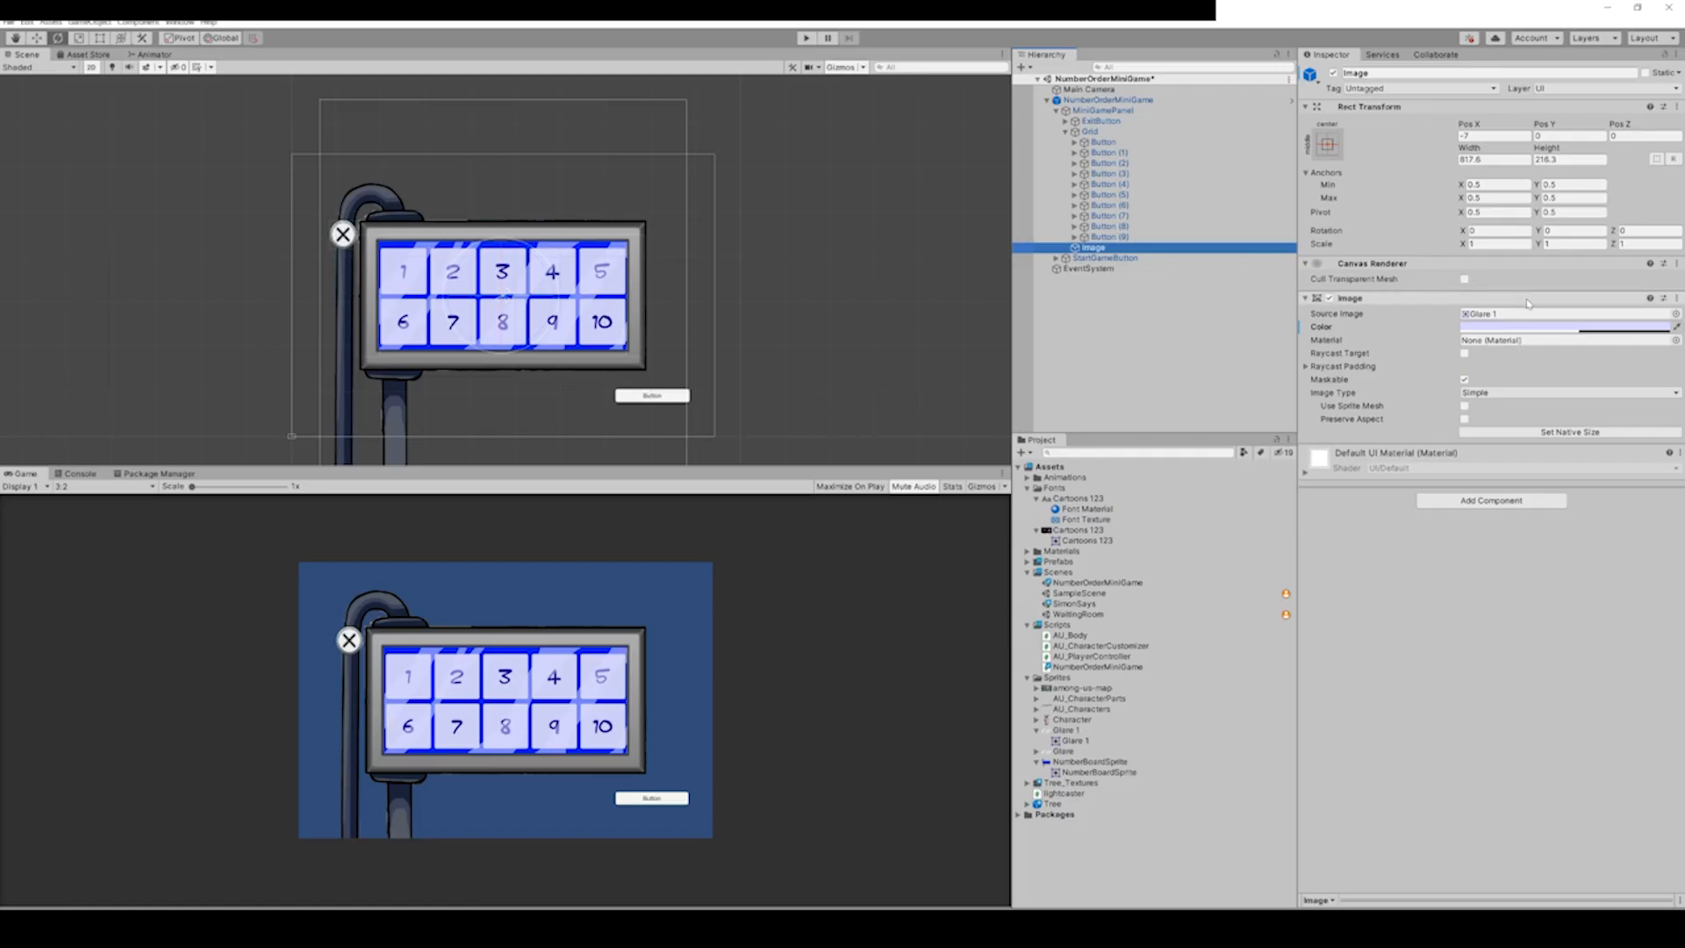
Lower the glare Image's colour alpha so its stripes are semi-transparent.
click(1559, 326)
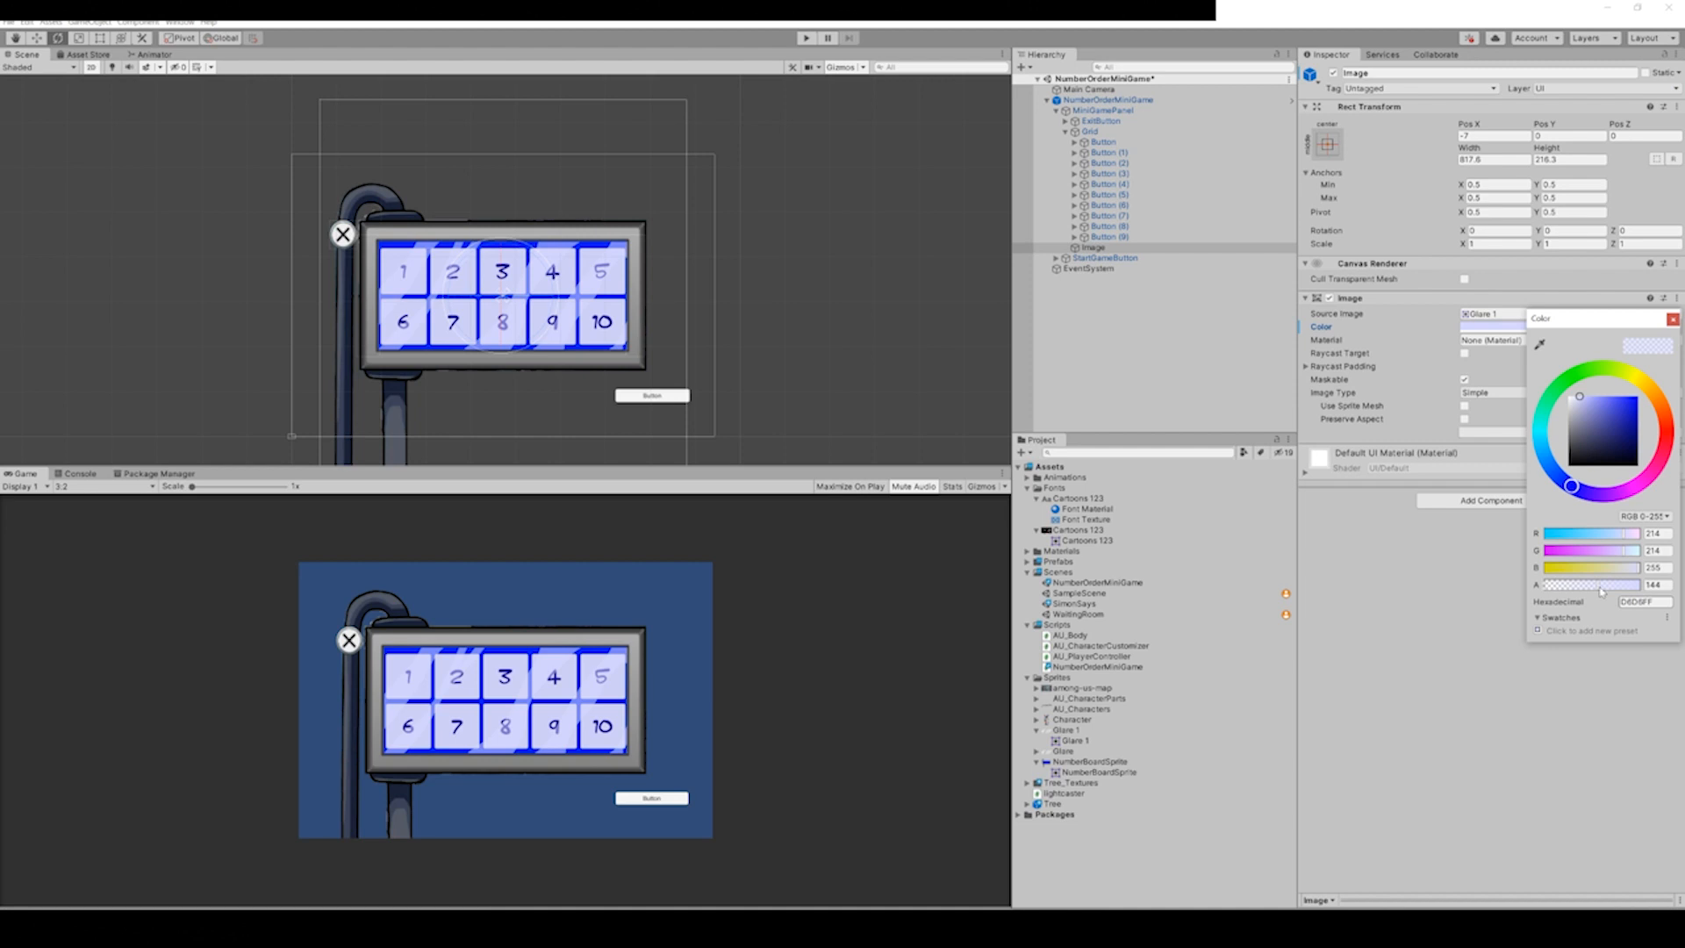
drag(1601, 585, 1594, 585)
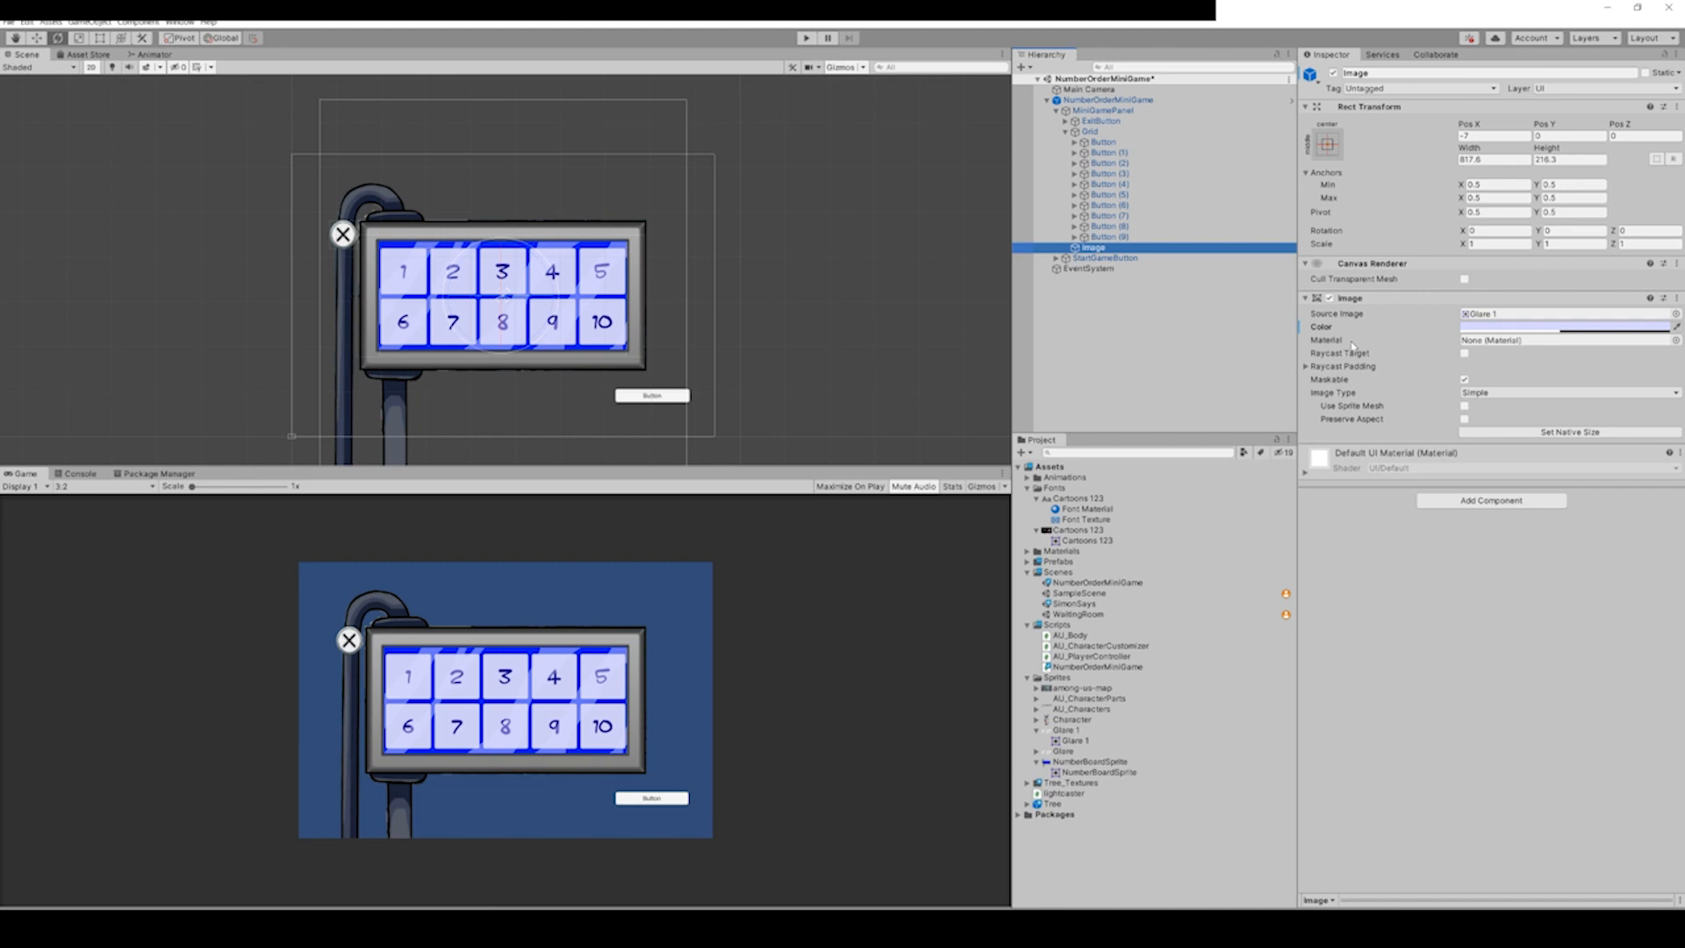
click(1107, 153)
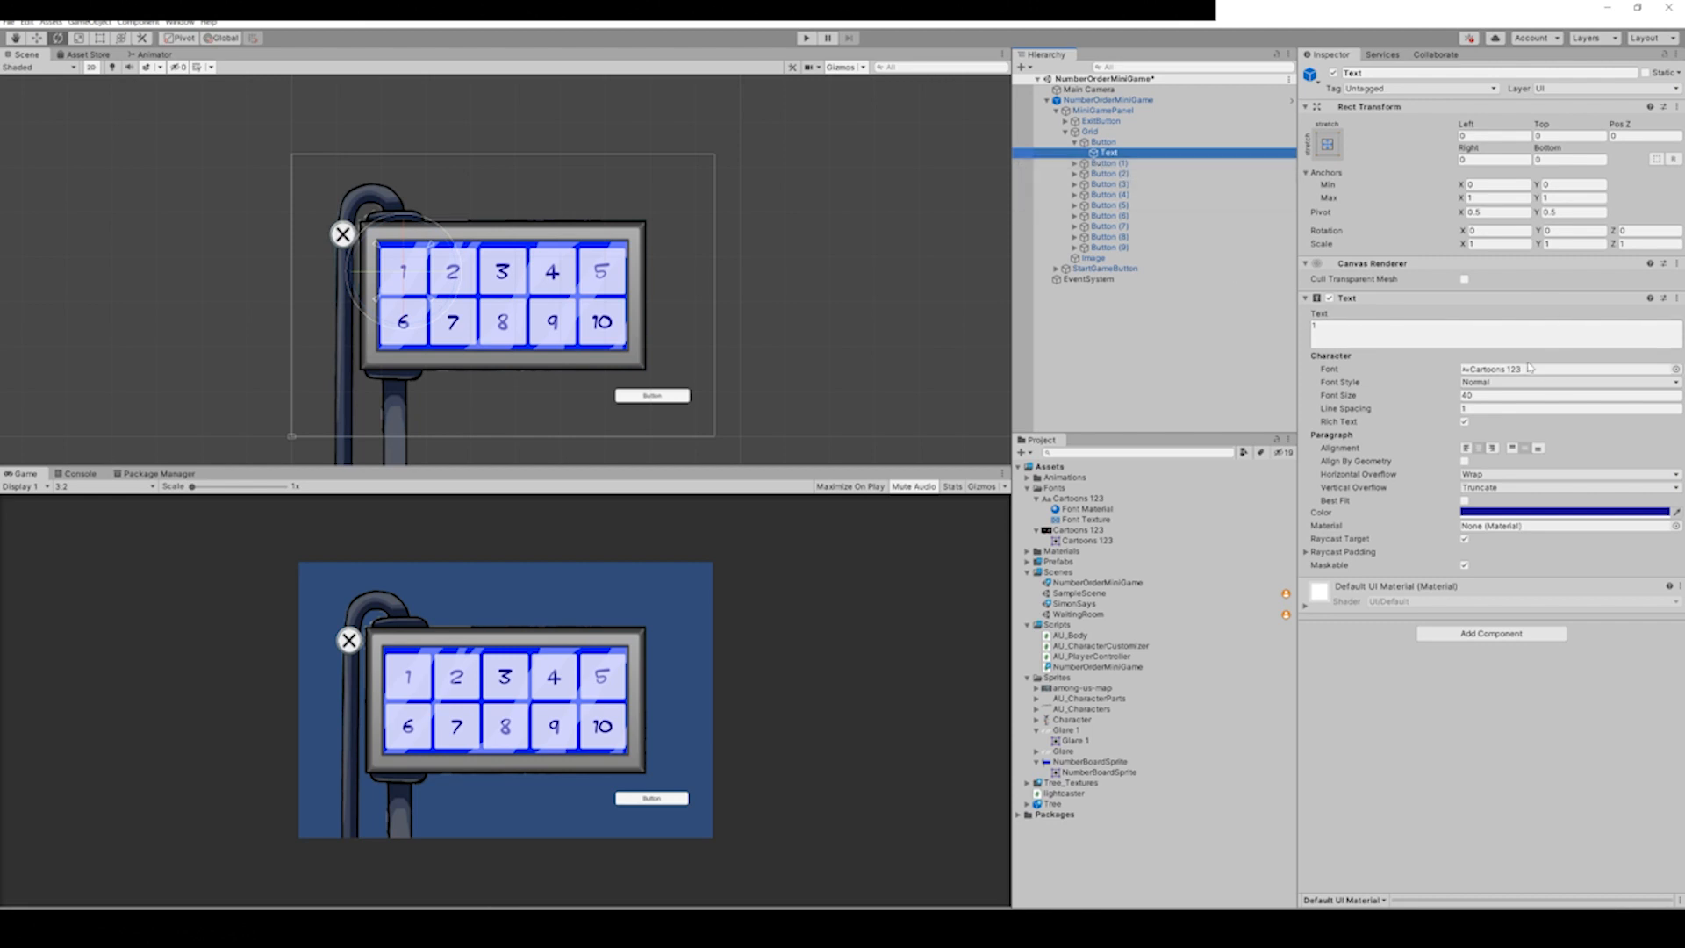
Expand Button and Button (1) to show their Text children, then open NumberOrderMiniGame.cs.
click(1106, 173)
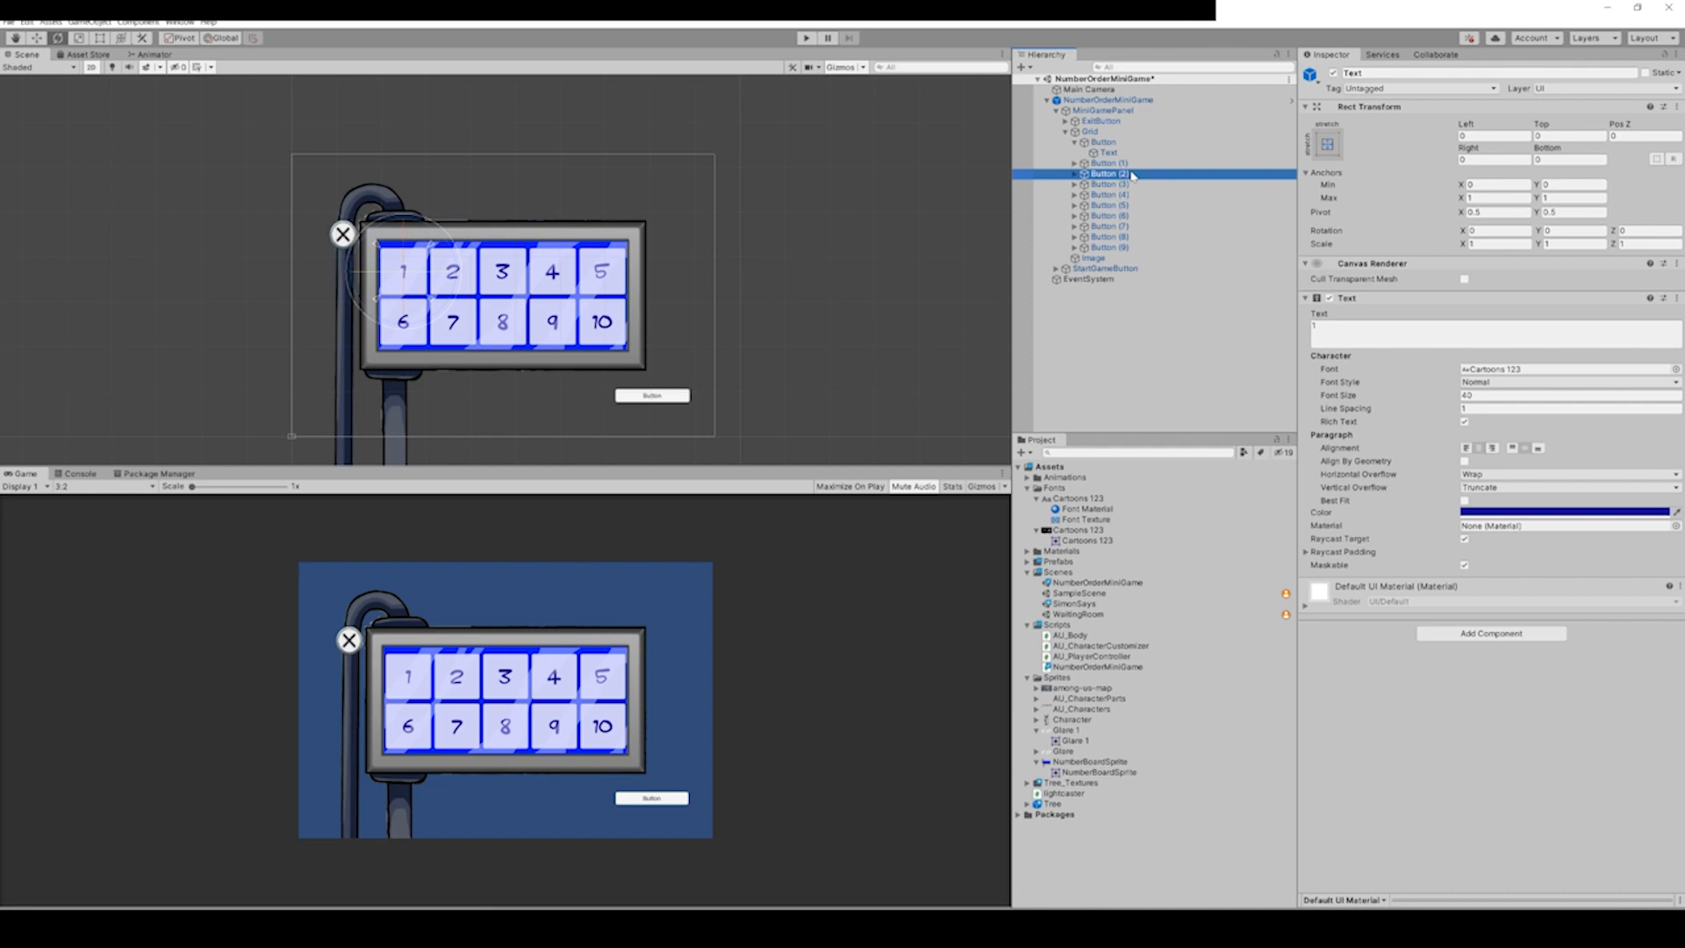
click(1107, 173)
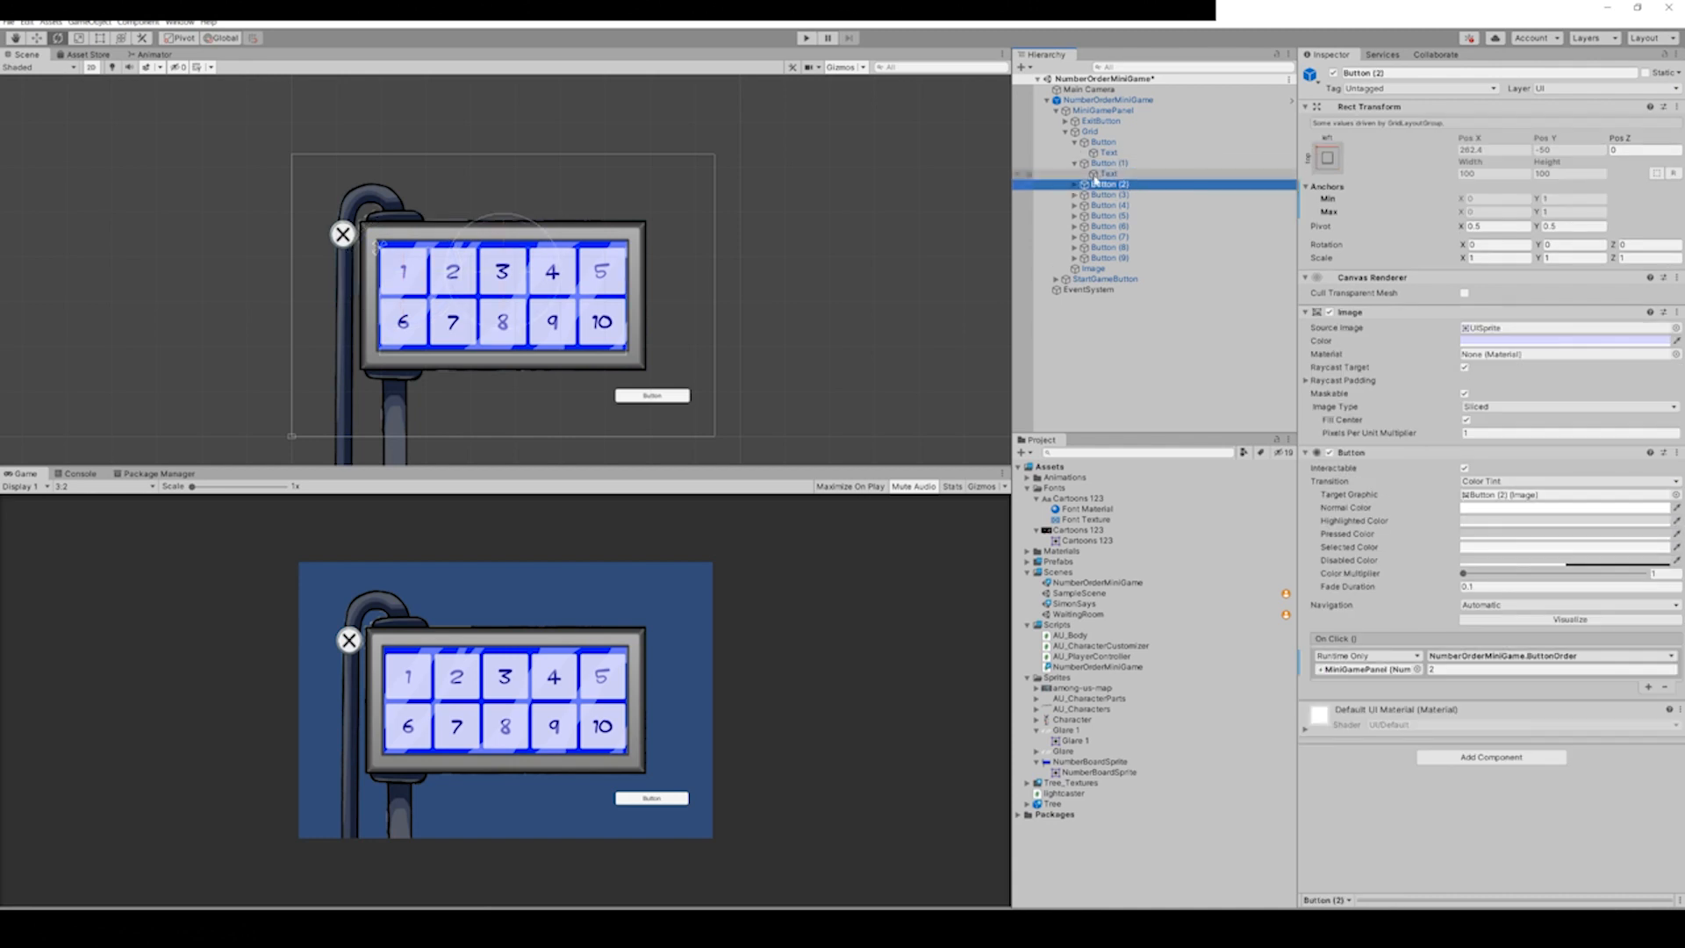
click(1109, 172)
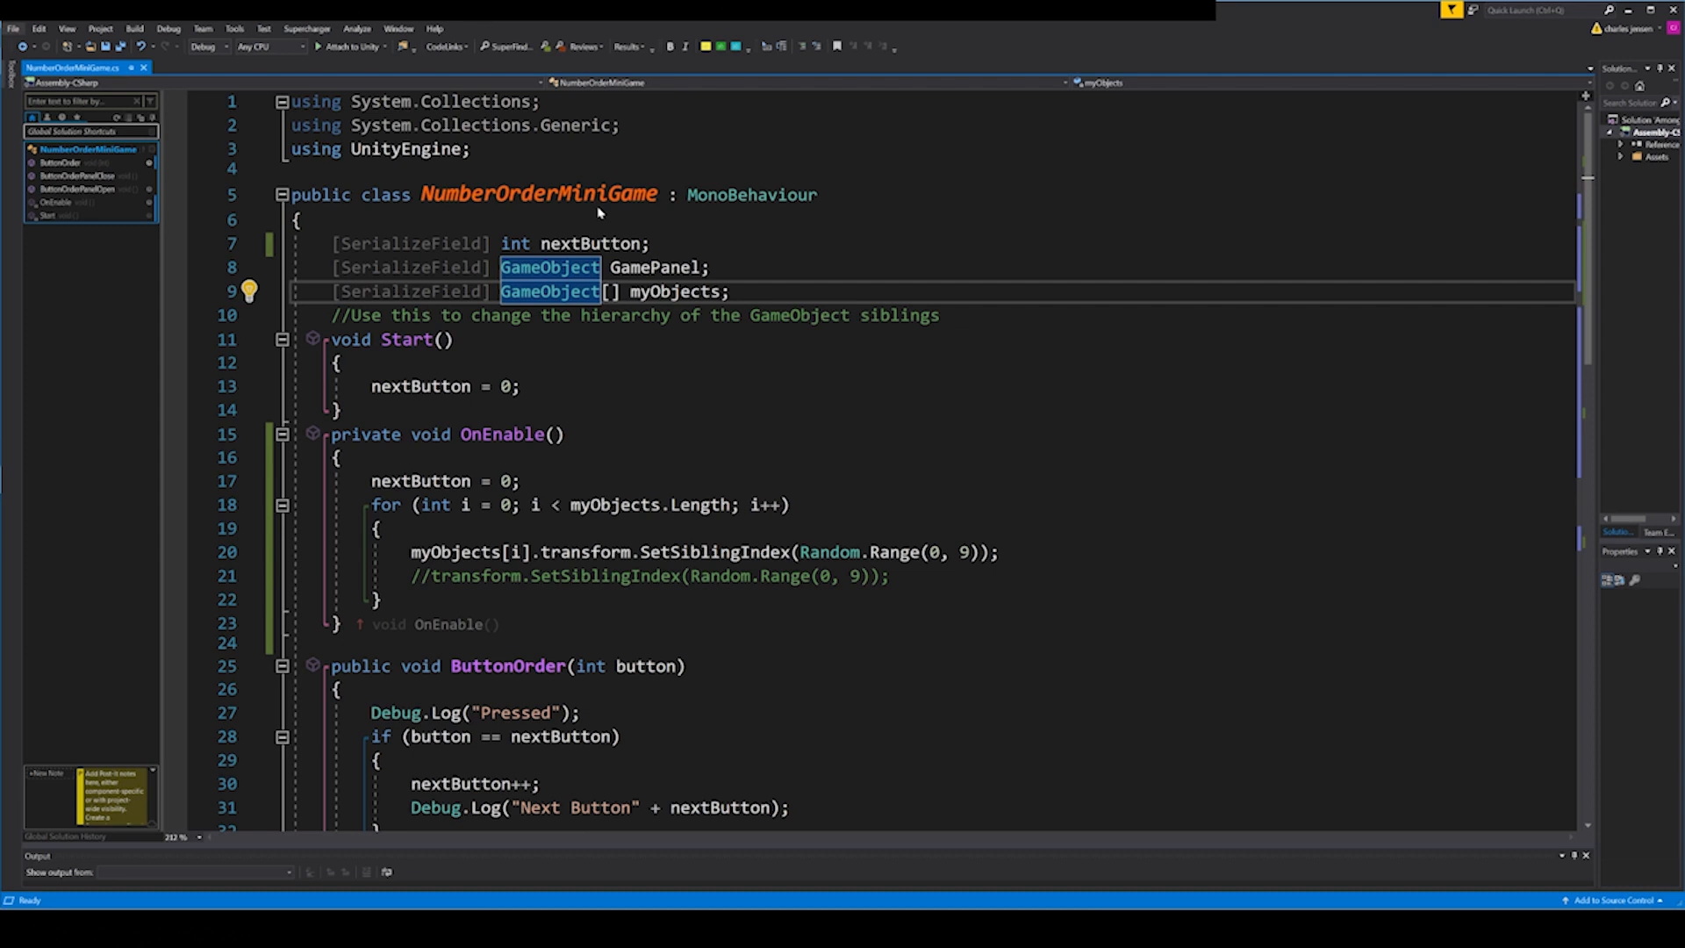
mouse_move(573, 260)
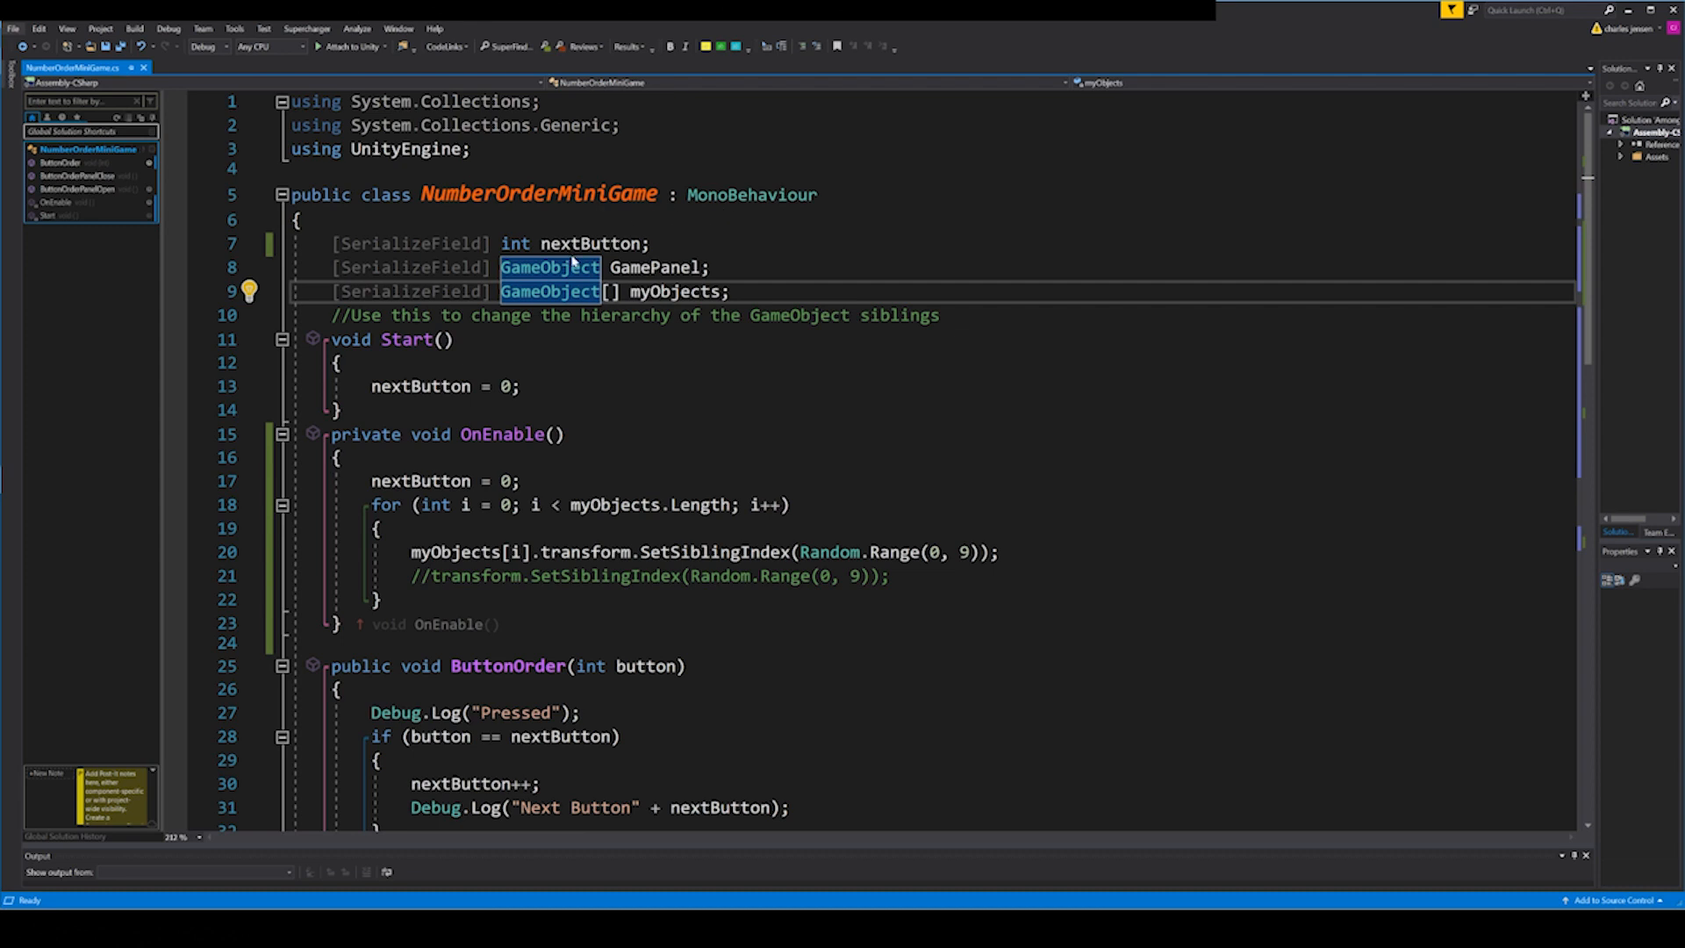
mouse_move(611, 244)
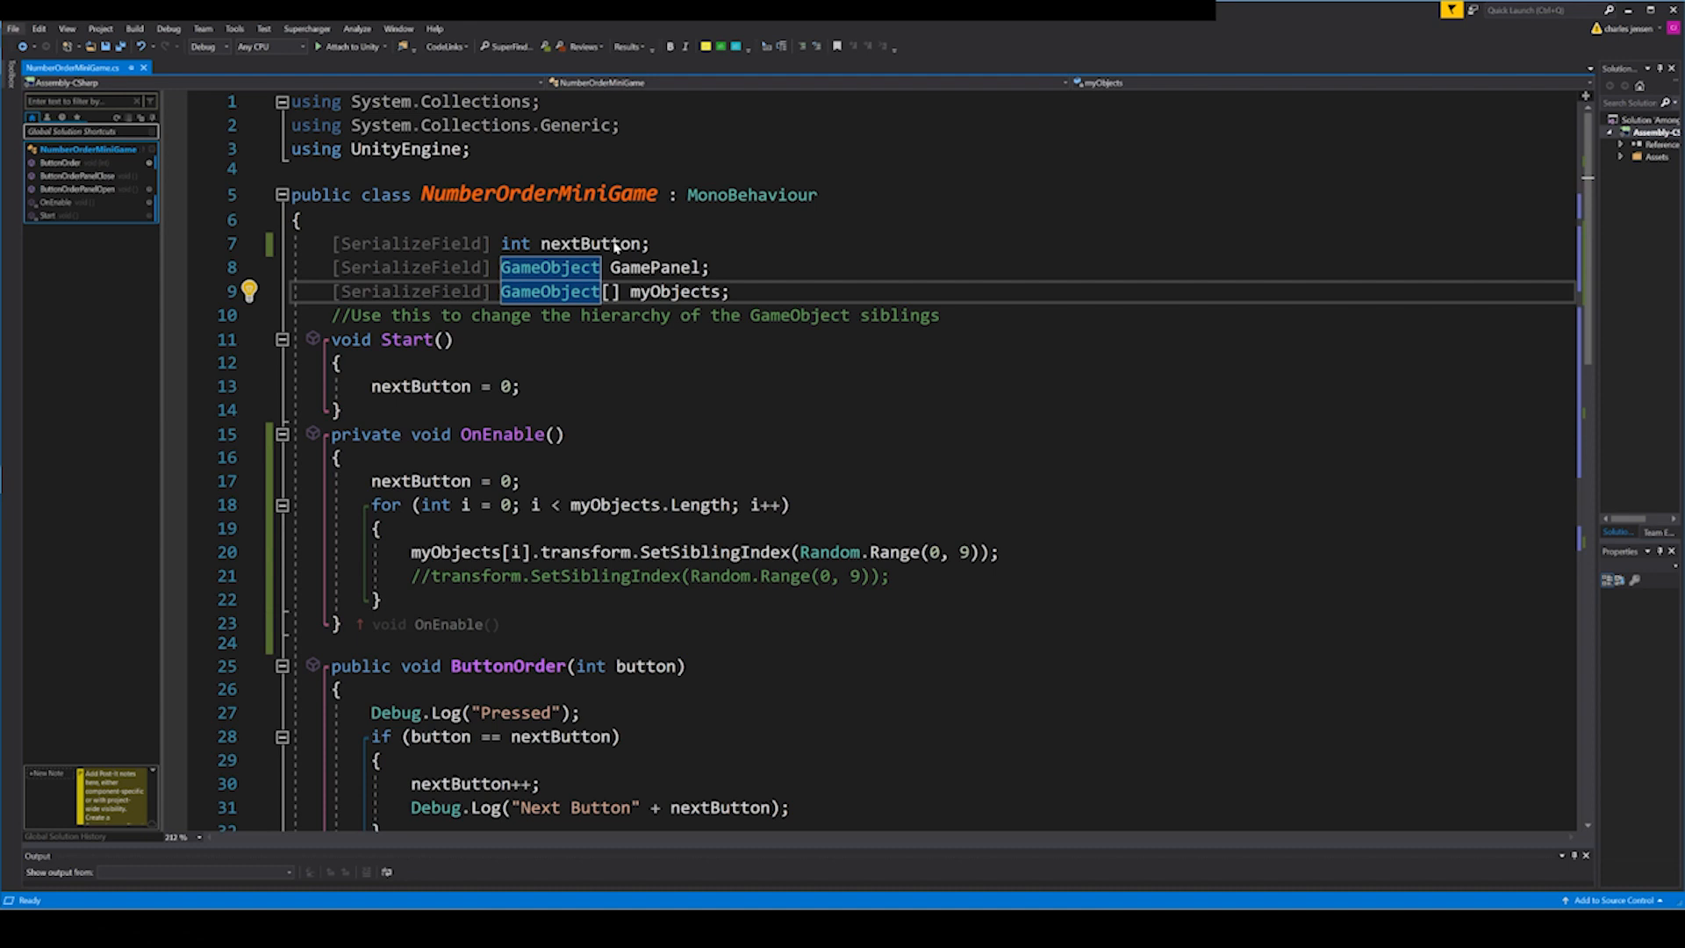
mouse_move(589, 277)
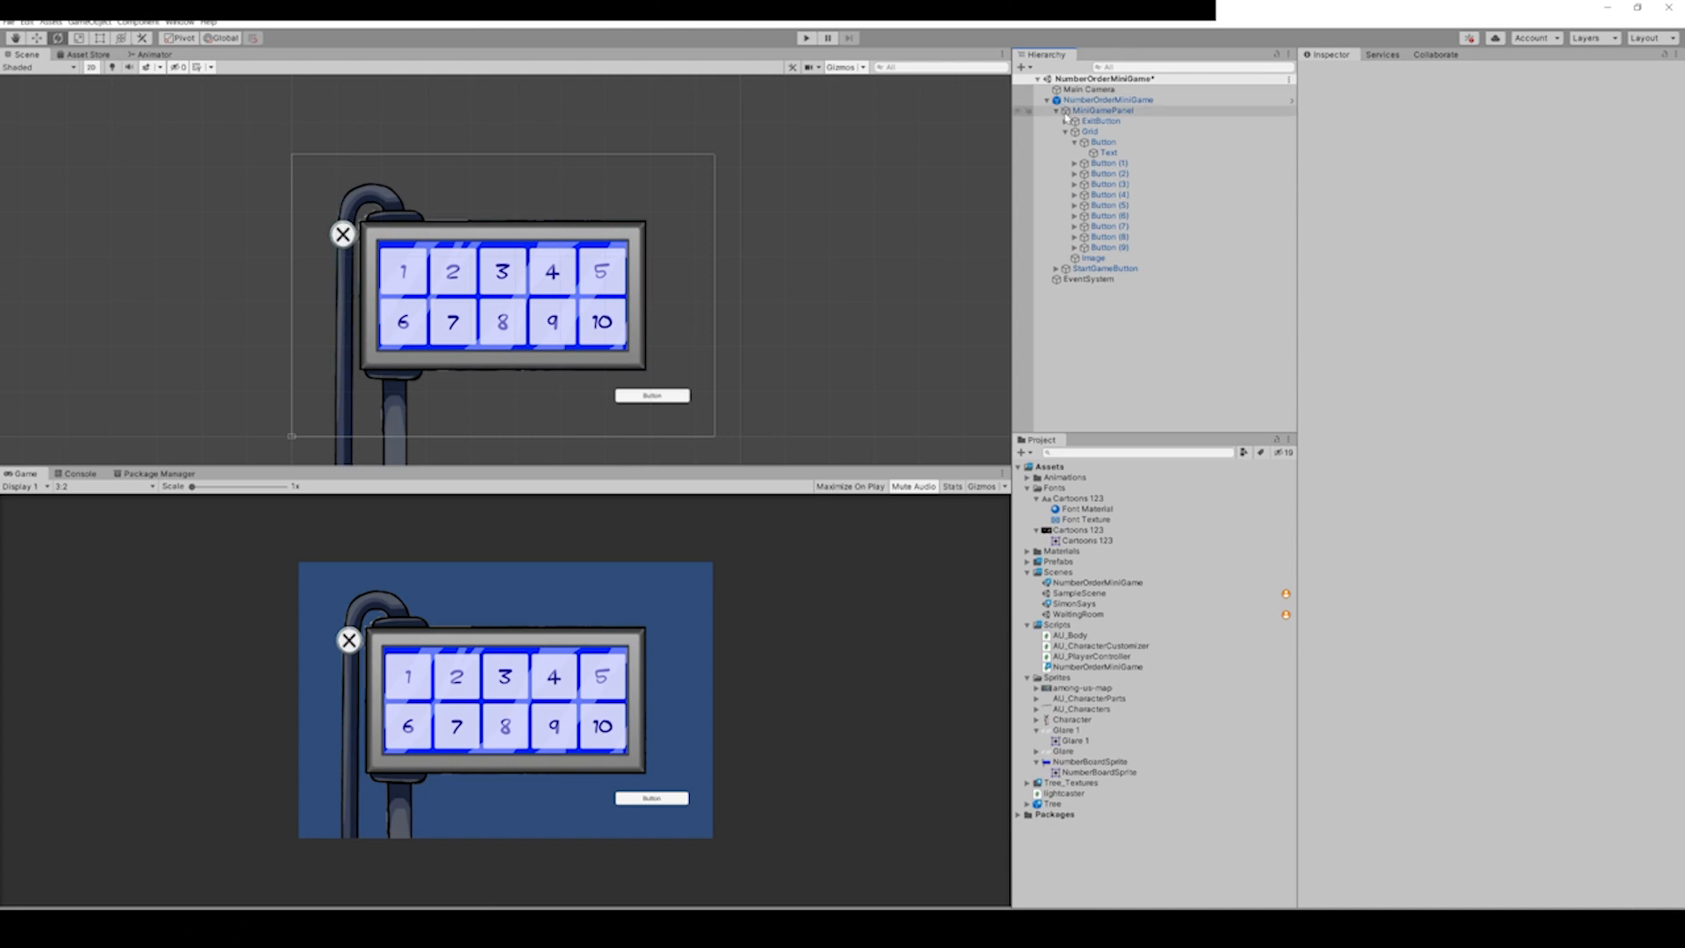
Select MiniGamePanel in the Hierarchy.
click(1105, 110)
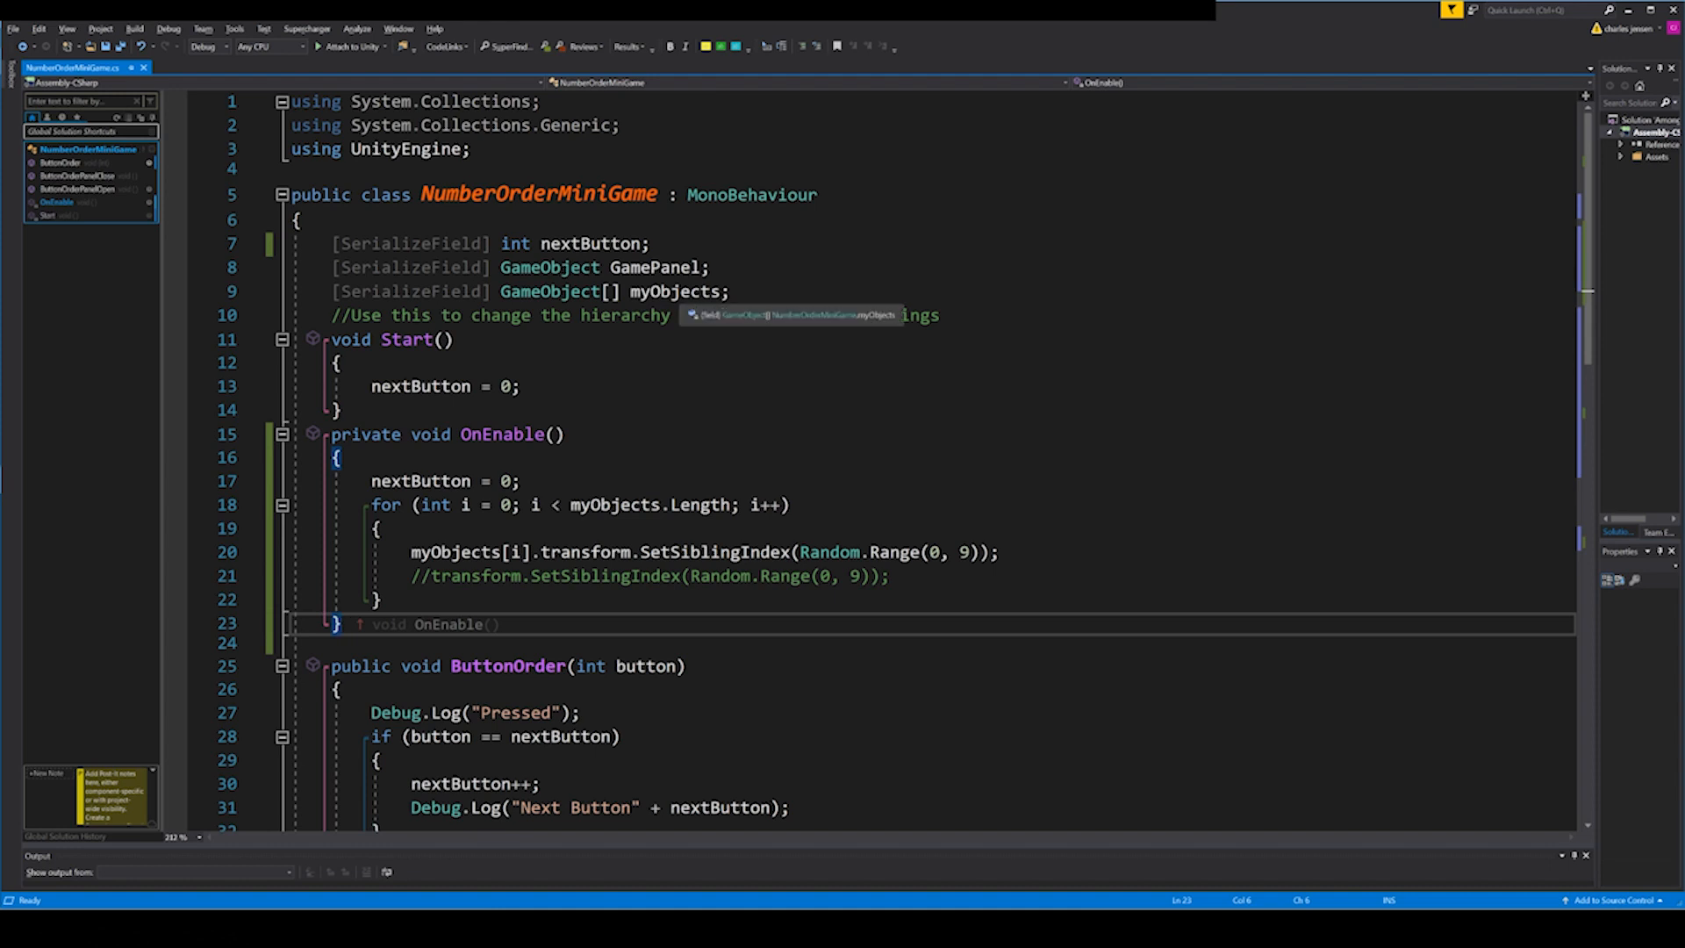
mouse_move(634, 315)
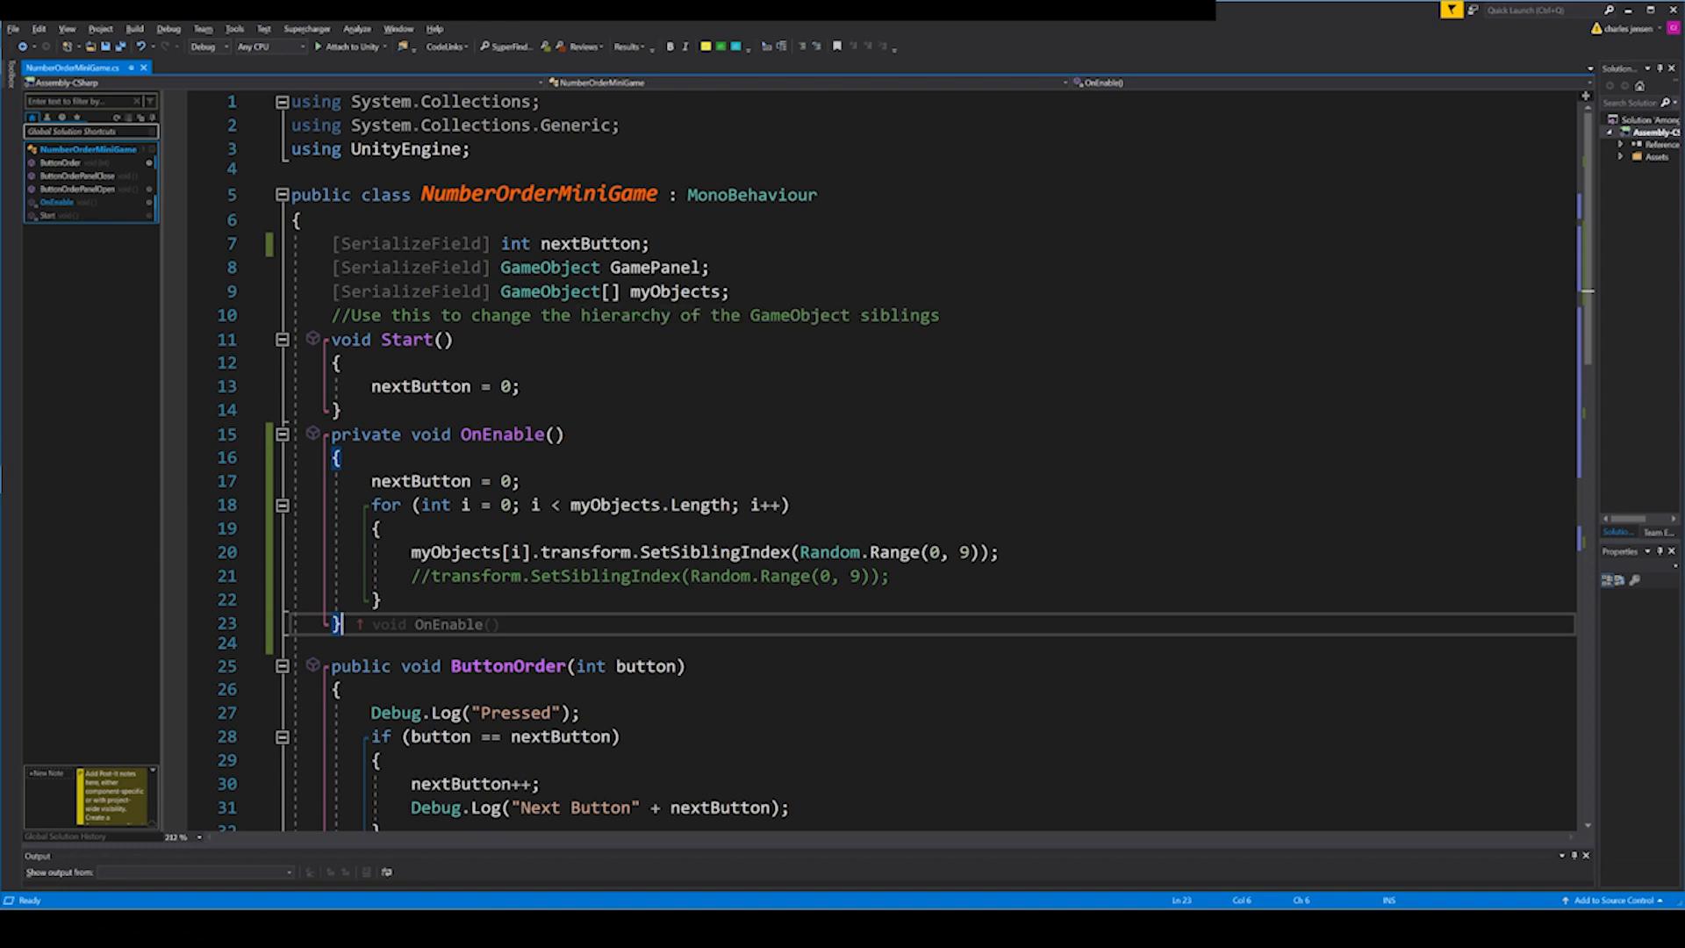
mouse_move(680, 315)
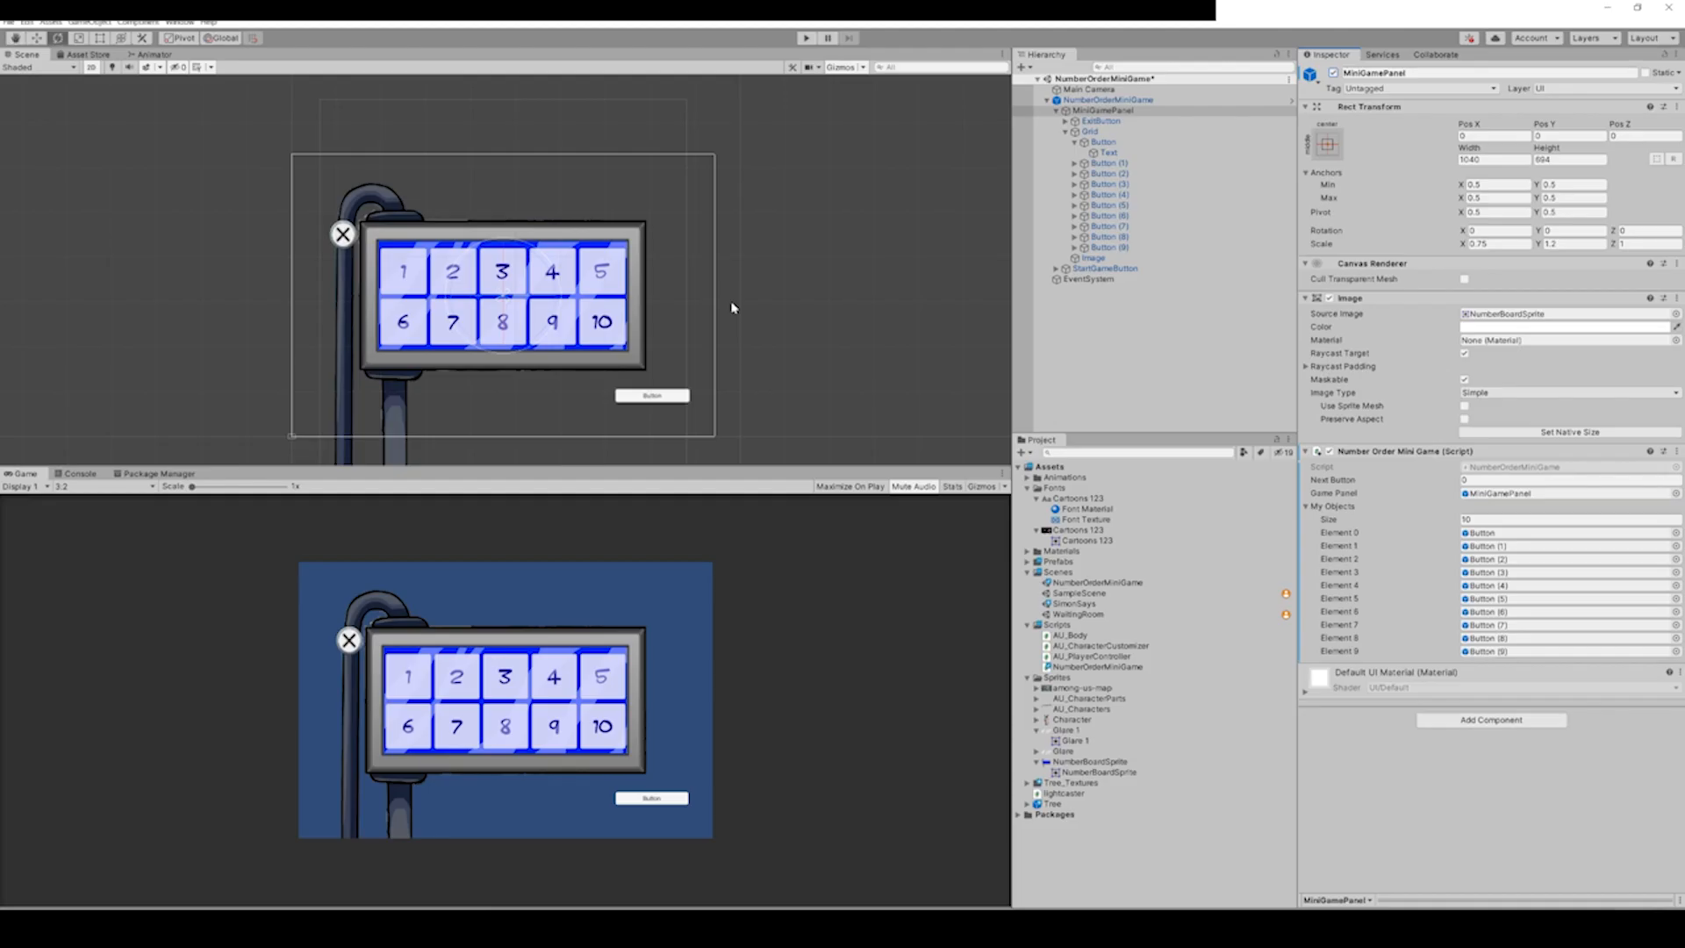
Verify MiniGamePanel's My Objects array references Button through Button (9).
click(1104, 110)
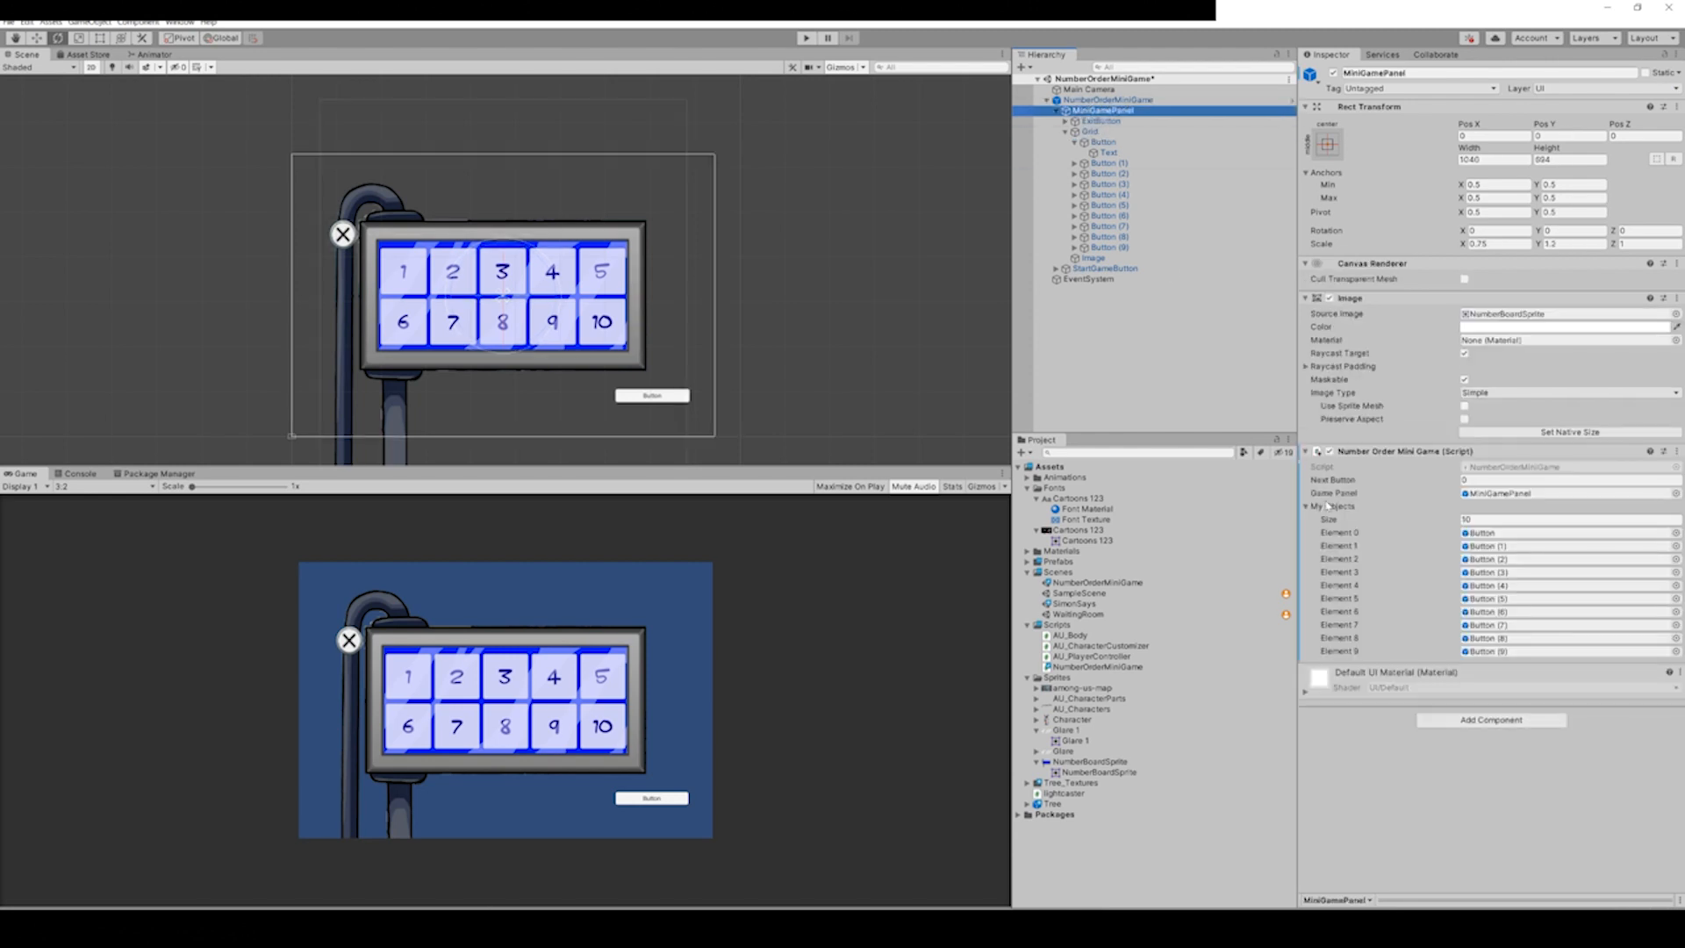
click(1307, 506)
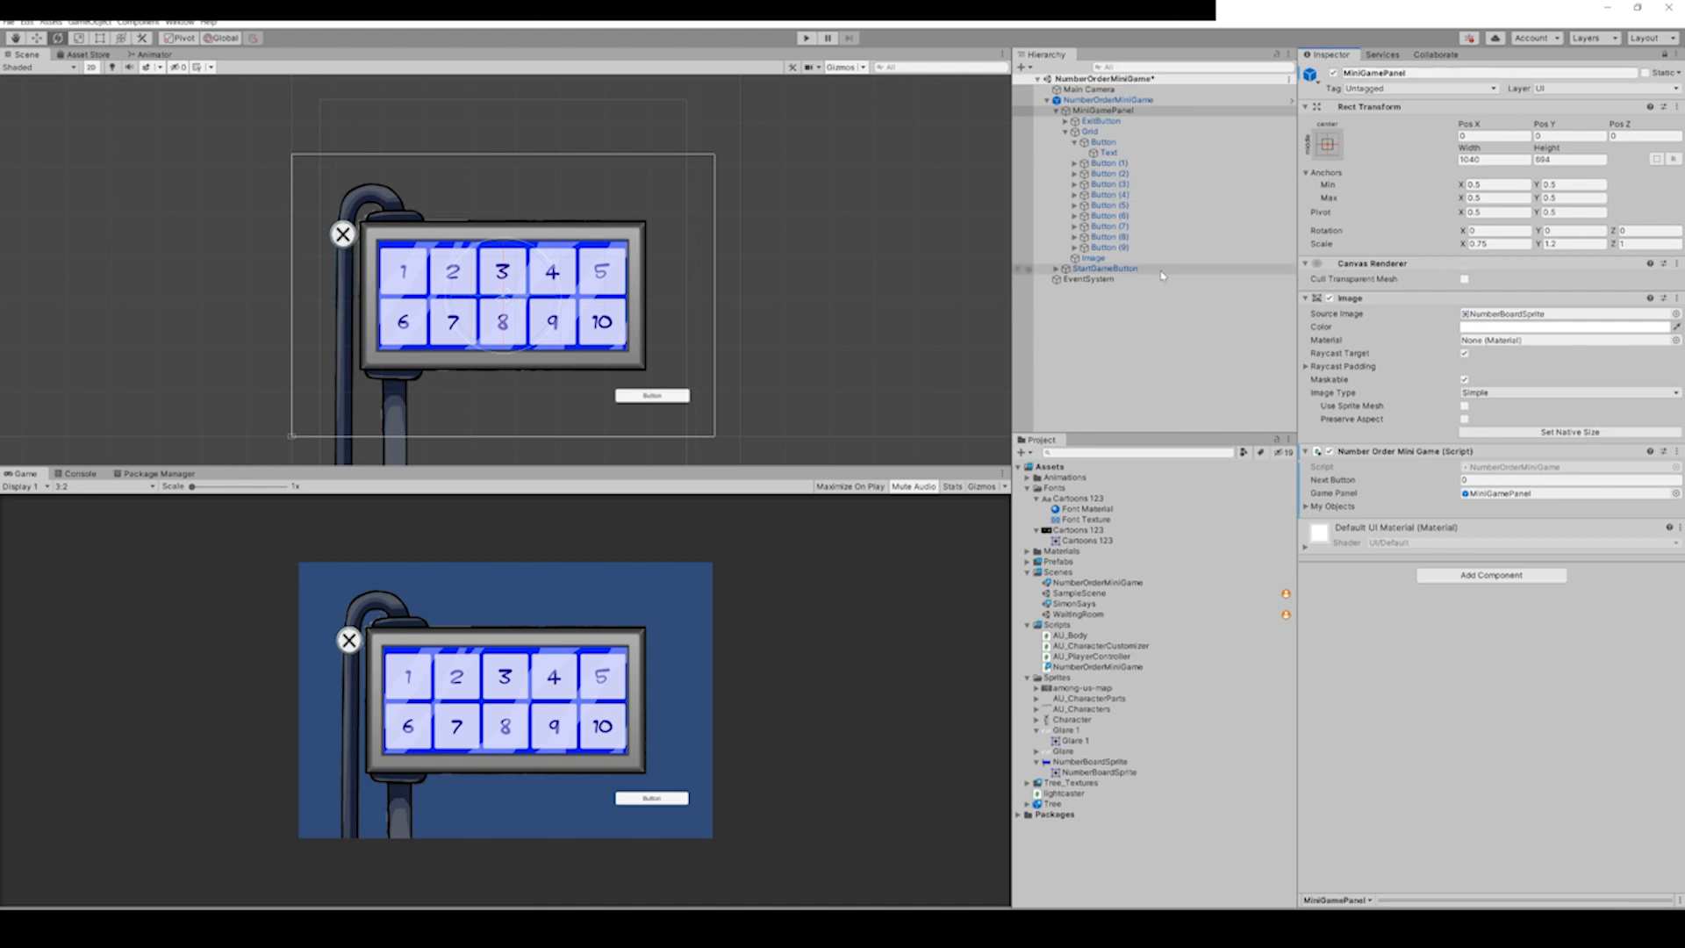
click(1101, 140)
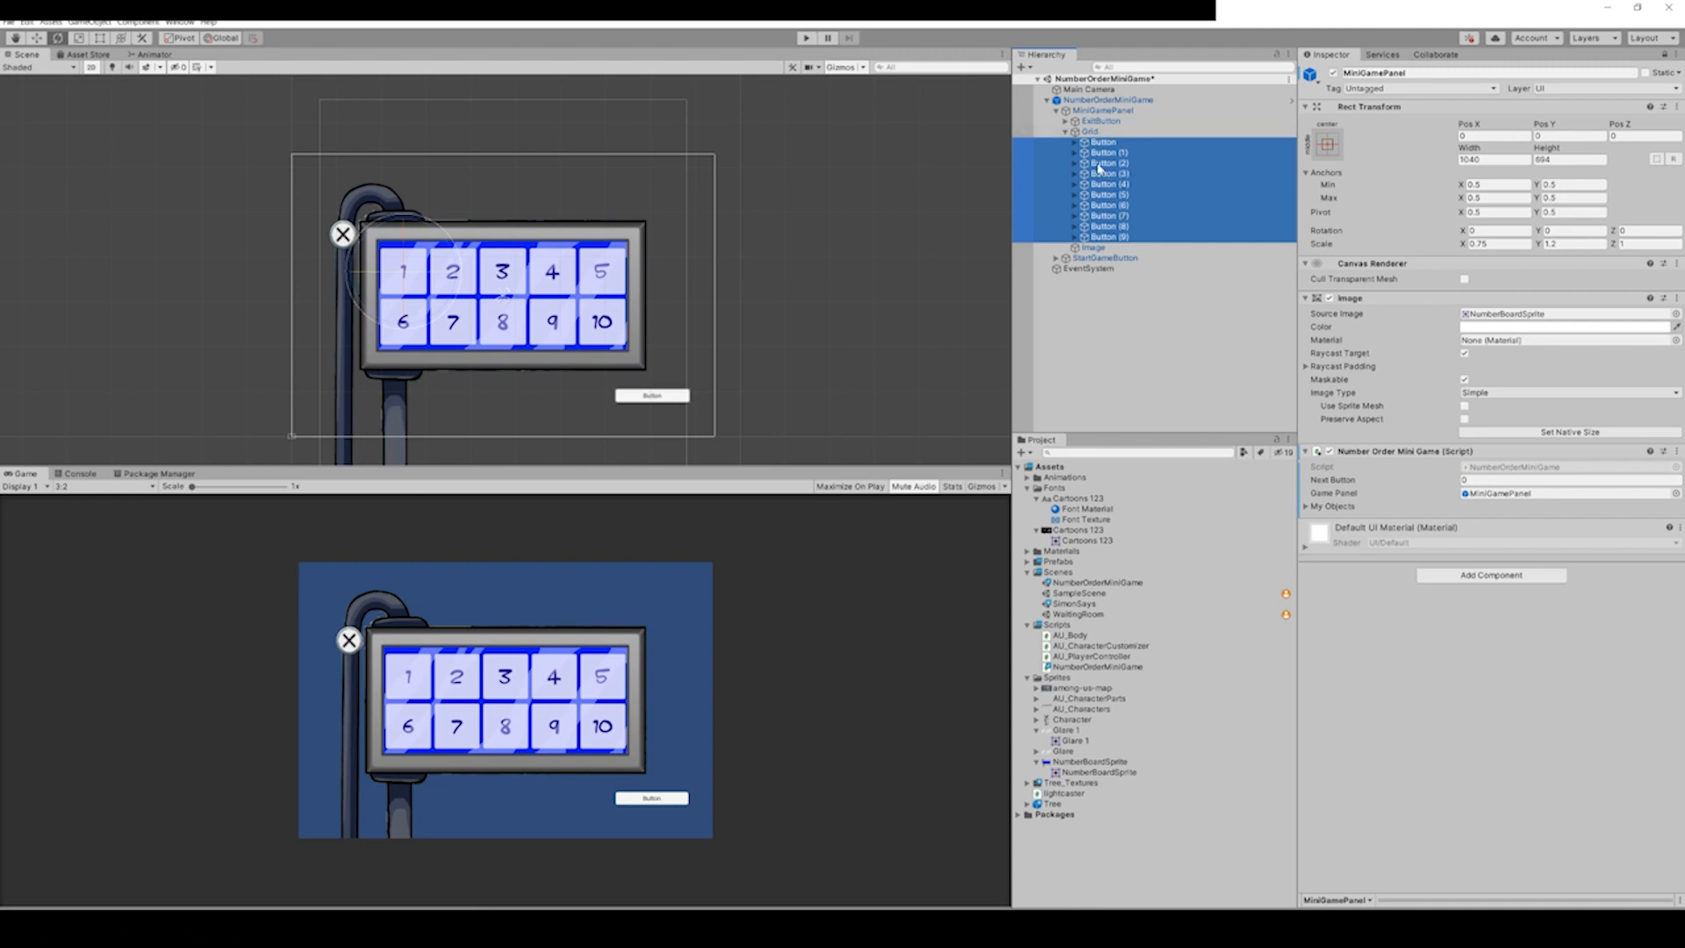
click(1307, 506)
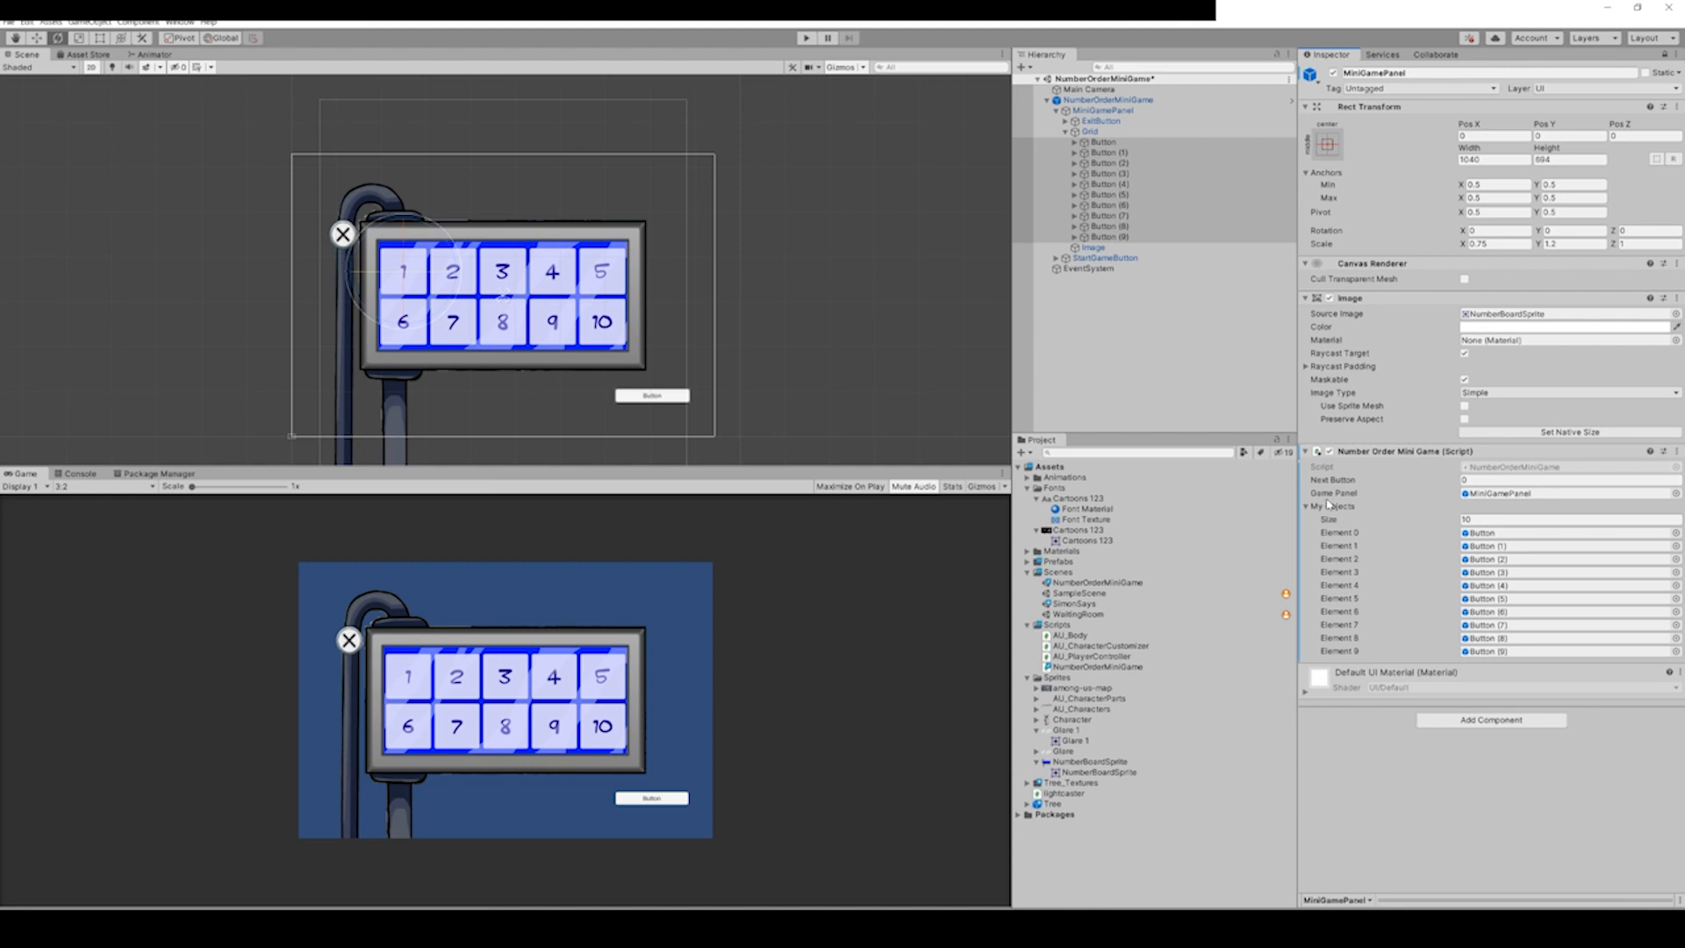
mouse_move(1450, 584)
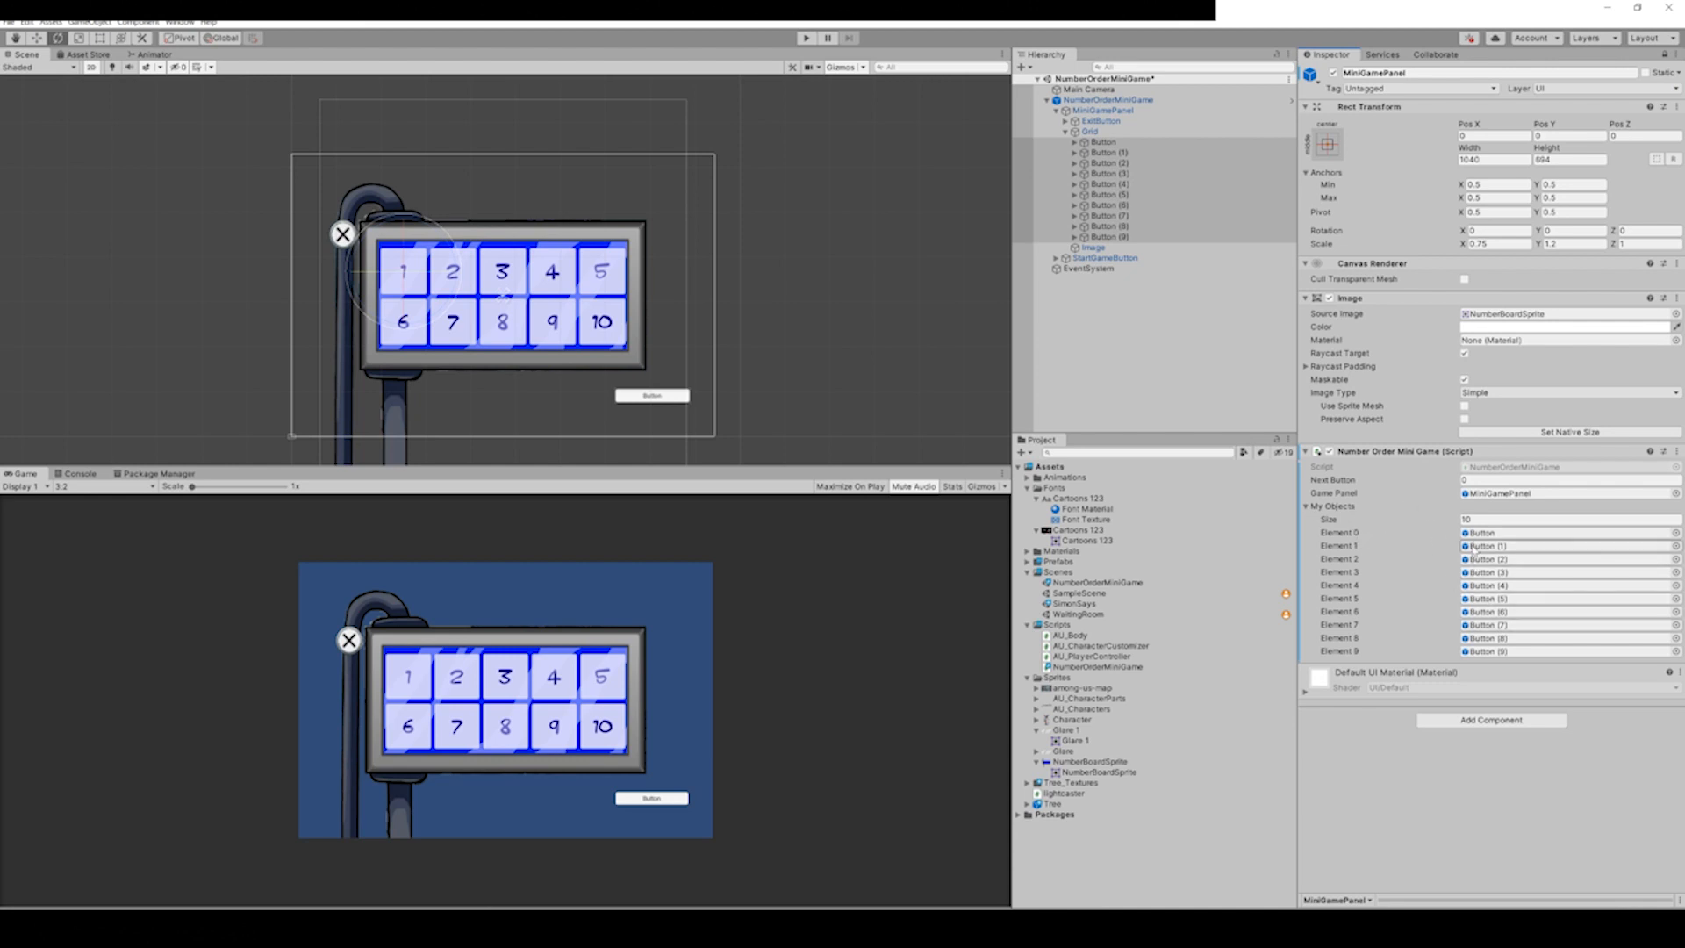
click(1102, 142)
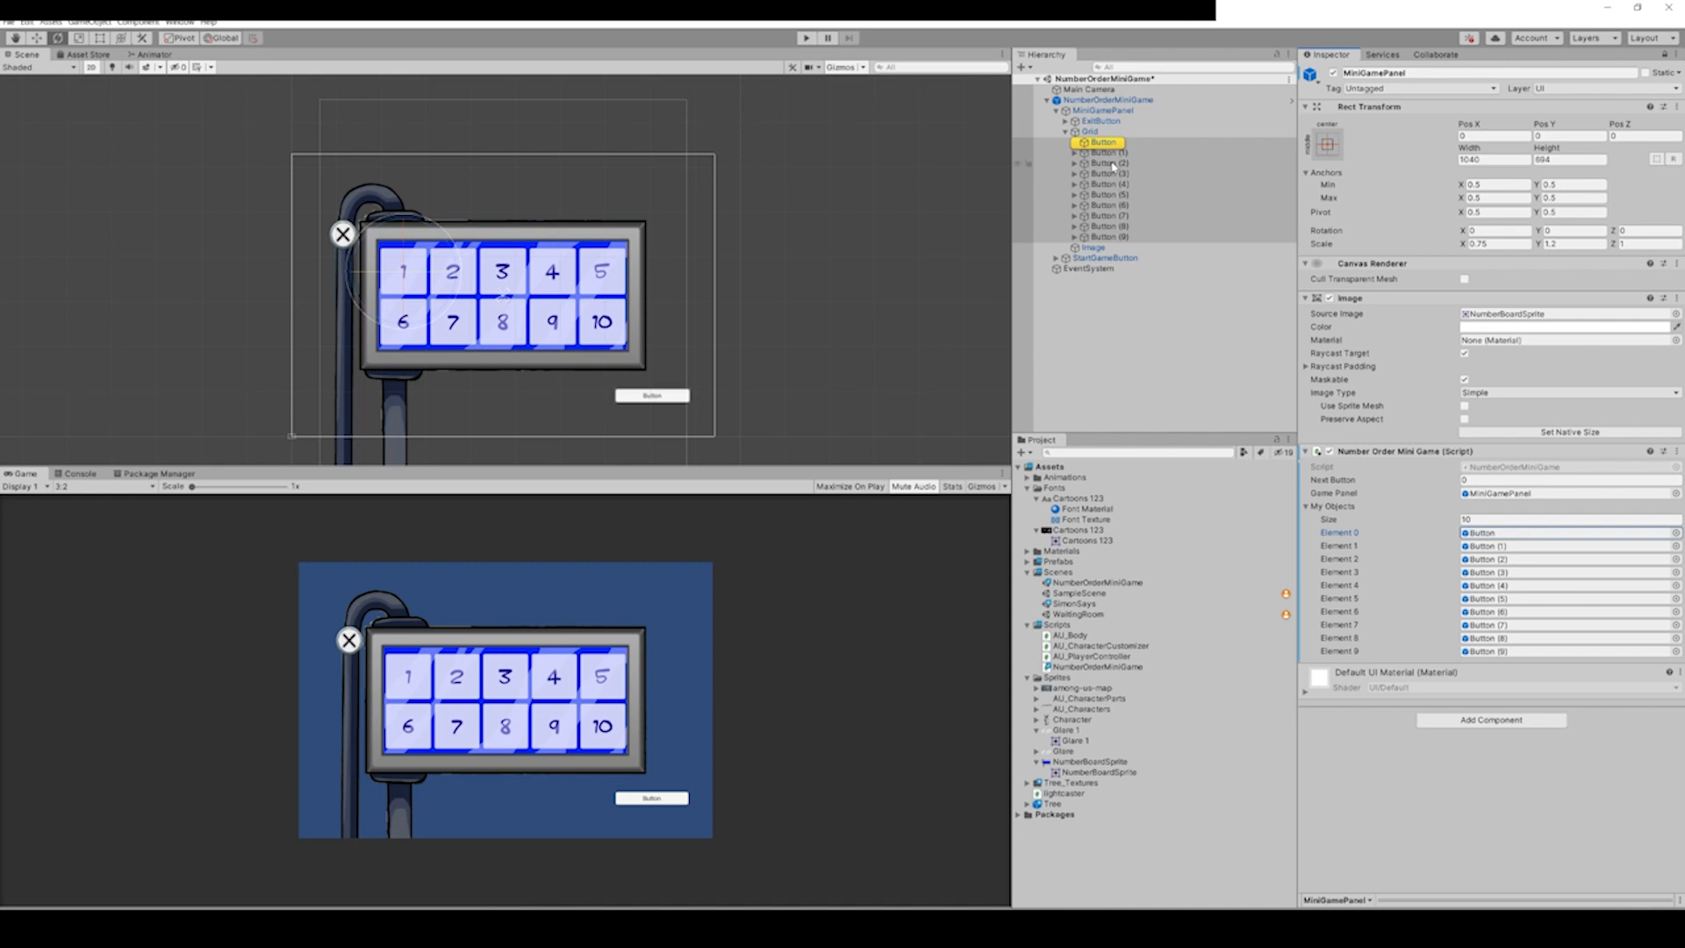
click(1101, 152)
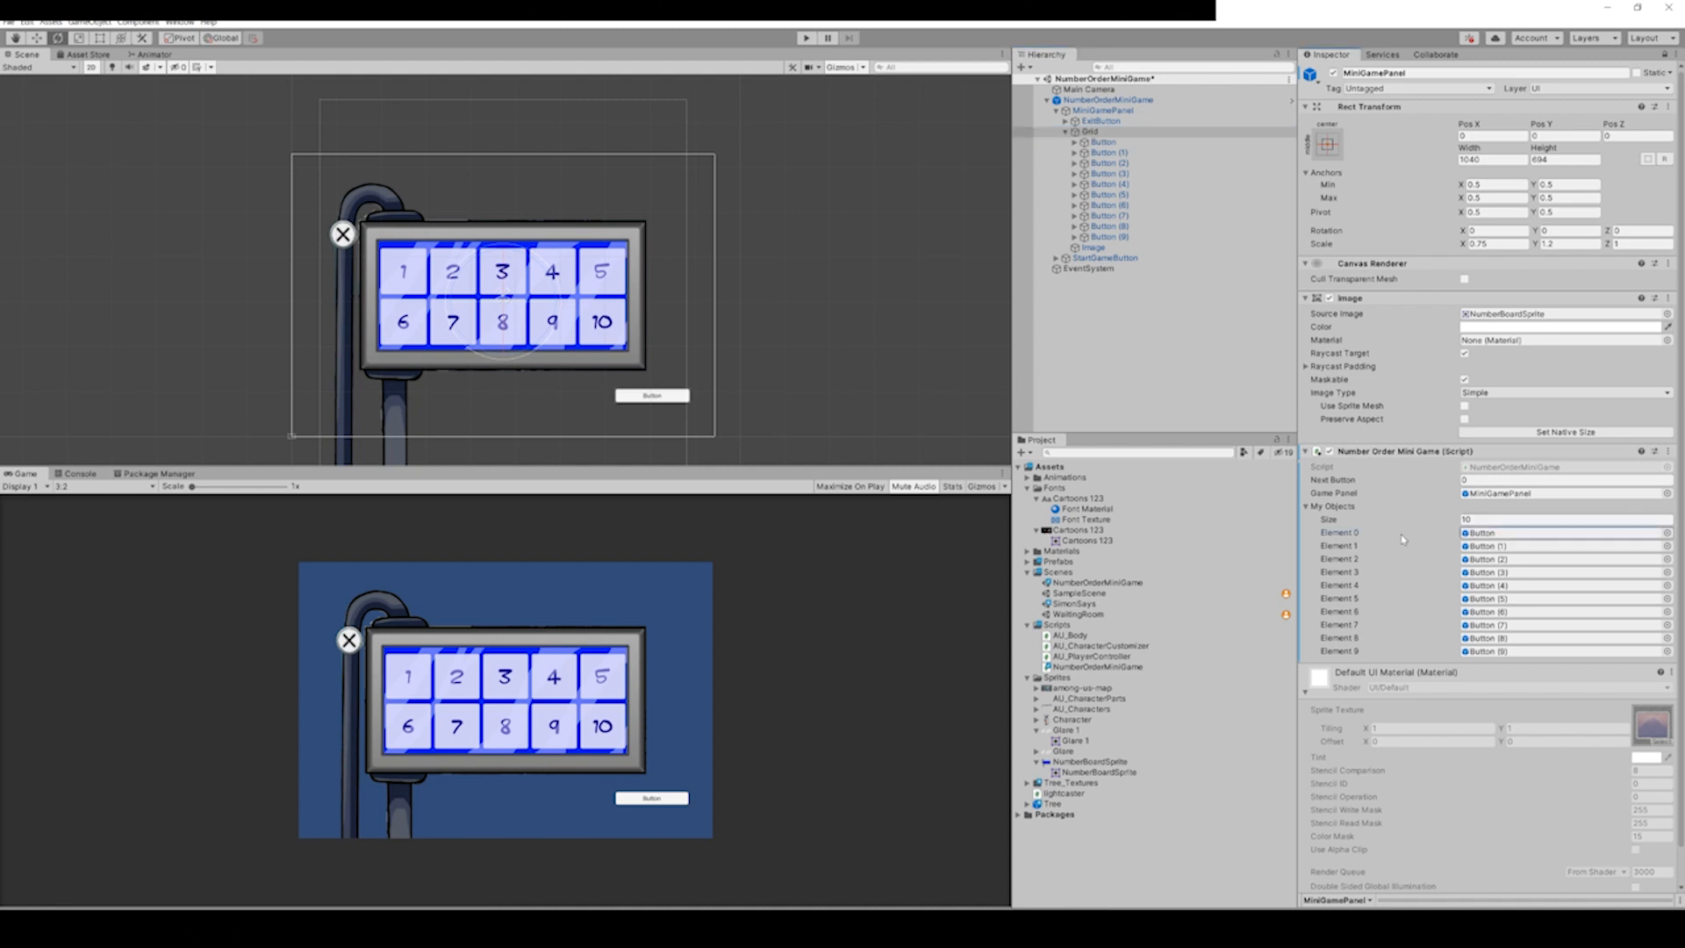
mouse_move(1358, 550)
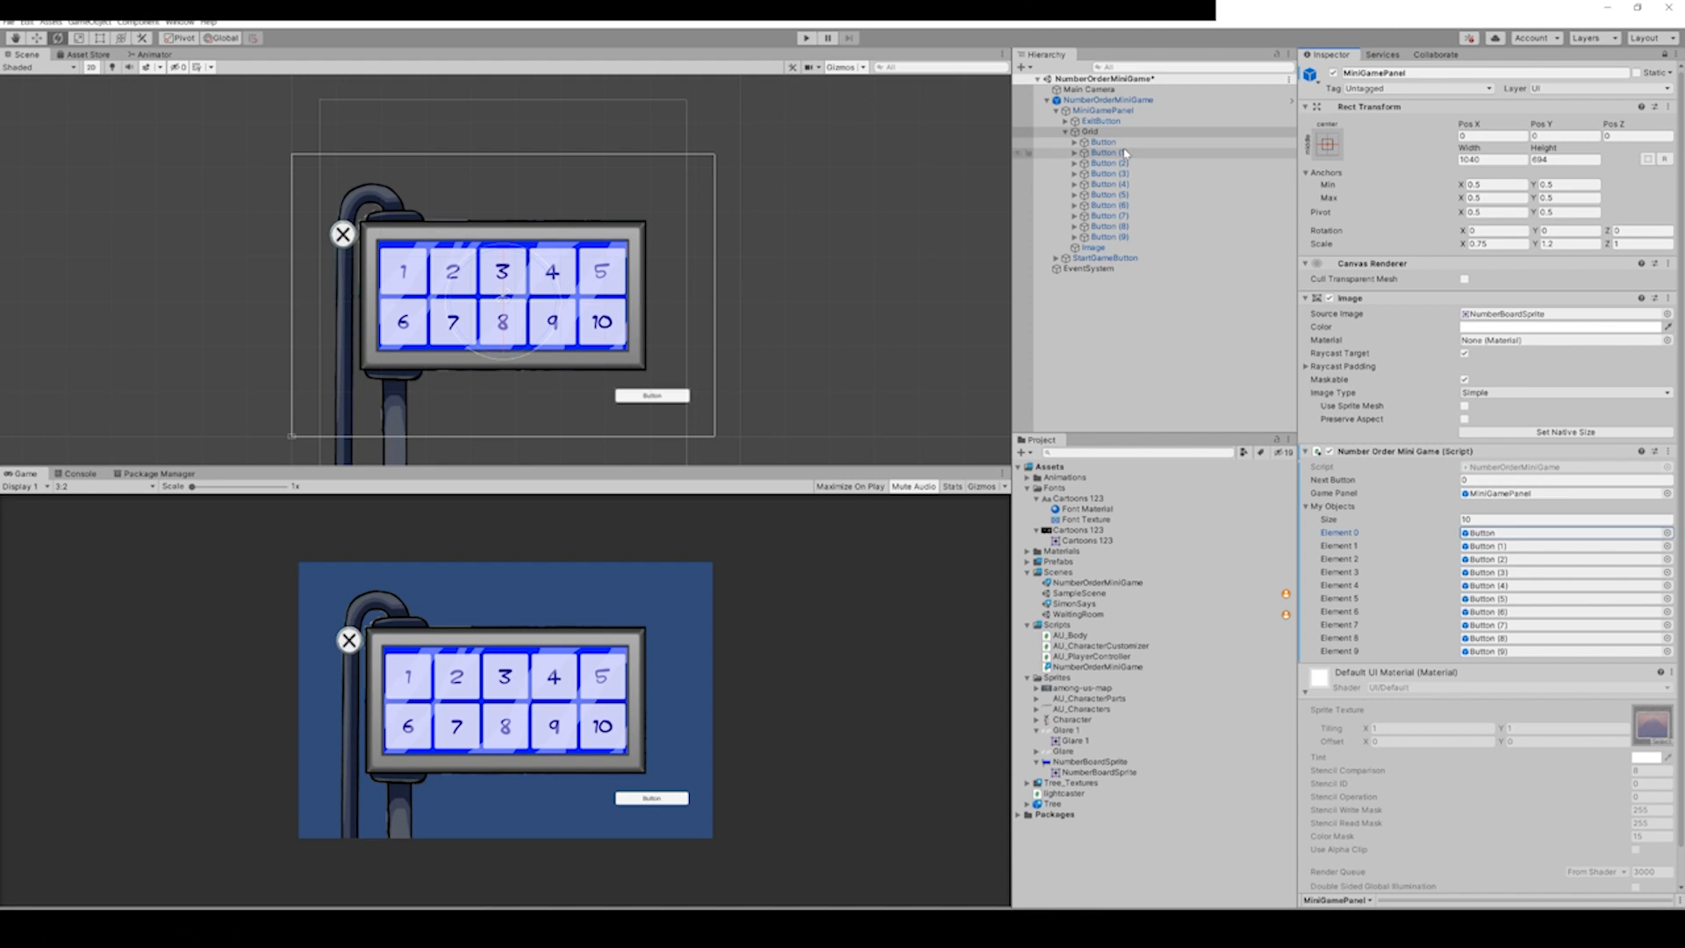
click(1105, 140)
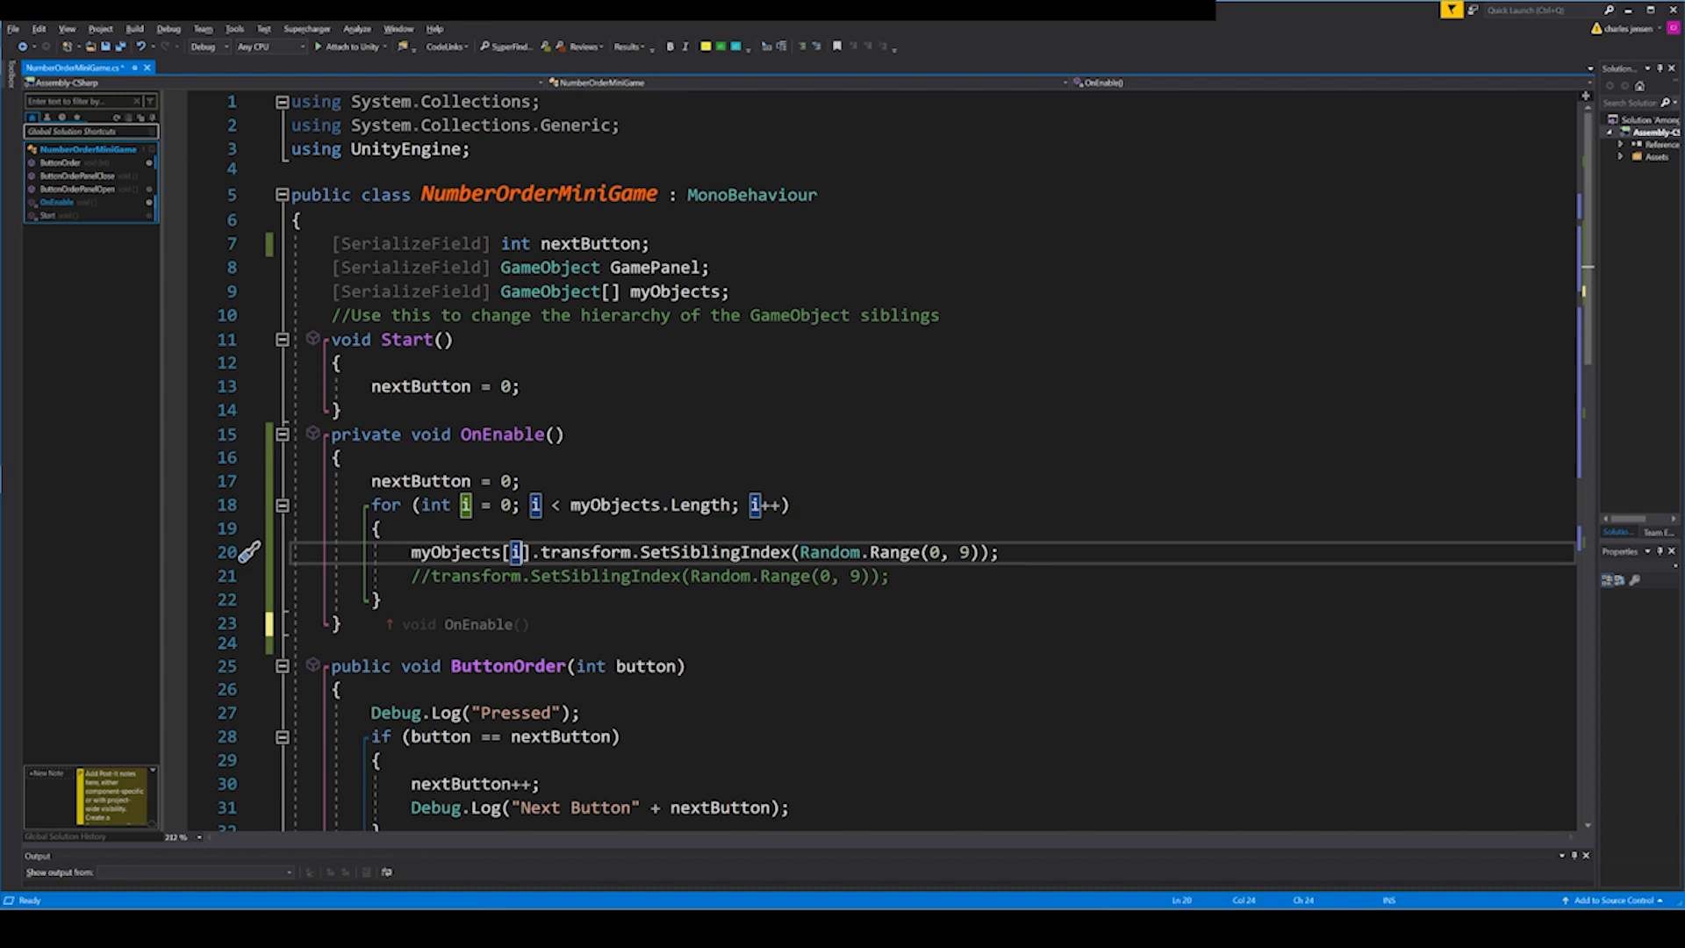
mouse_move(833, 551)
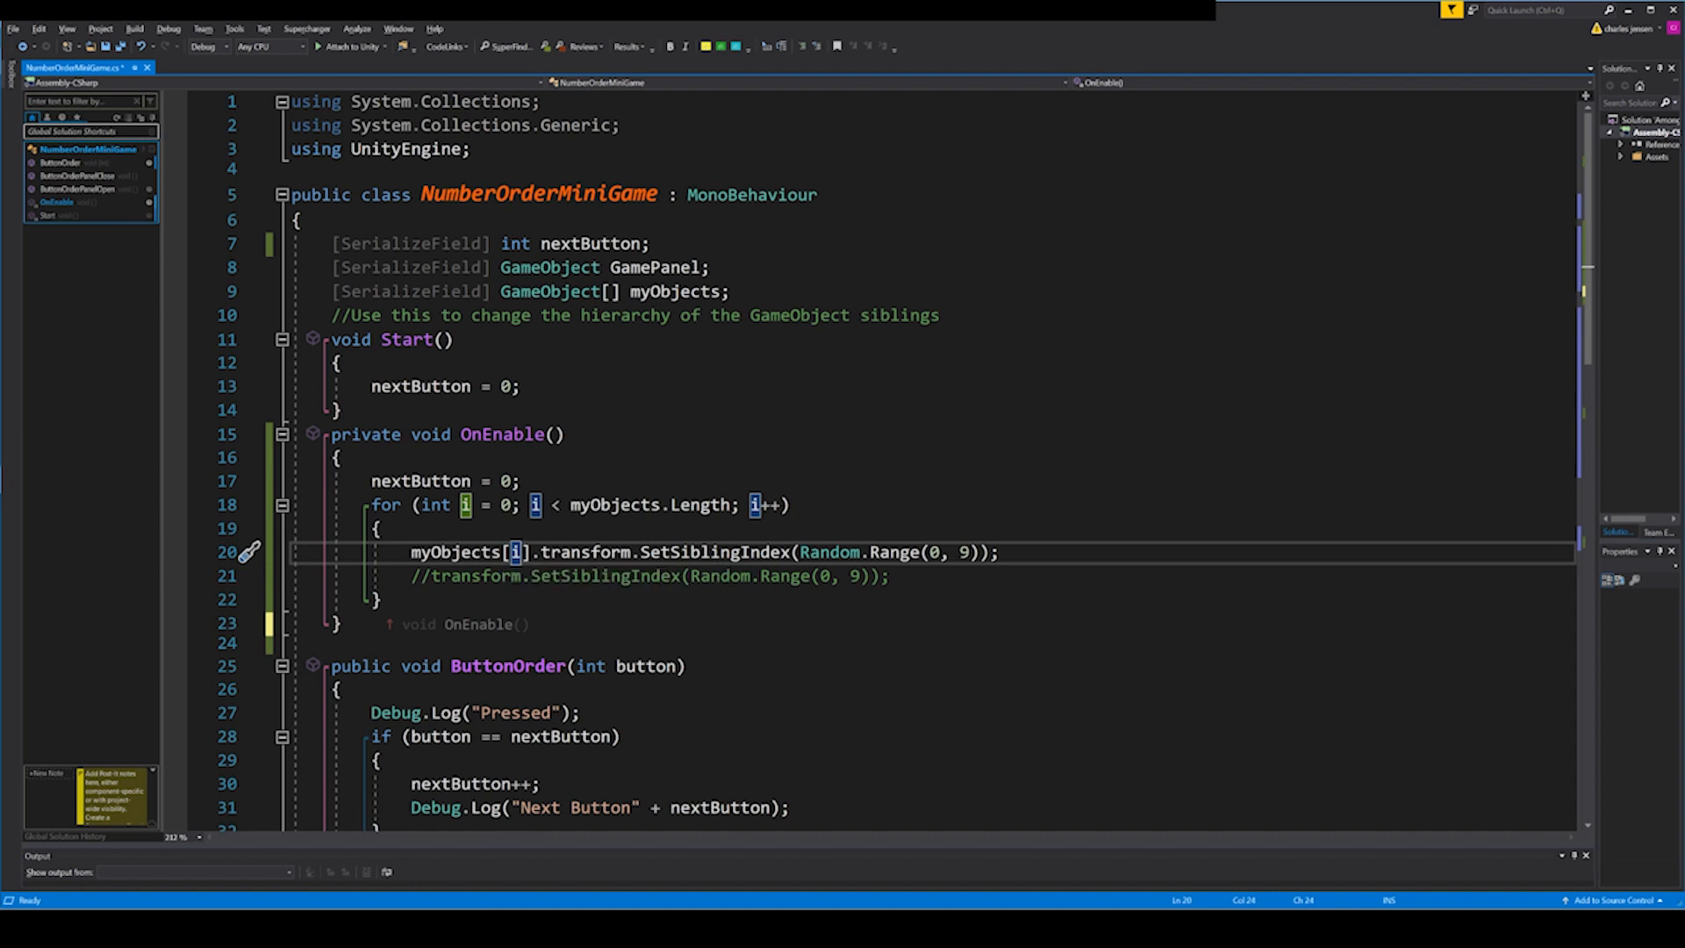
mouse_move(621, 551)
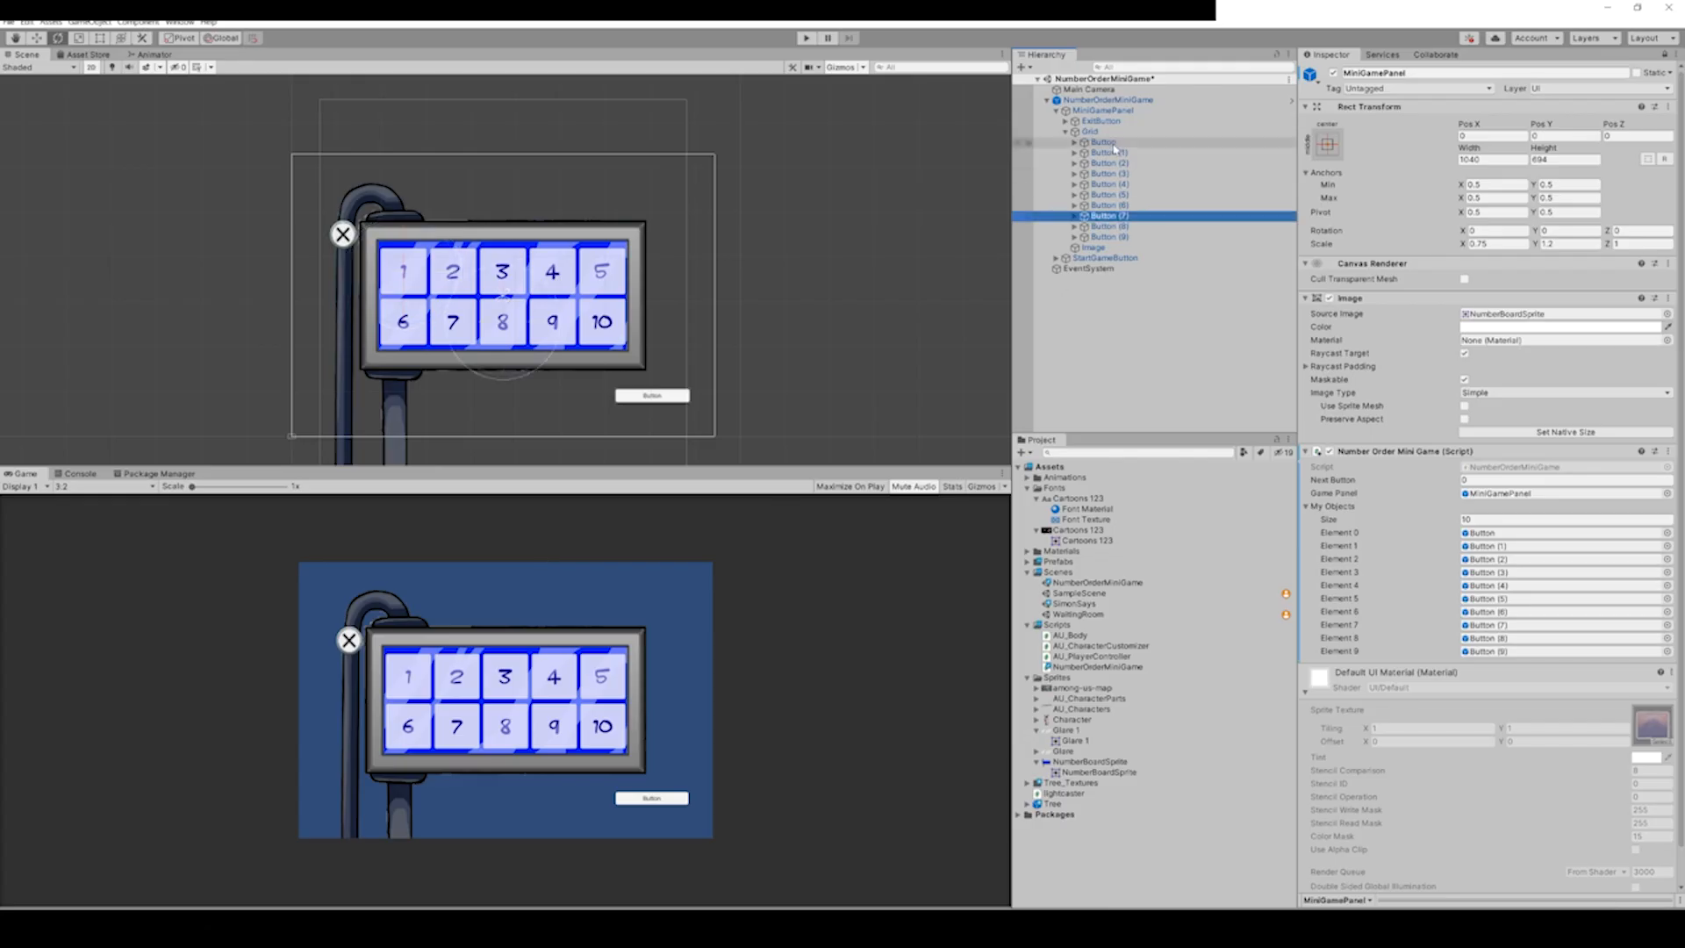
click(1091, 131)
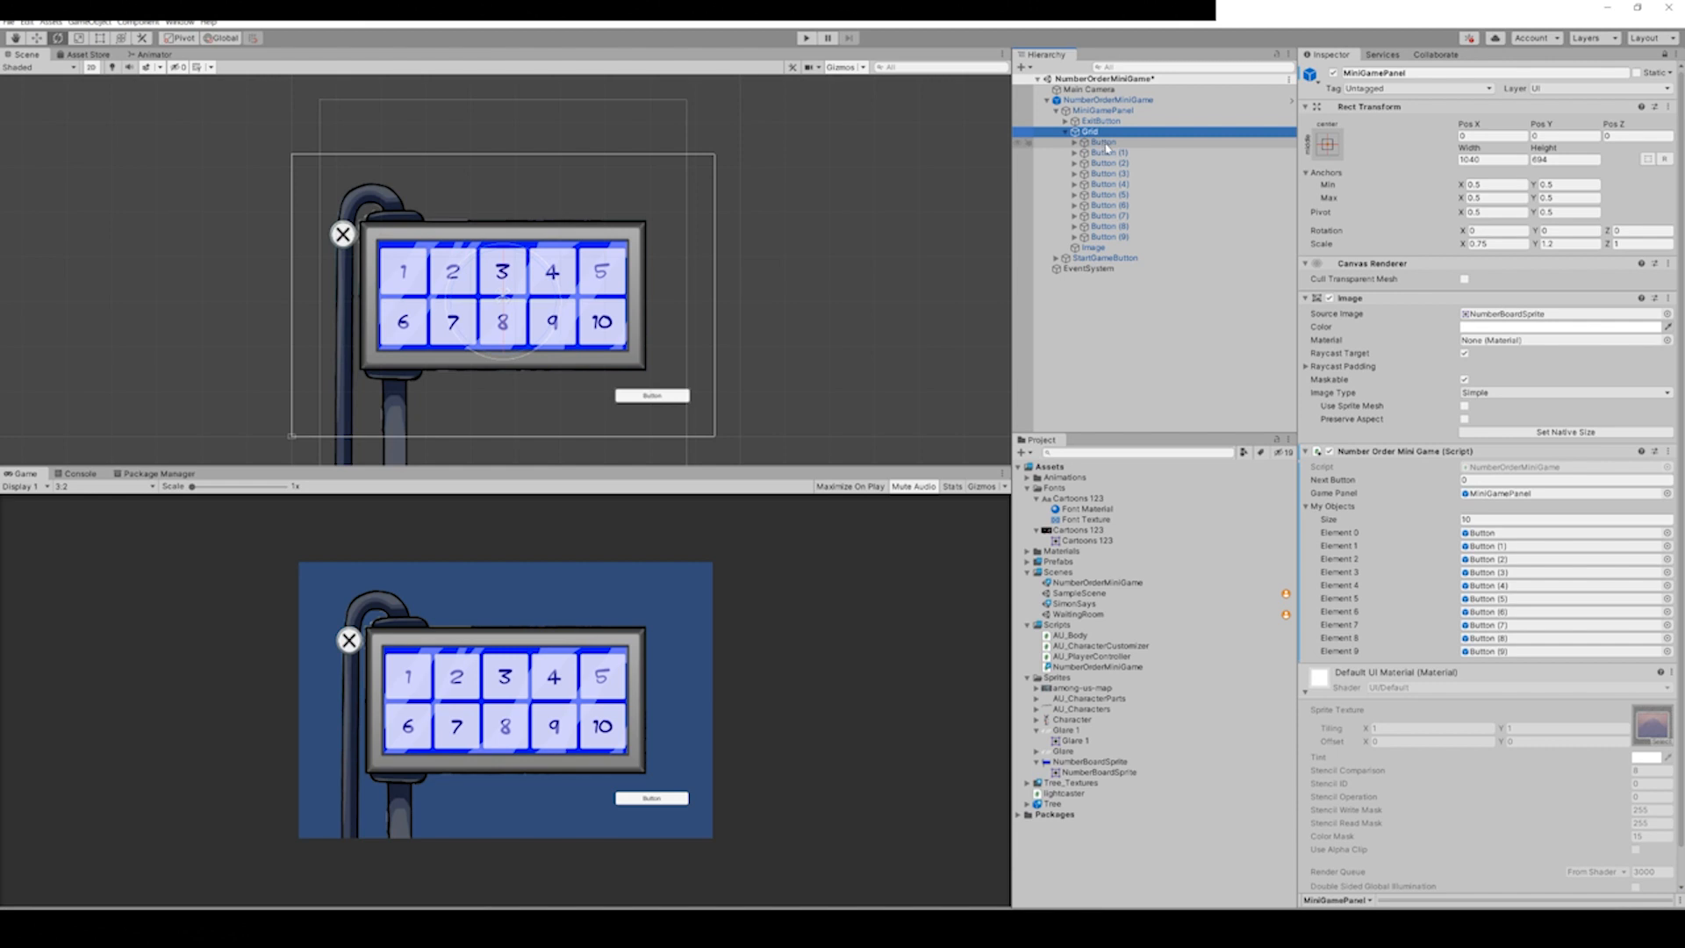
click(1102, 141)
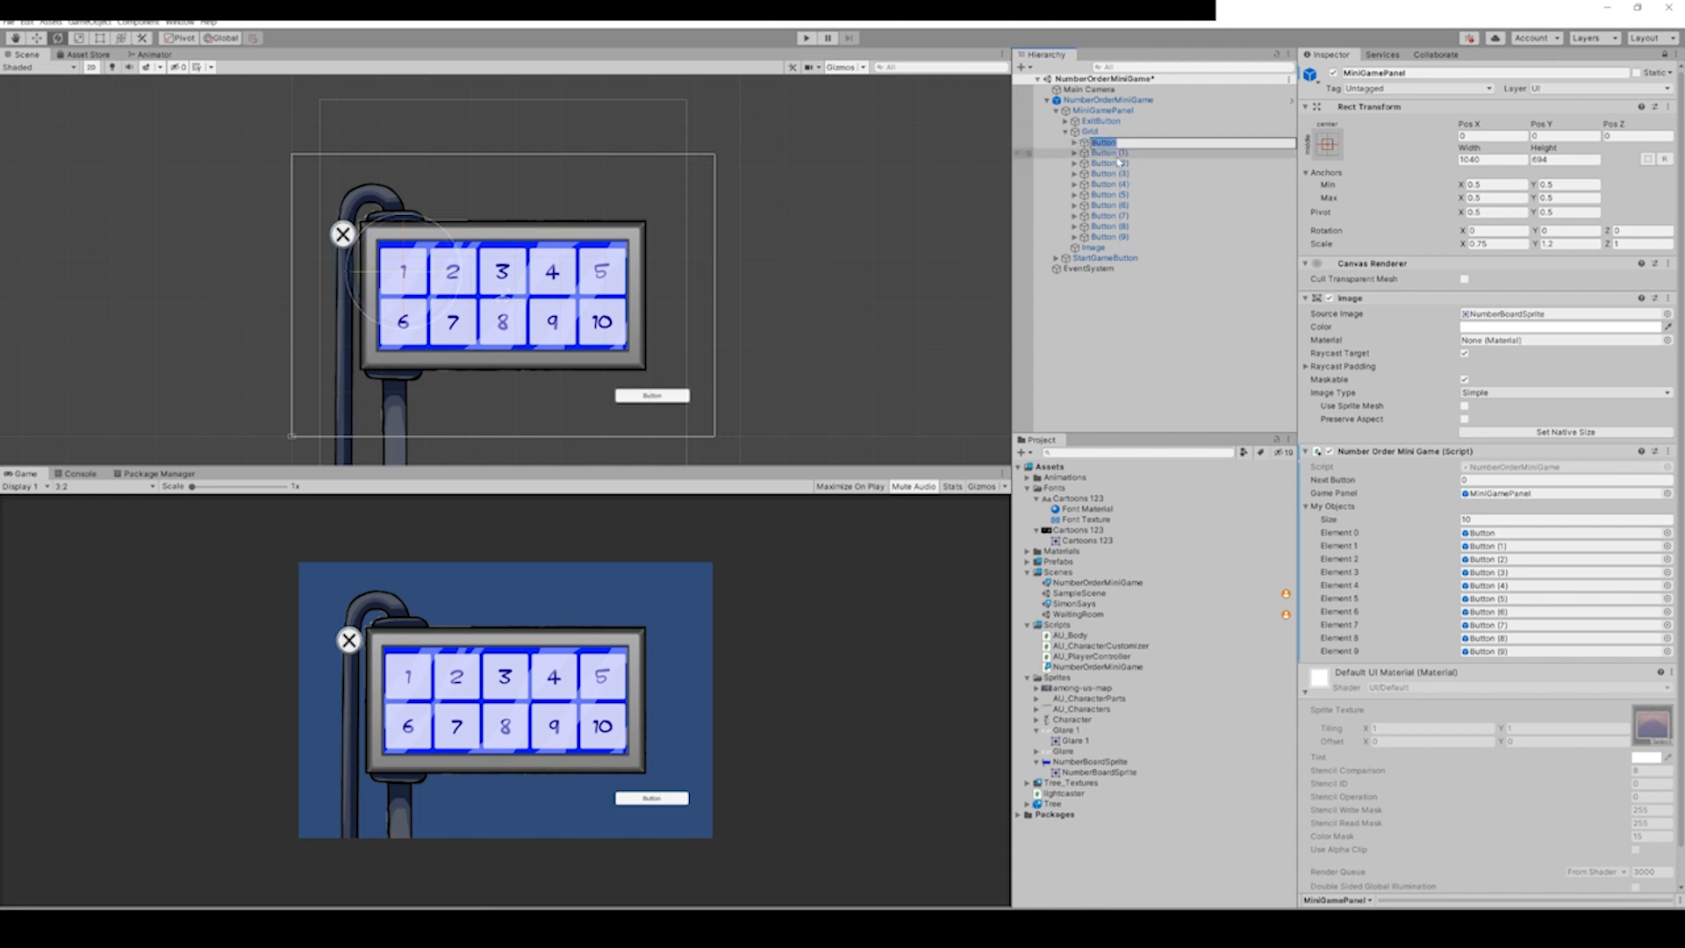
click(1104, 140)
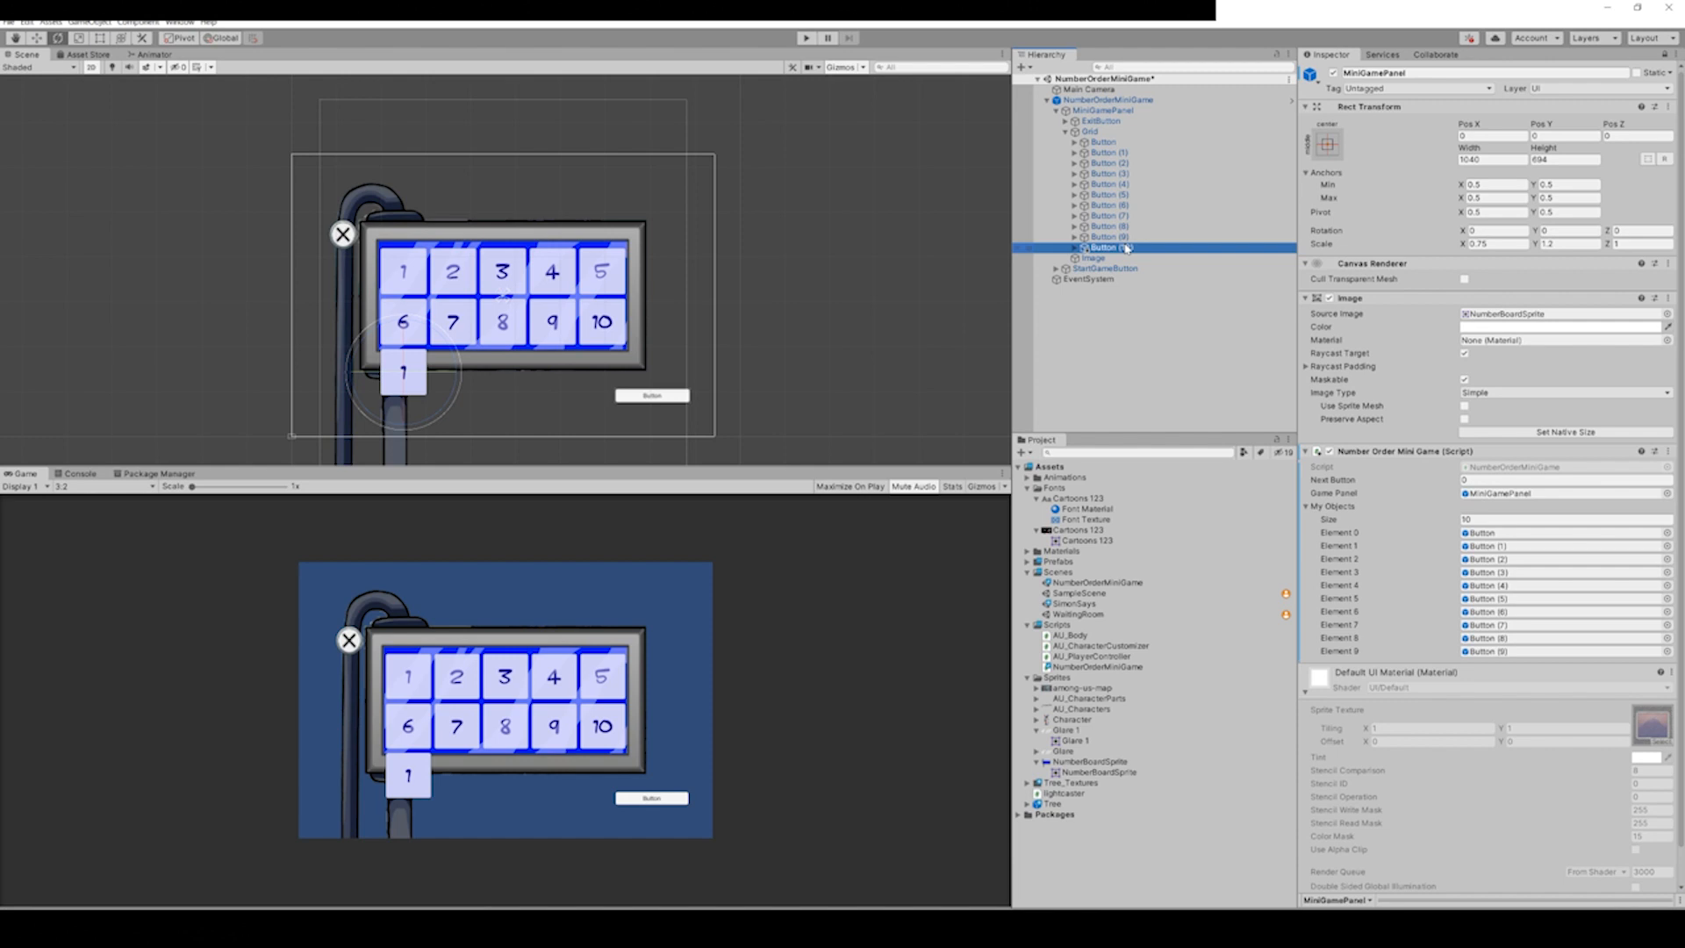
click(1107, 248)
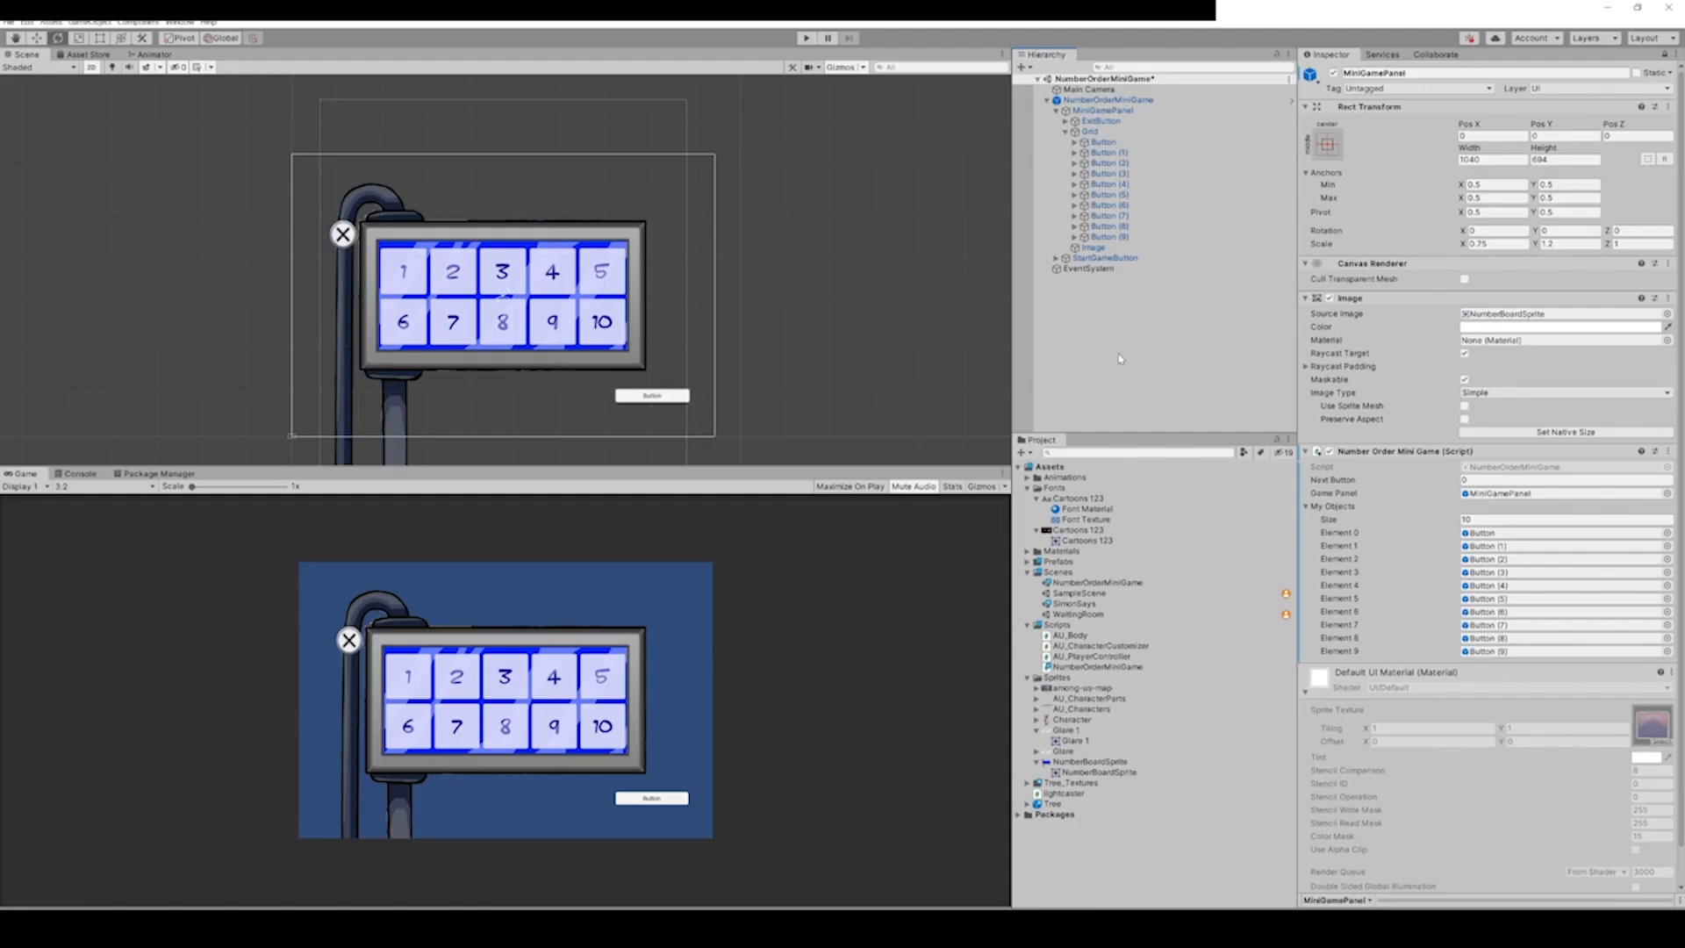
Confirm Button (3)'s On Click calls ButtonOrder on MiniGamePanel and edit its integer argument.
click(1107, 195)
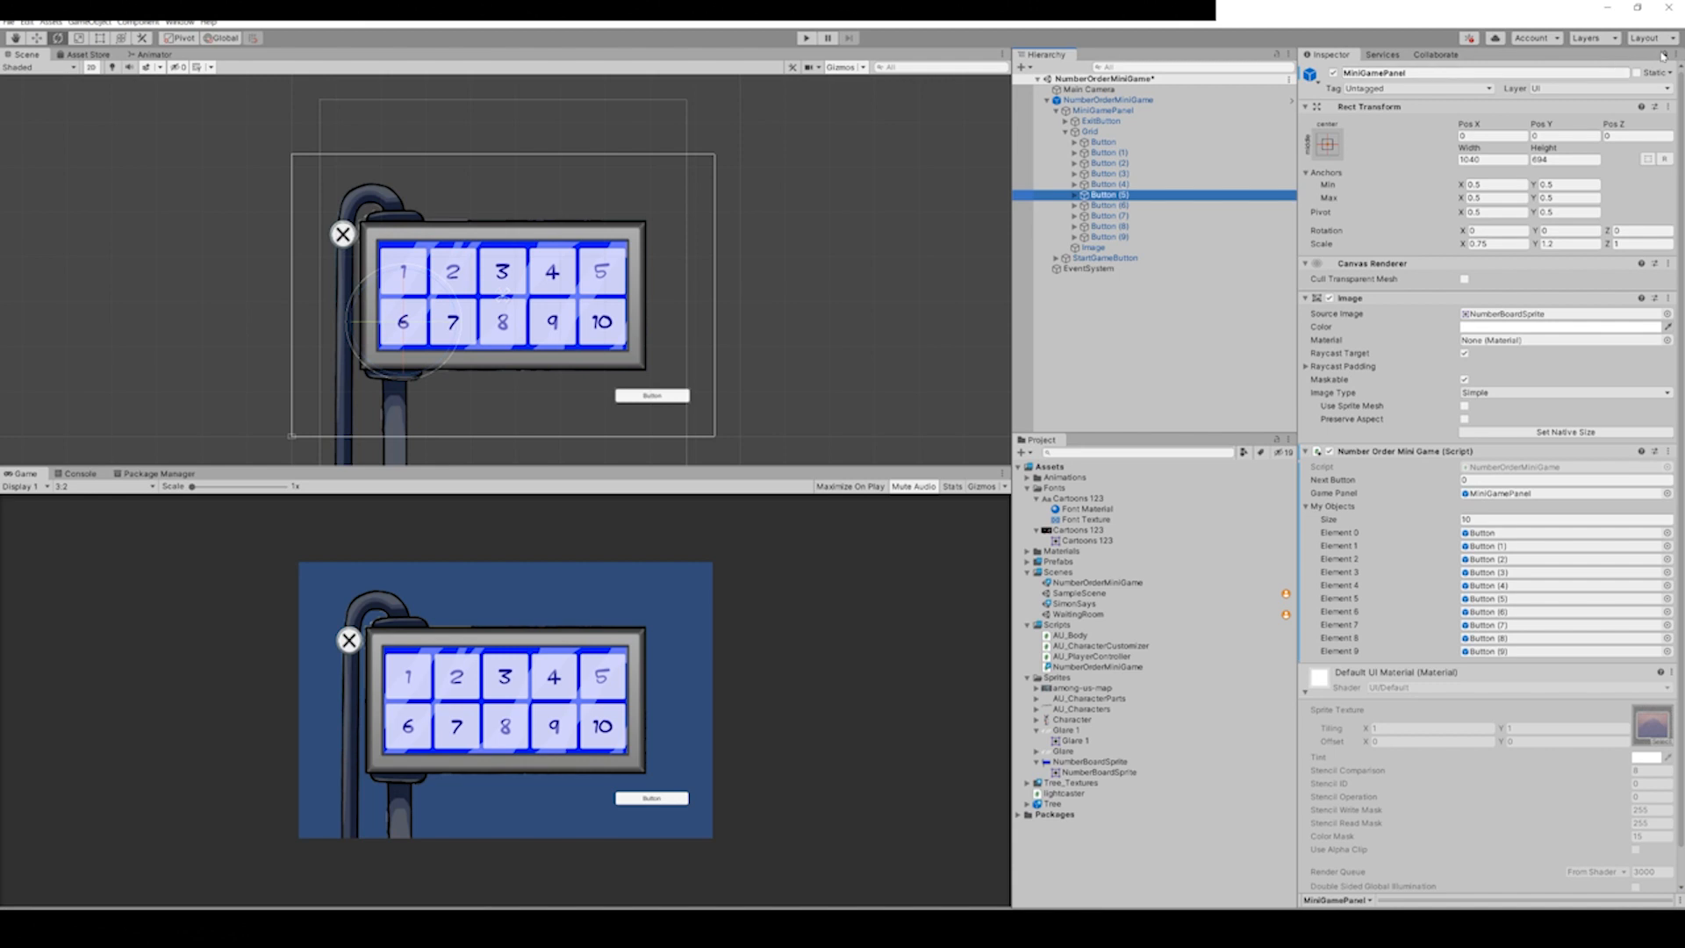
click(1110, 173)
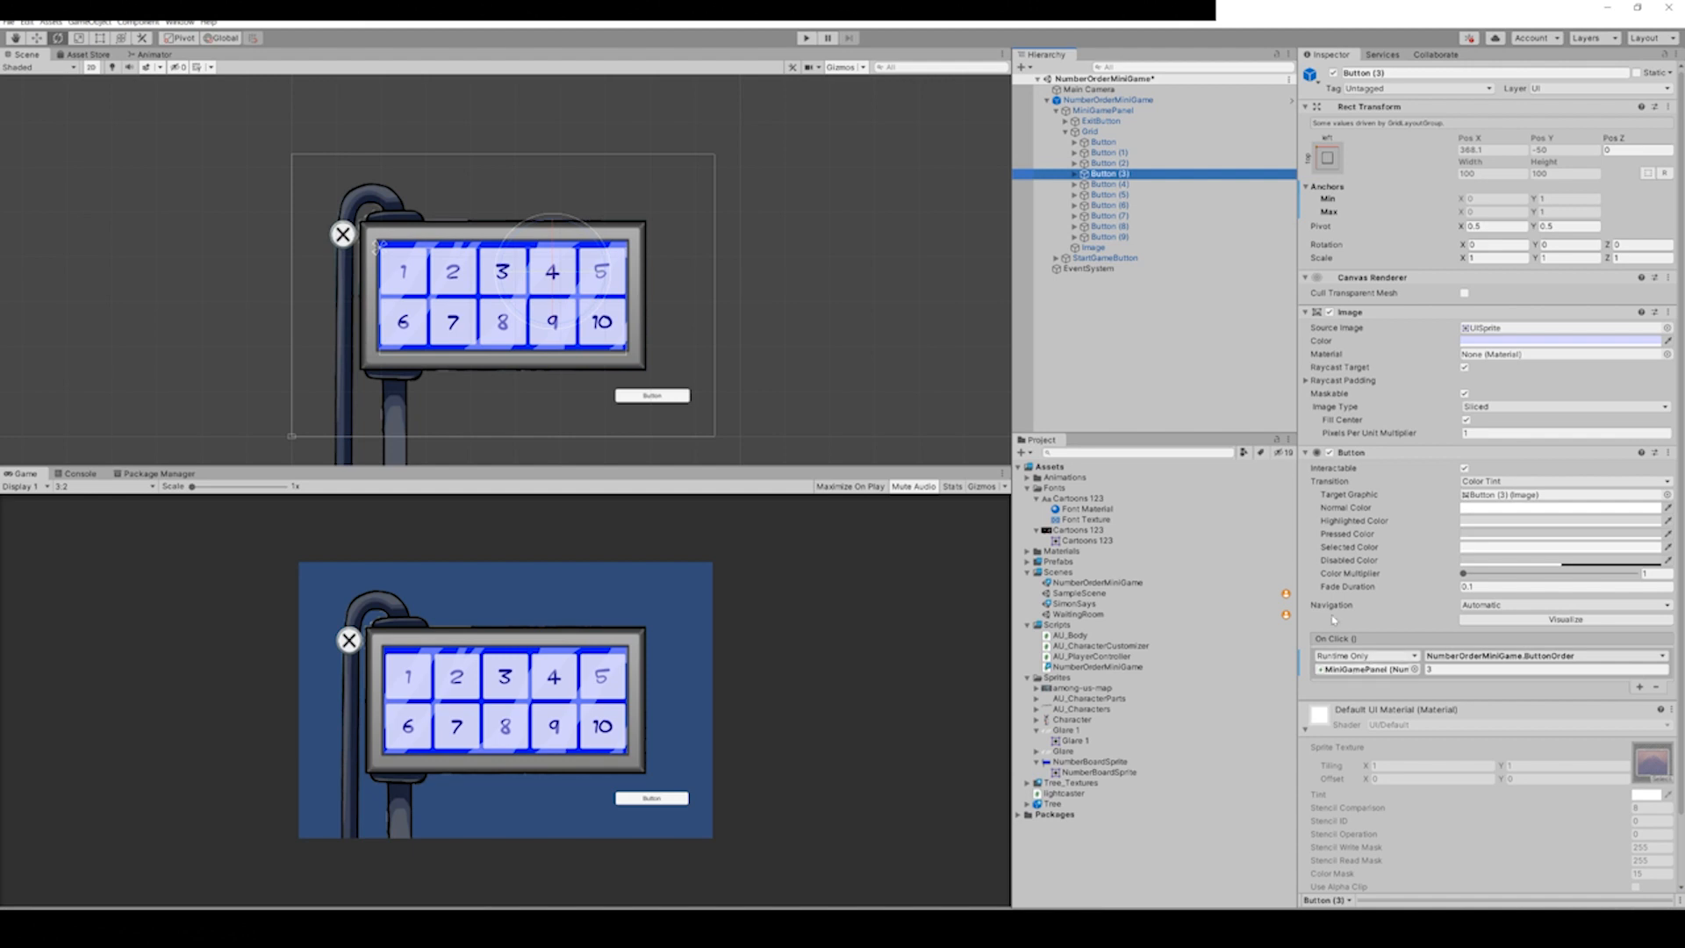
click(1104, 111)
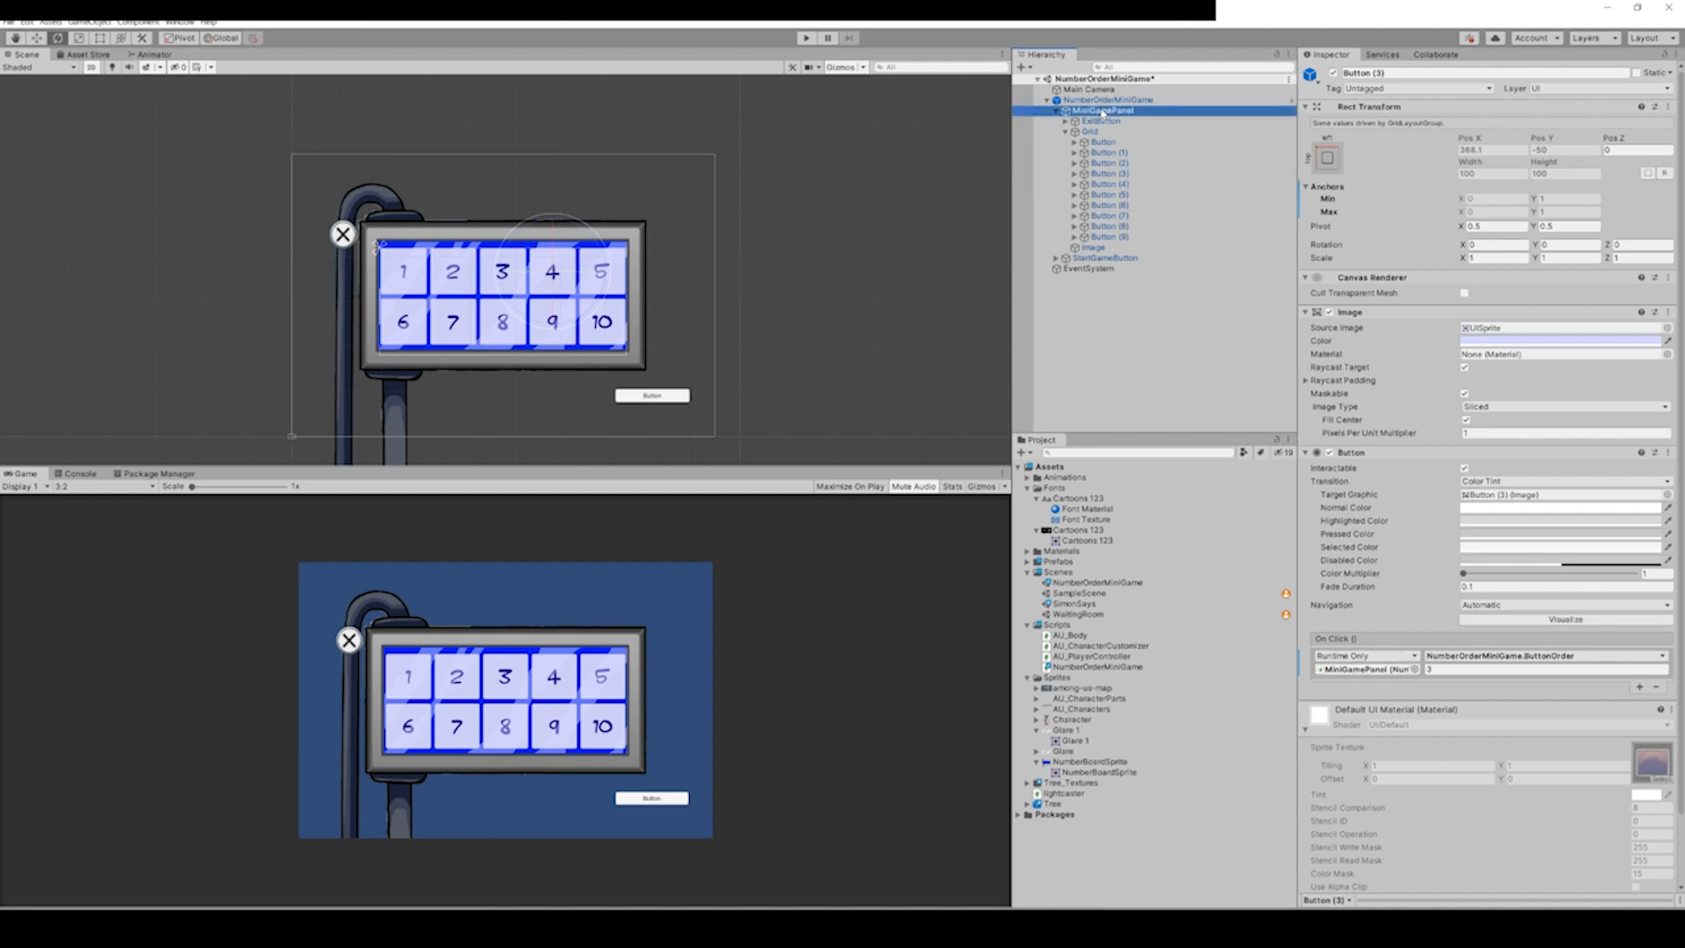
click(1108, 172)
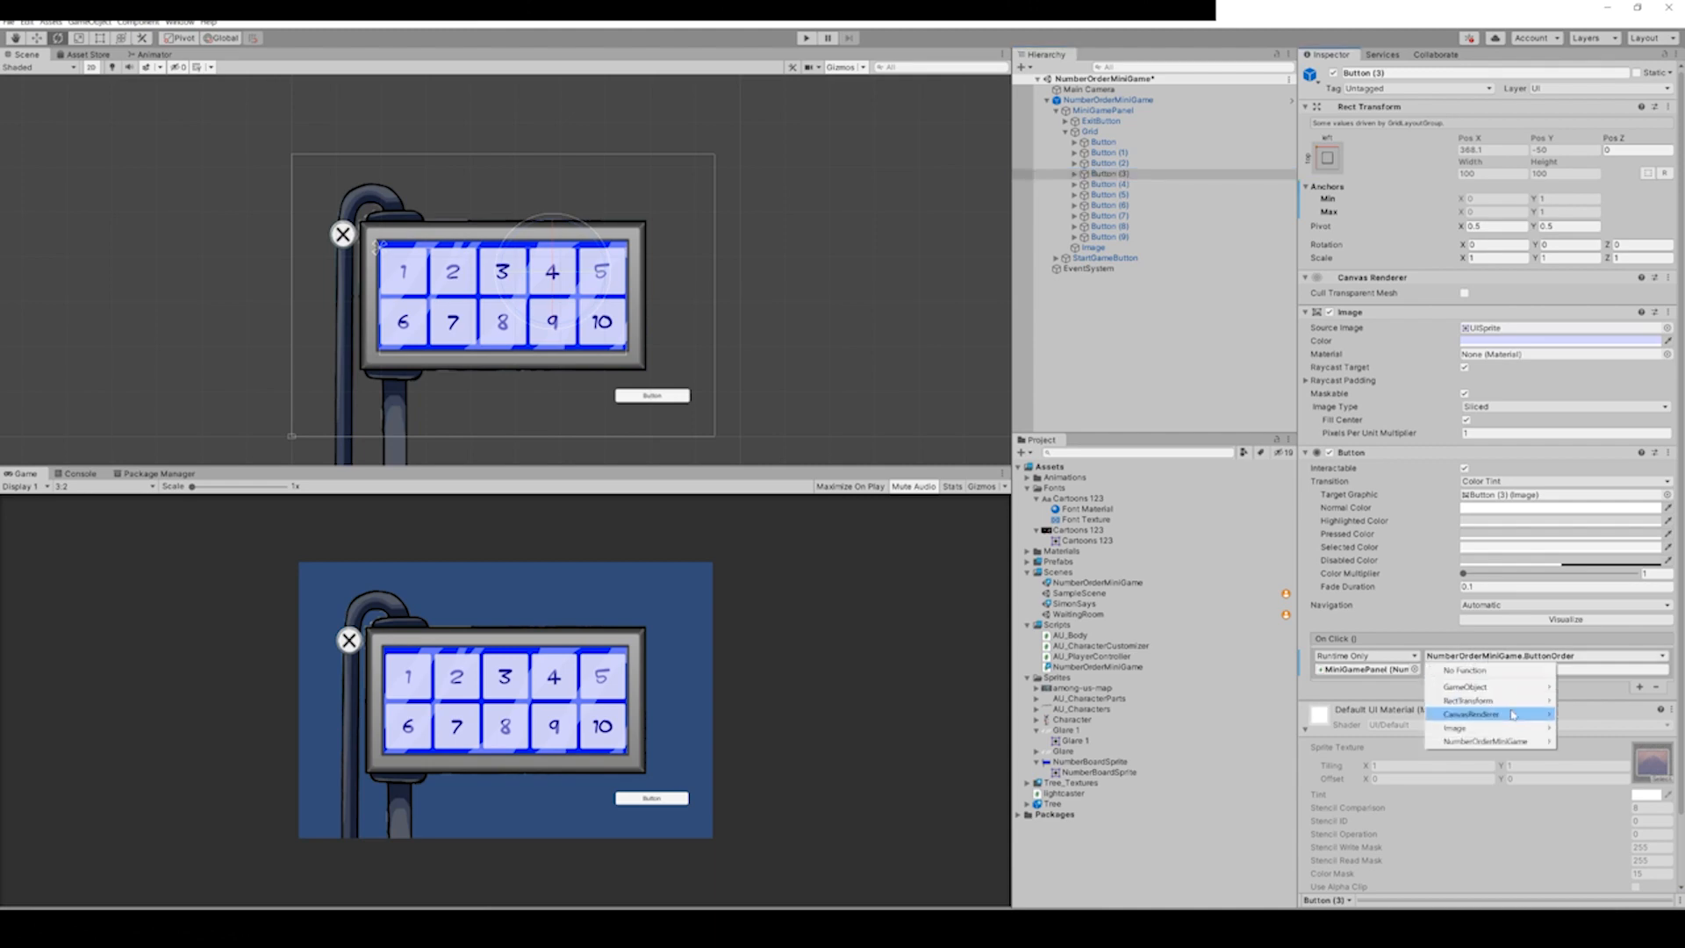
click(1489, 698)
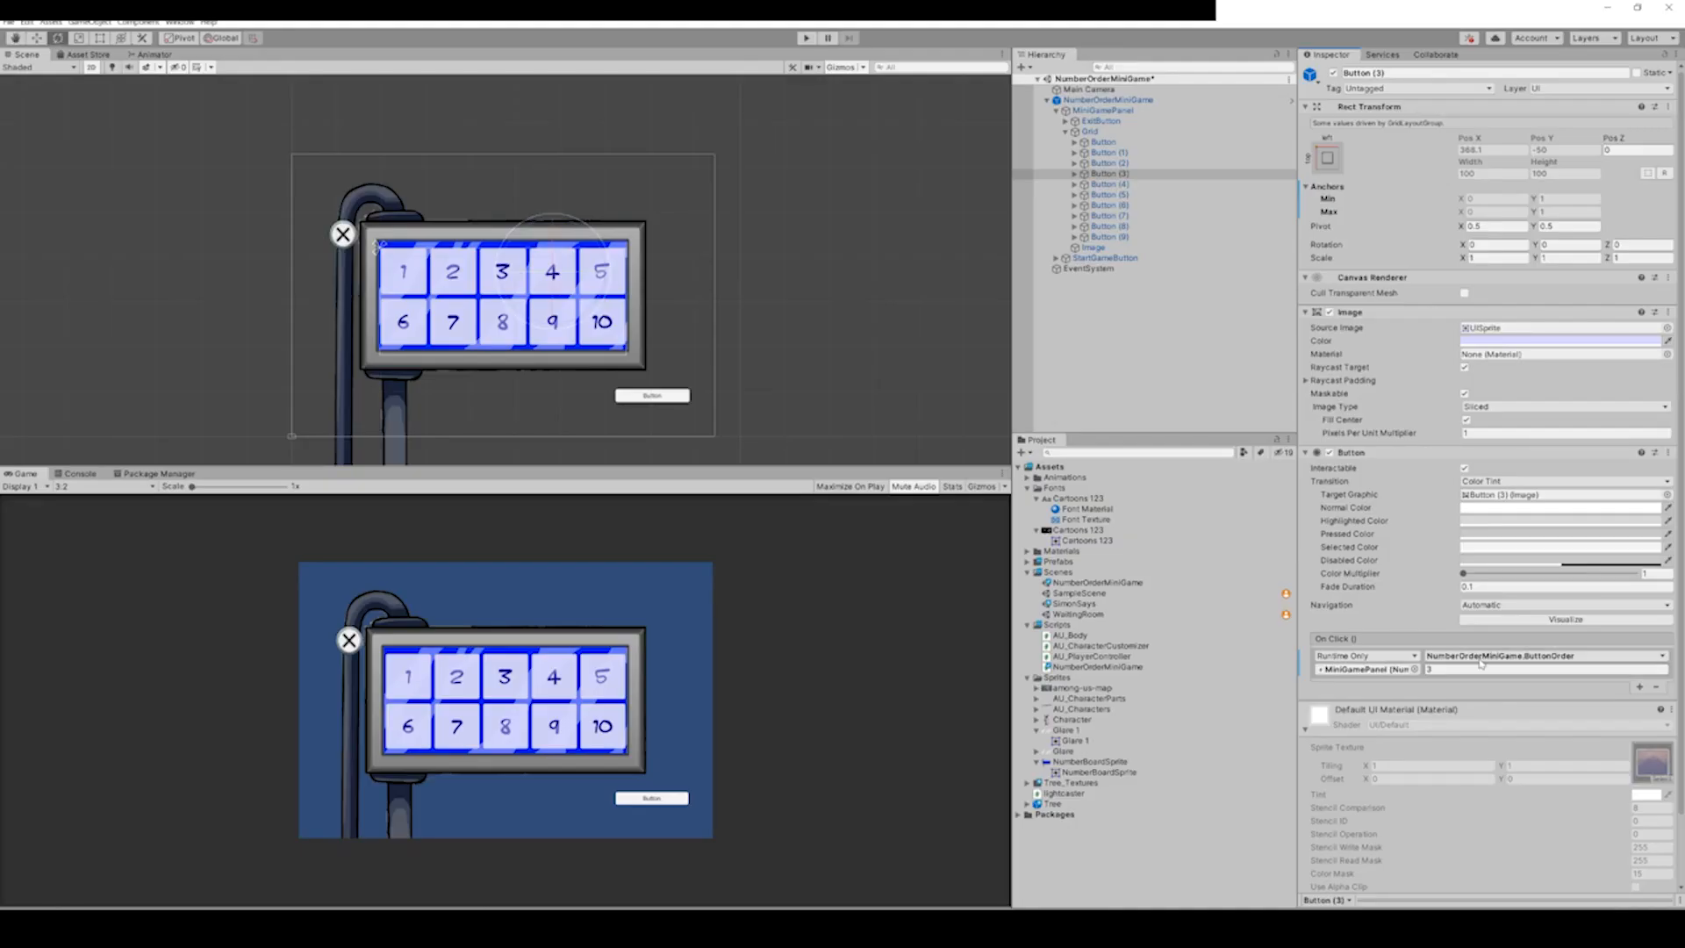
click(1548, 669)
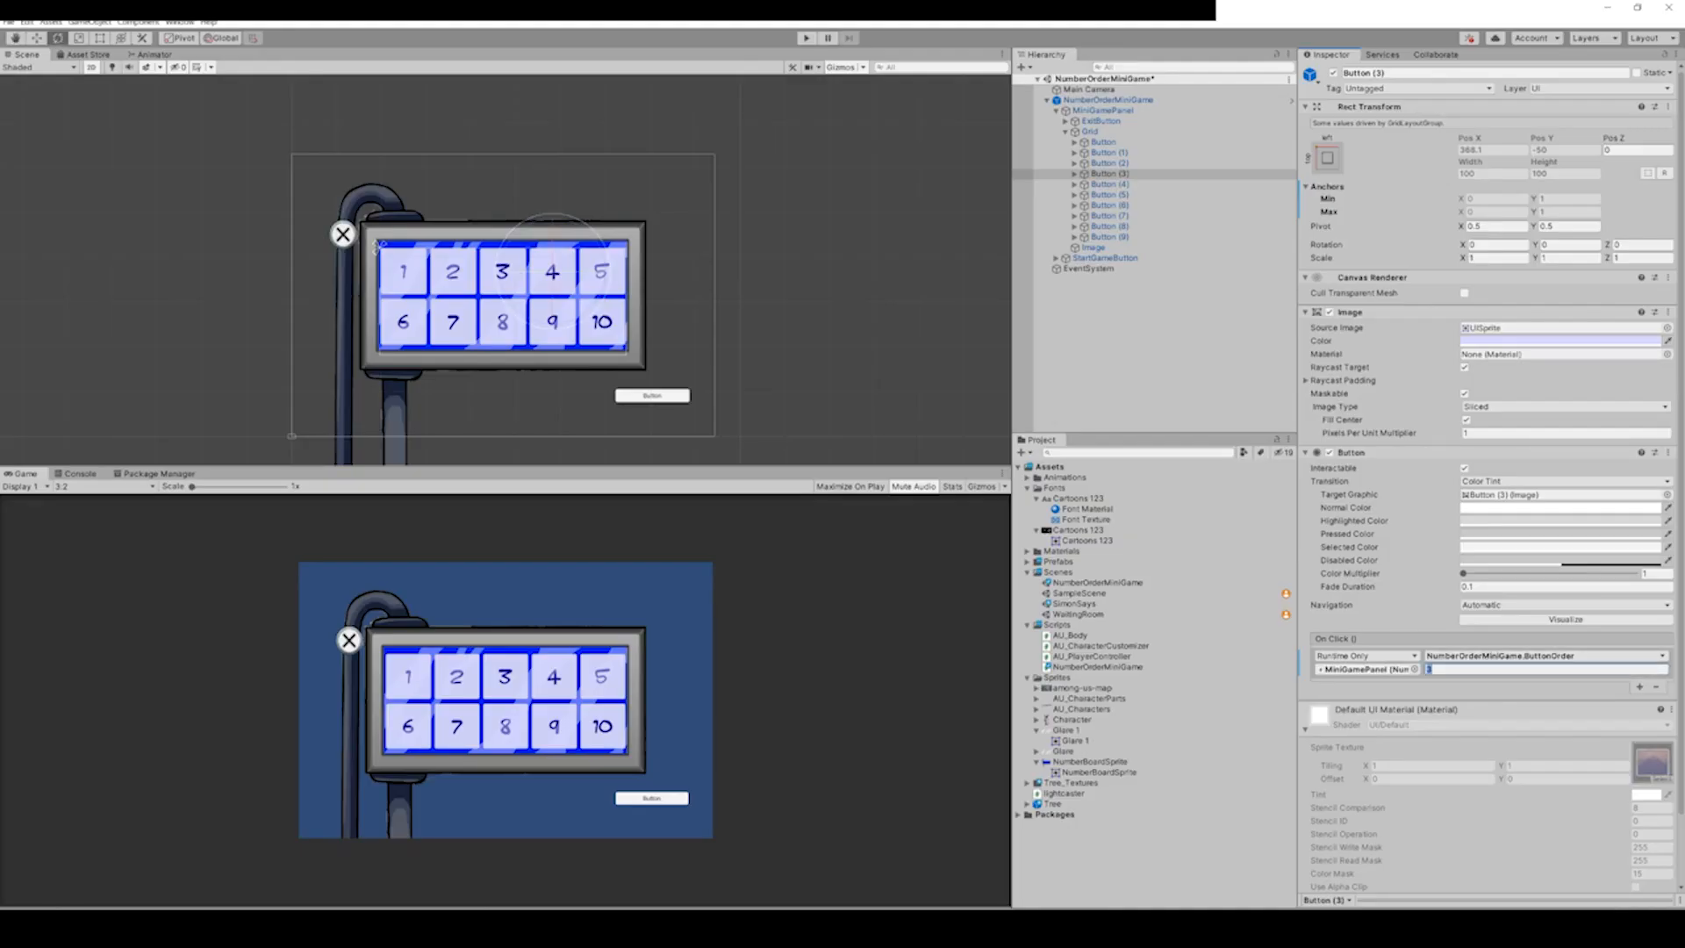
mouse_move(1499, 701)
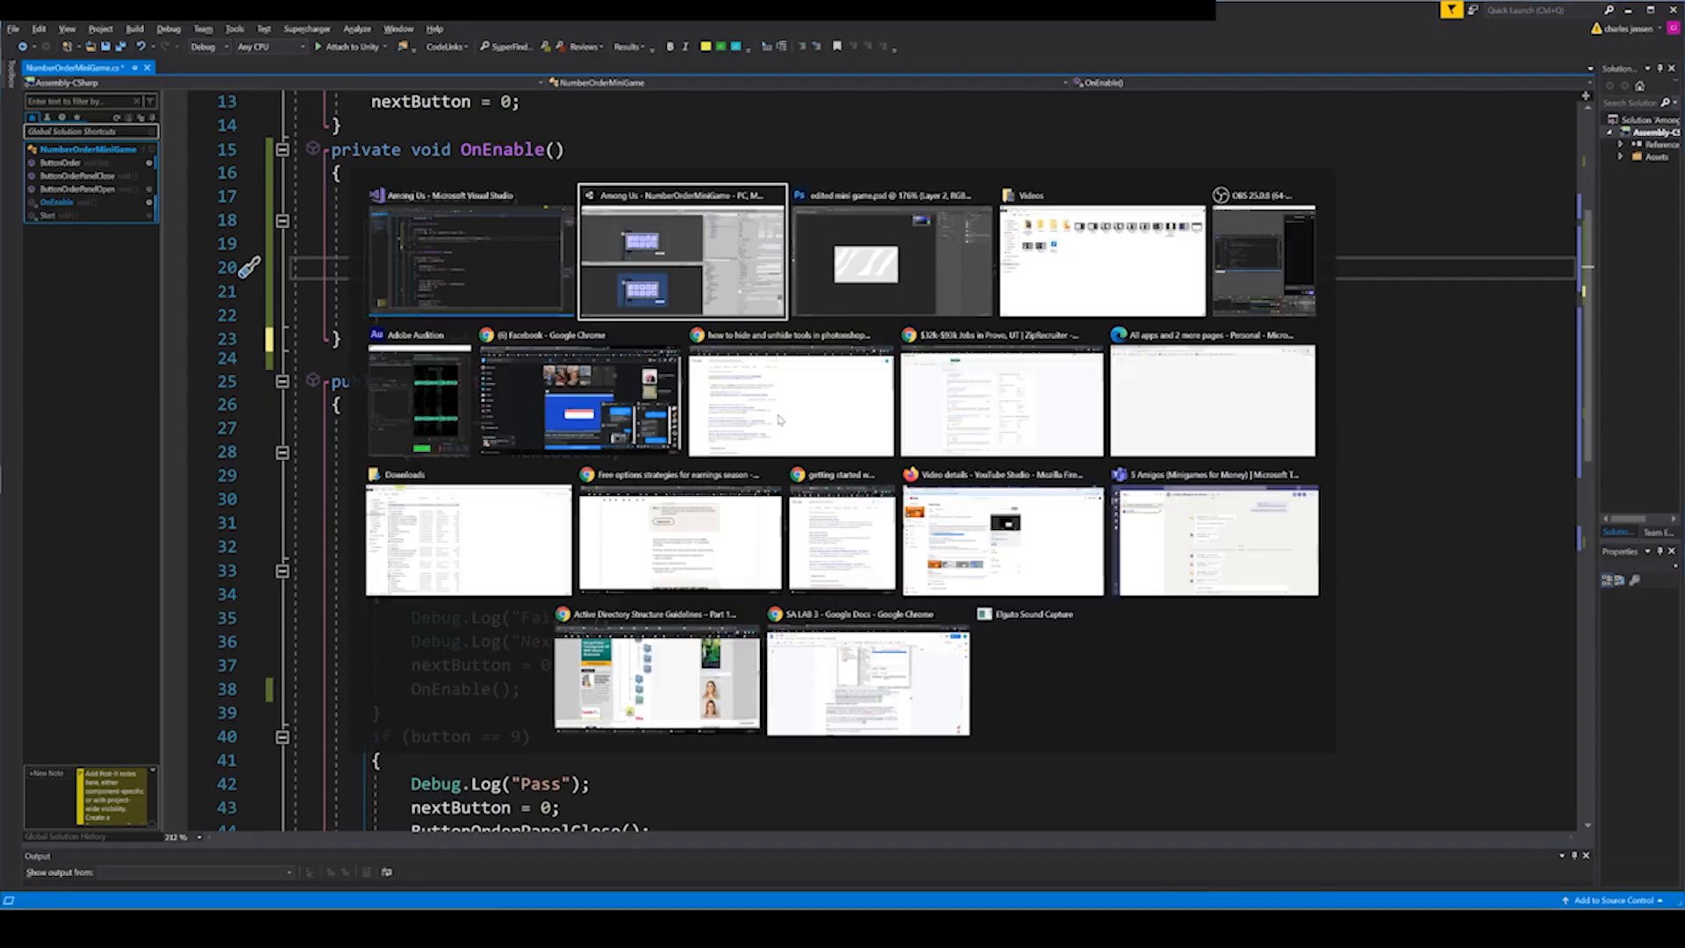
Return to Visual Studio and scroll to the if (button == 9) check in ButtonOrder.
click(680, 255)
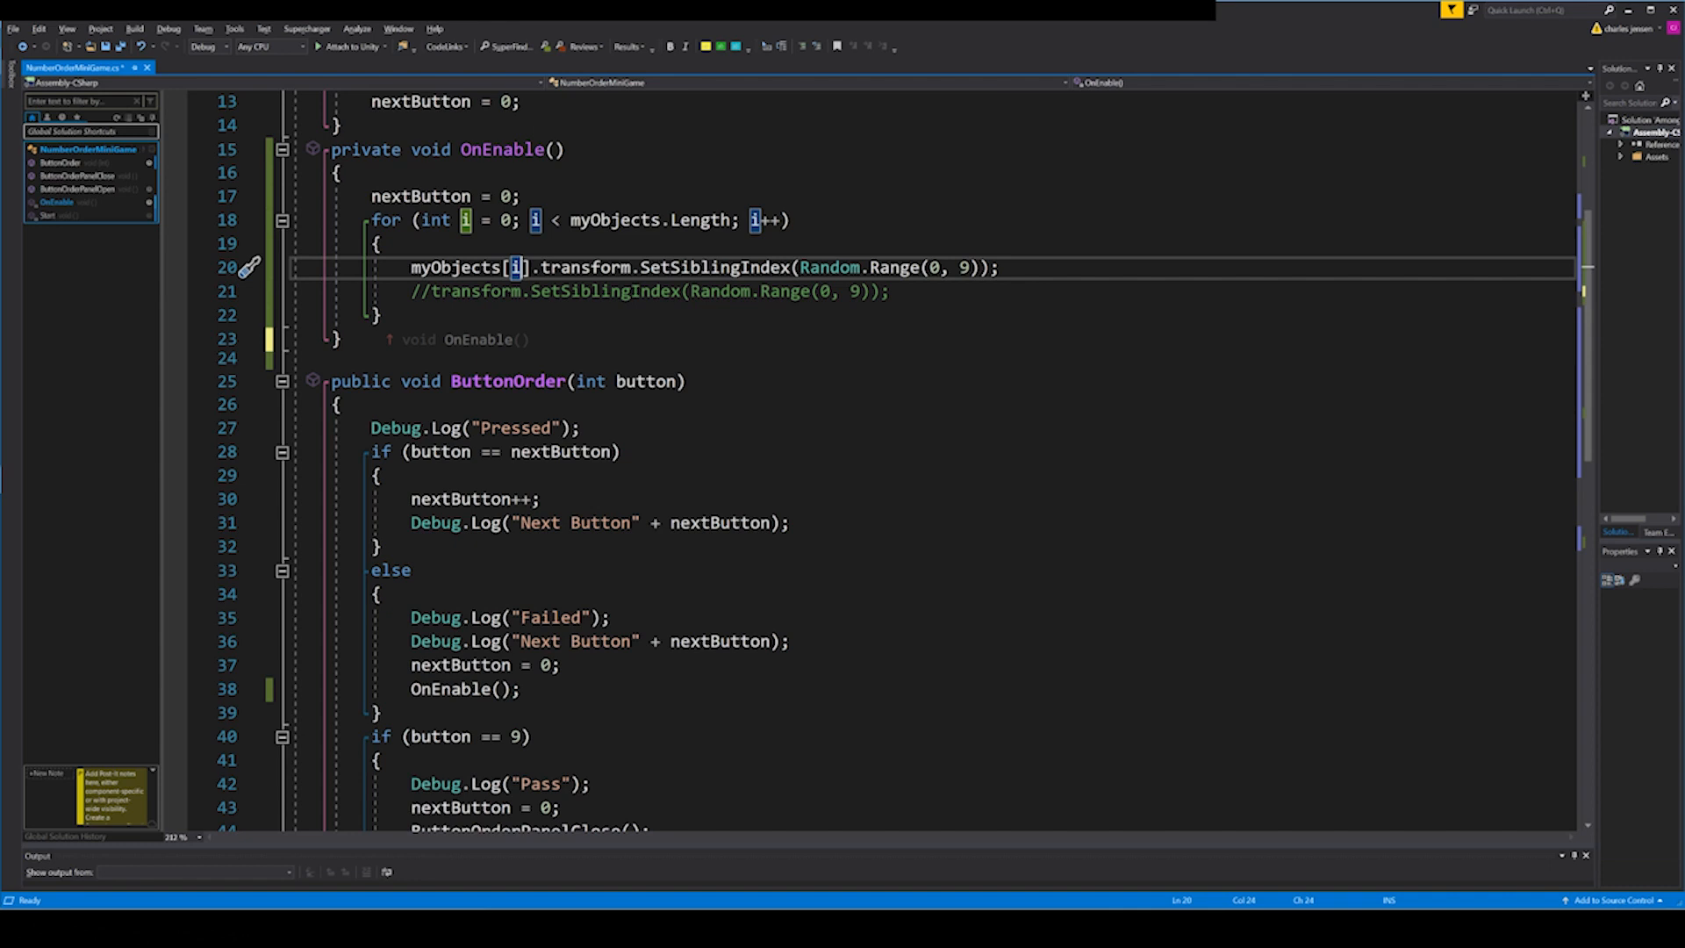
scroll(down, 3)
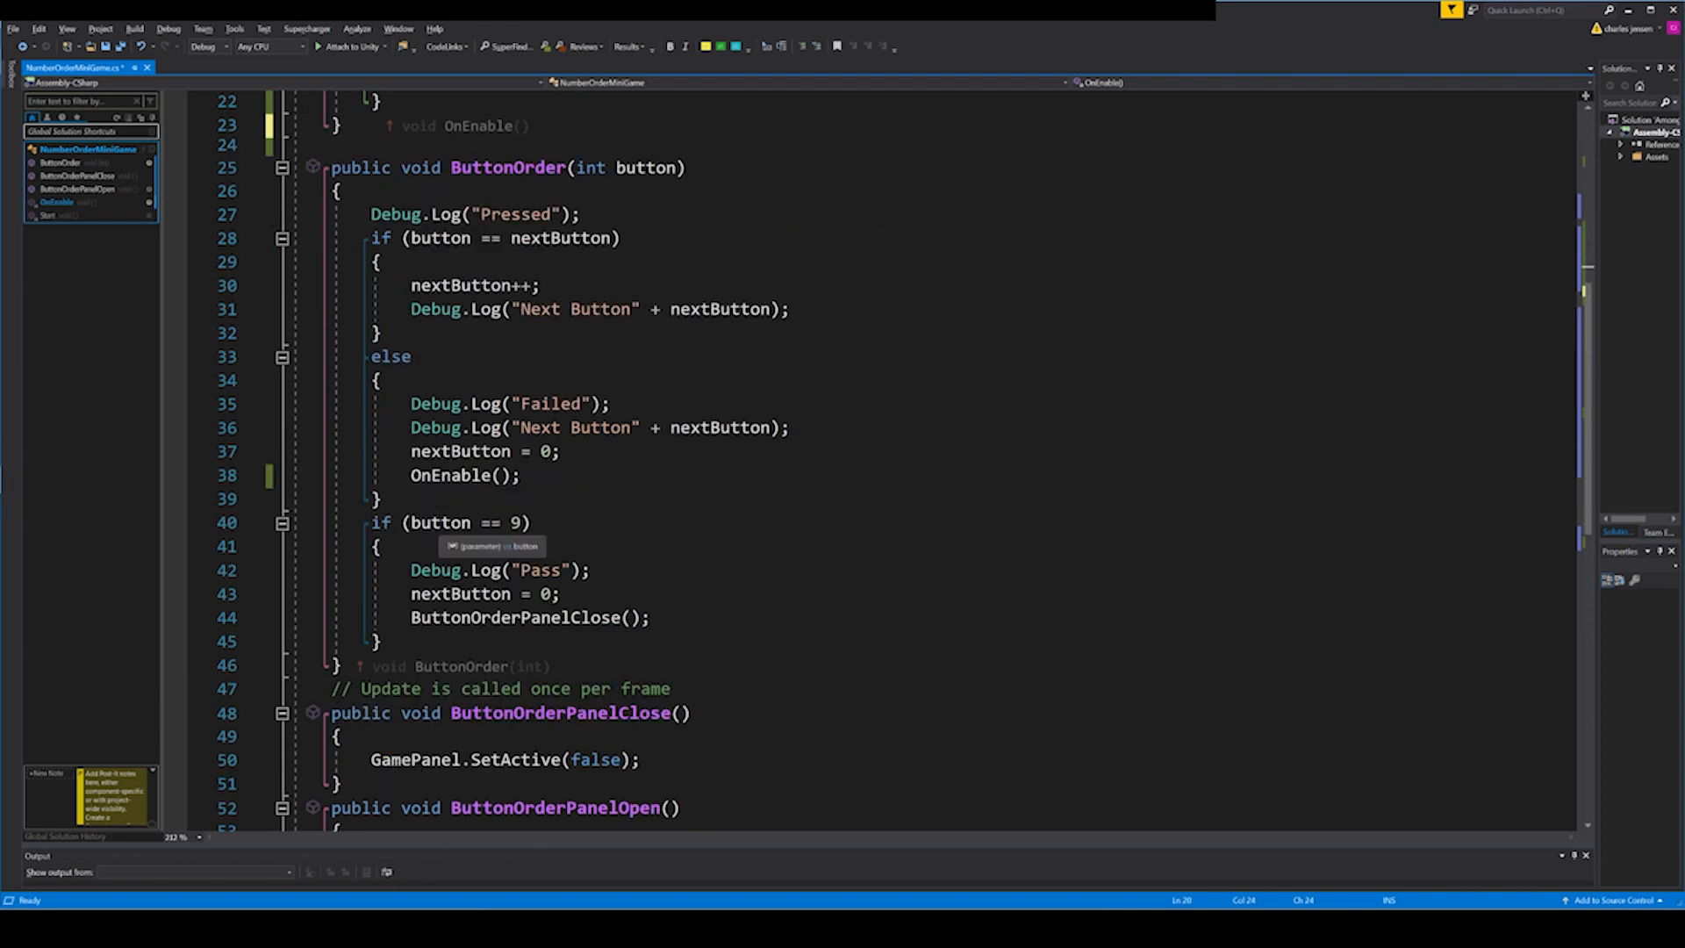
mouse_move(492, 523)
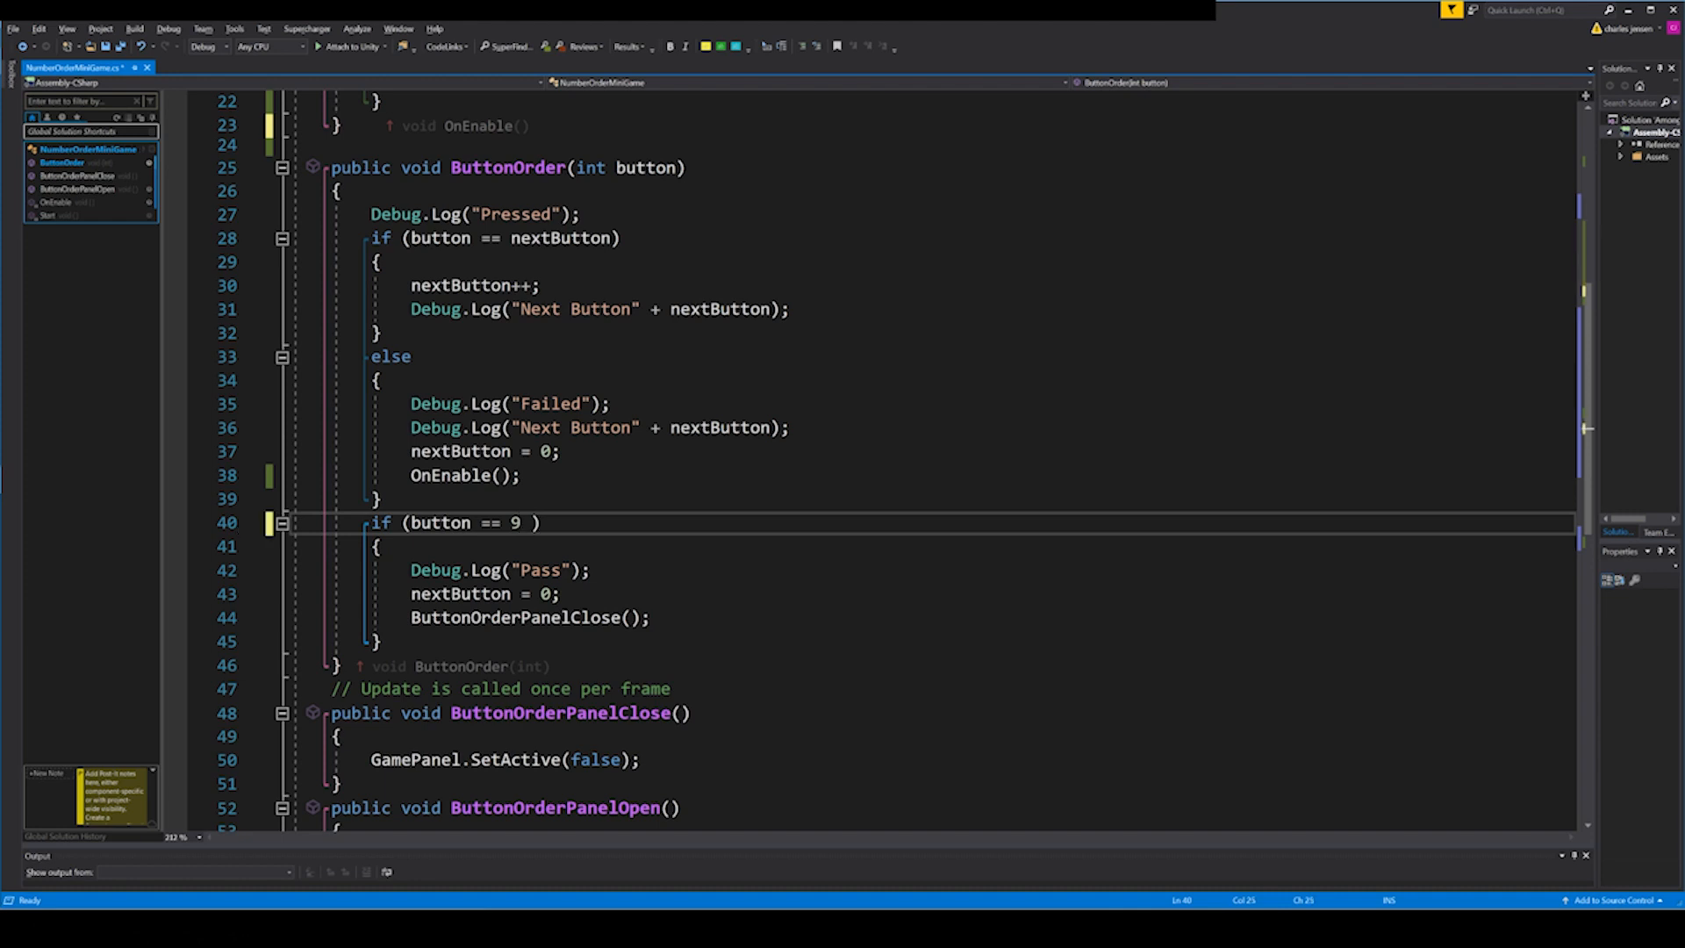
Change the pass check to if (button == 9 && button == nextButton), save, and review.
text(==)
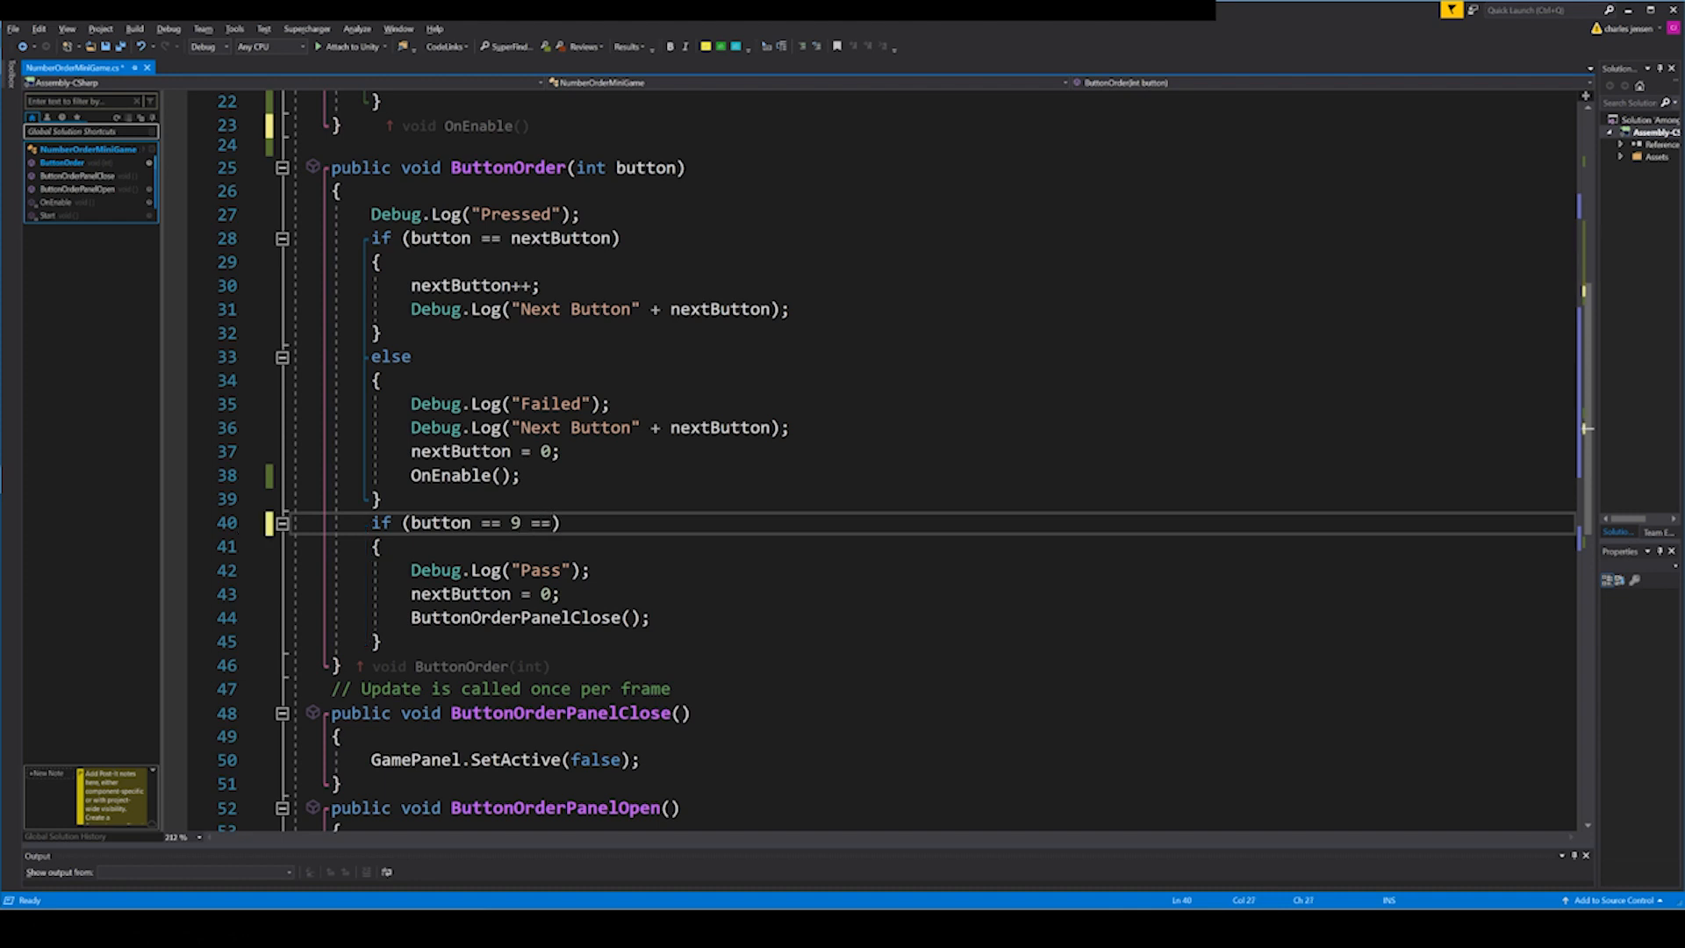
text(nextButton)
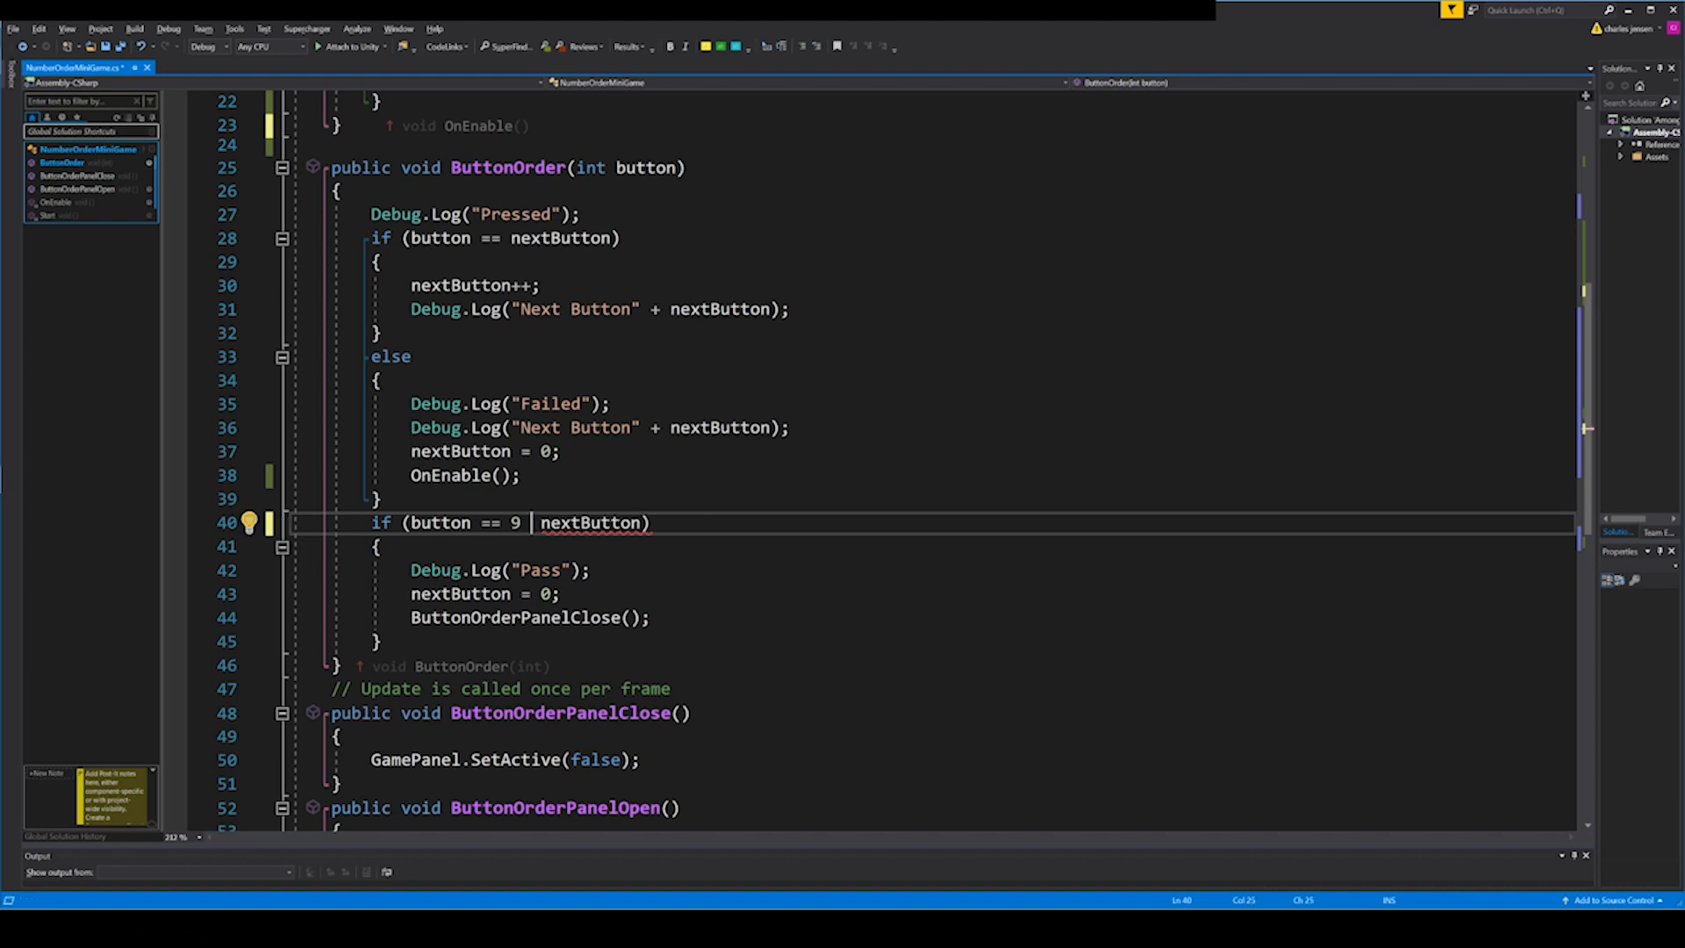
text(&& button ==)
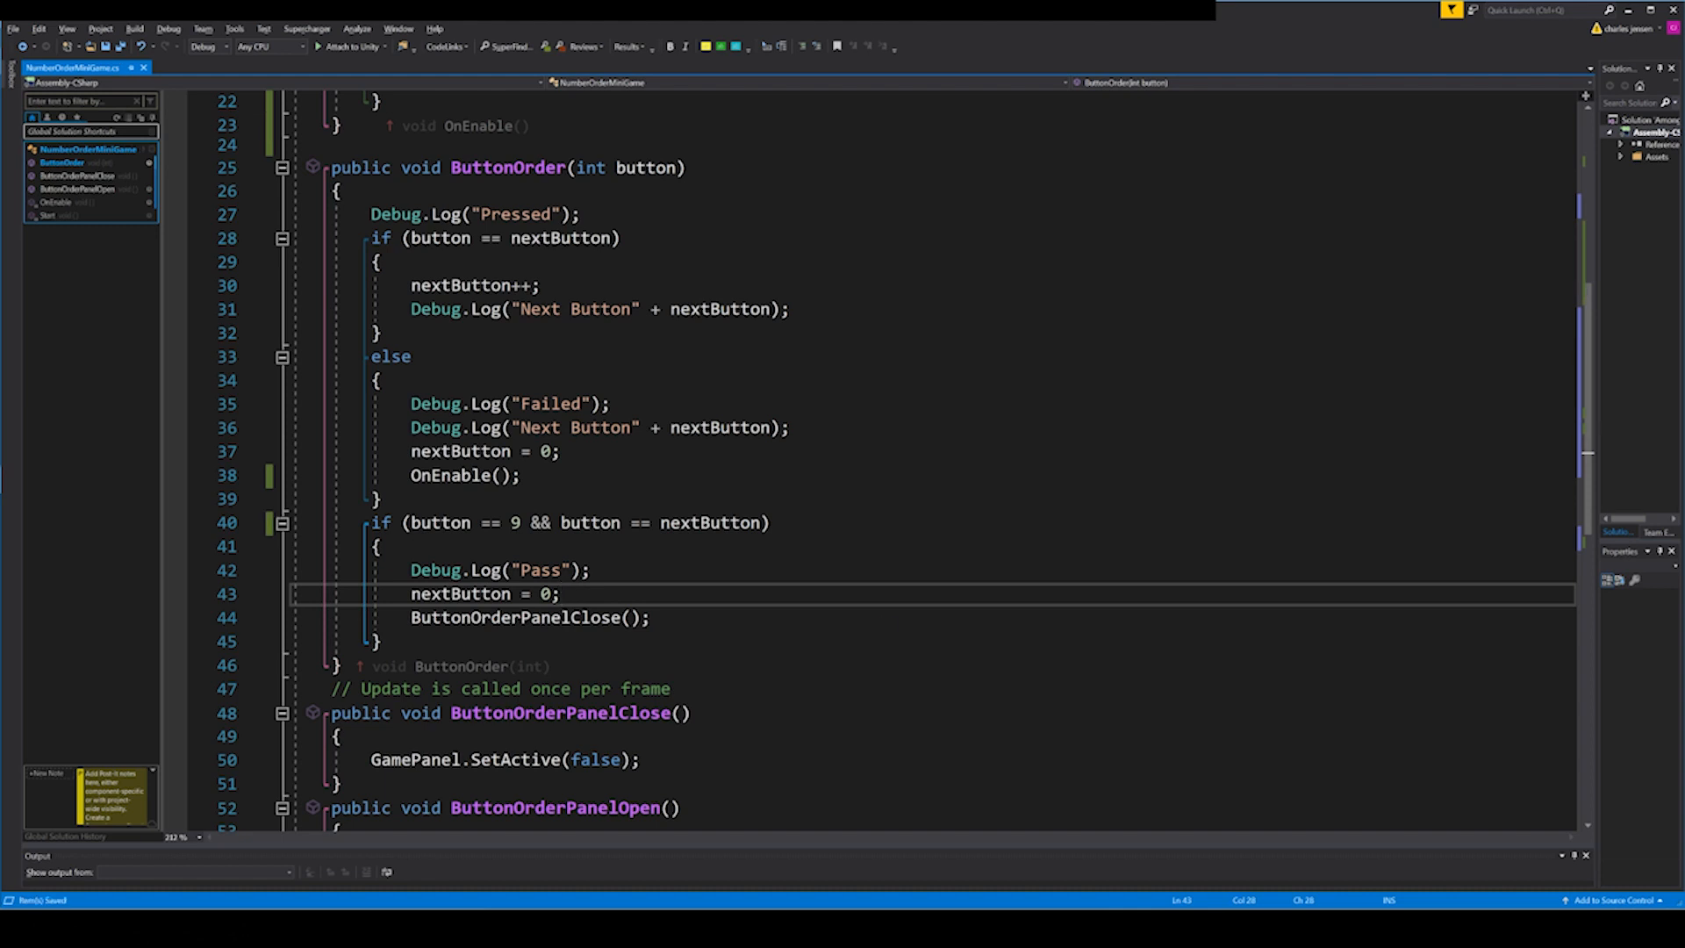
scroll(down, 3)
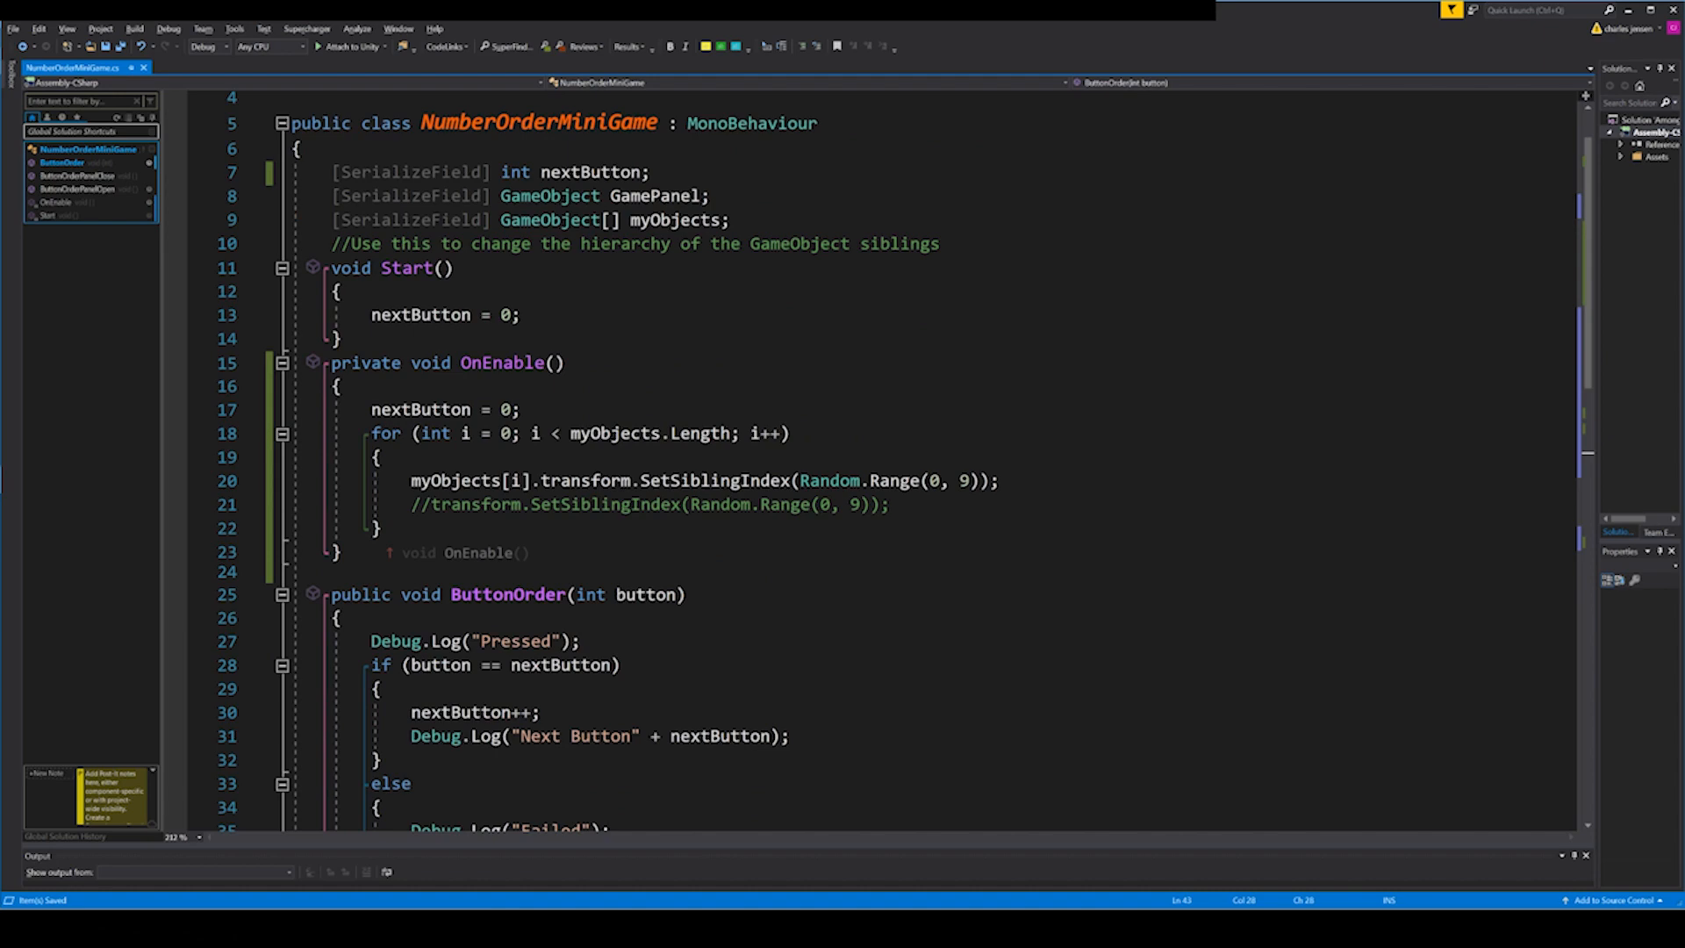
scroll(down, 3)
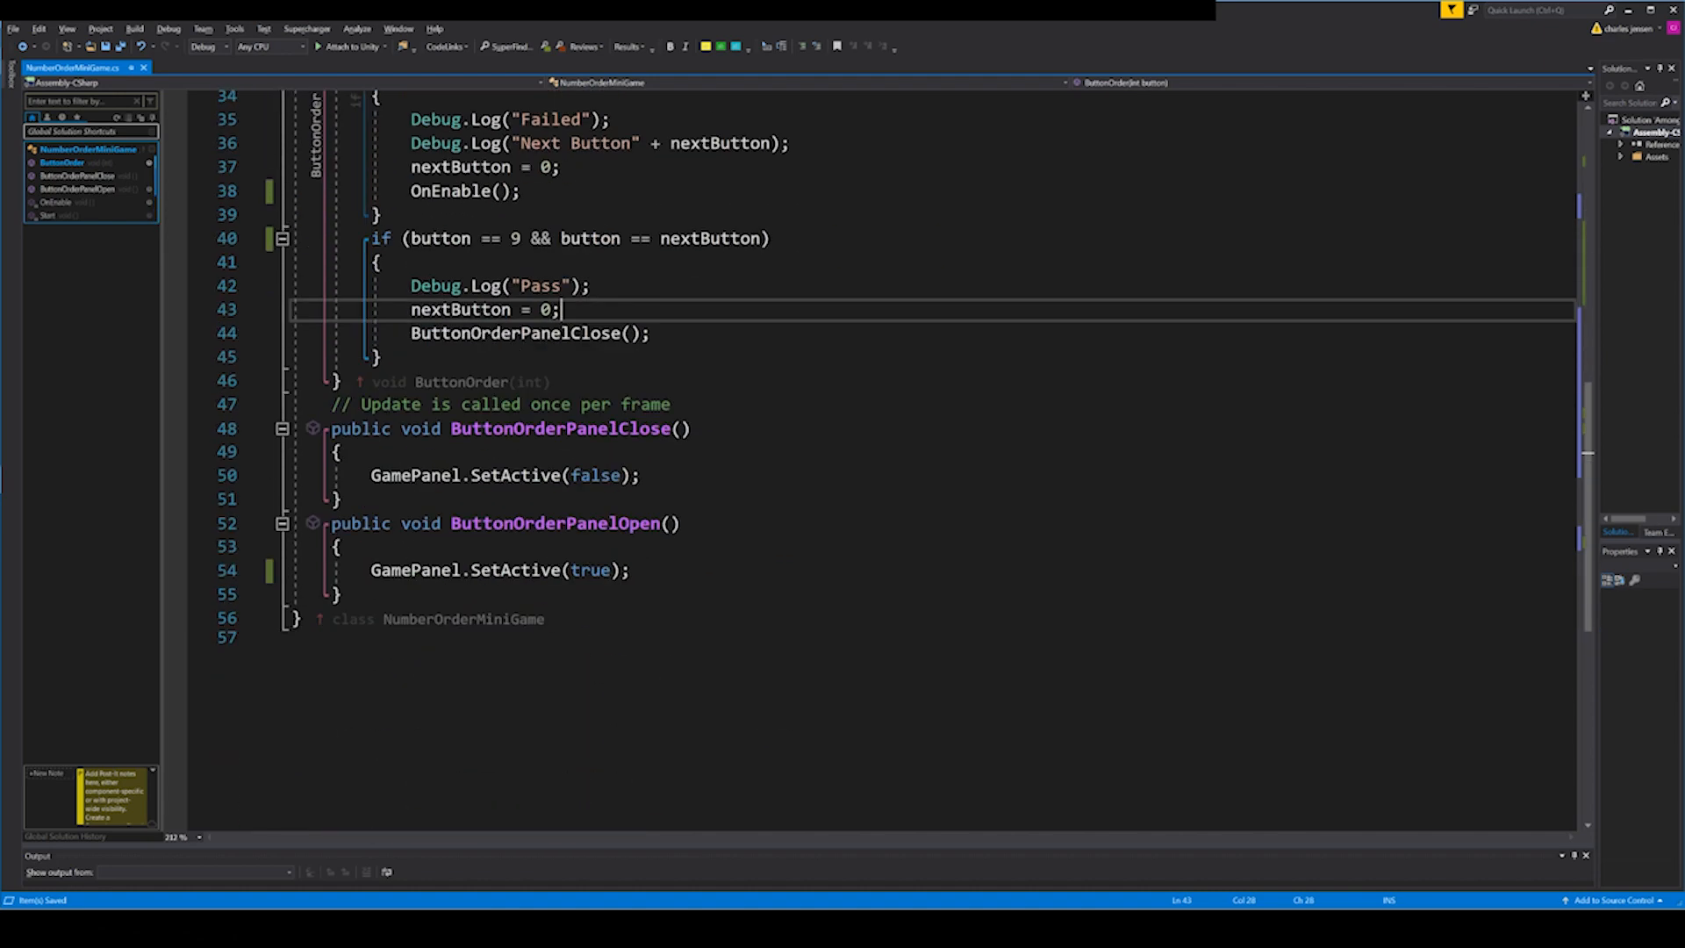